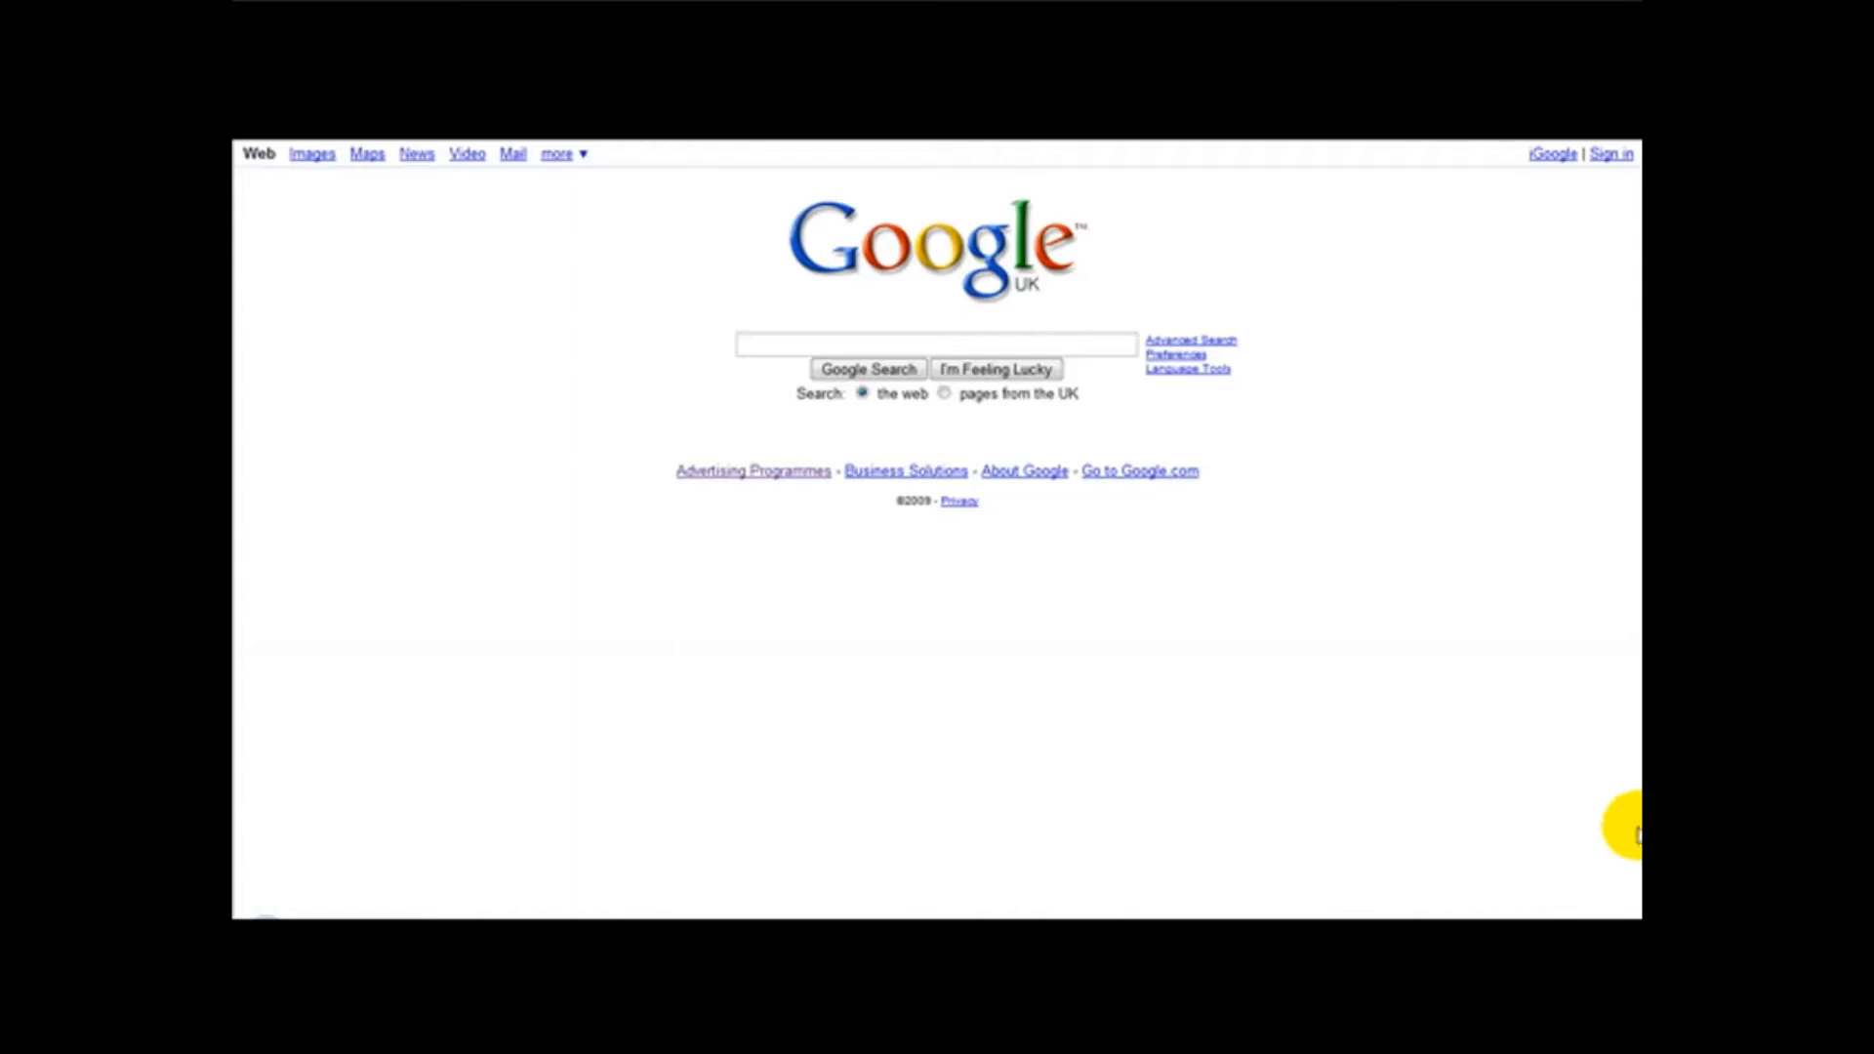
# Search Google for 'stat counter'.
pyautogui.write('stat counter')
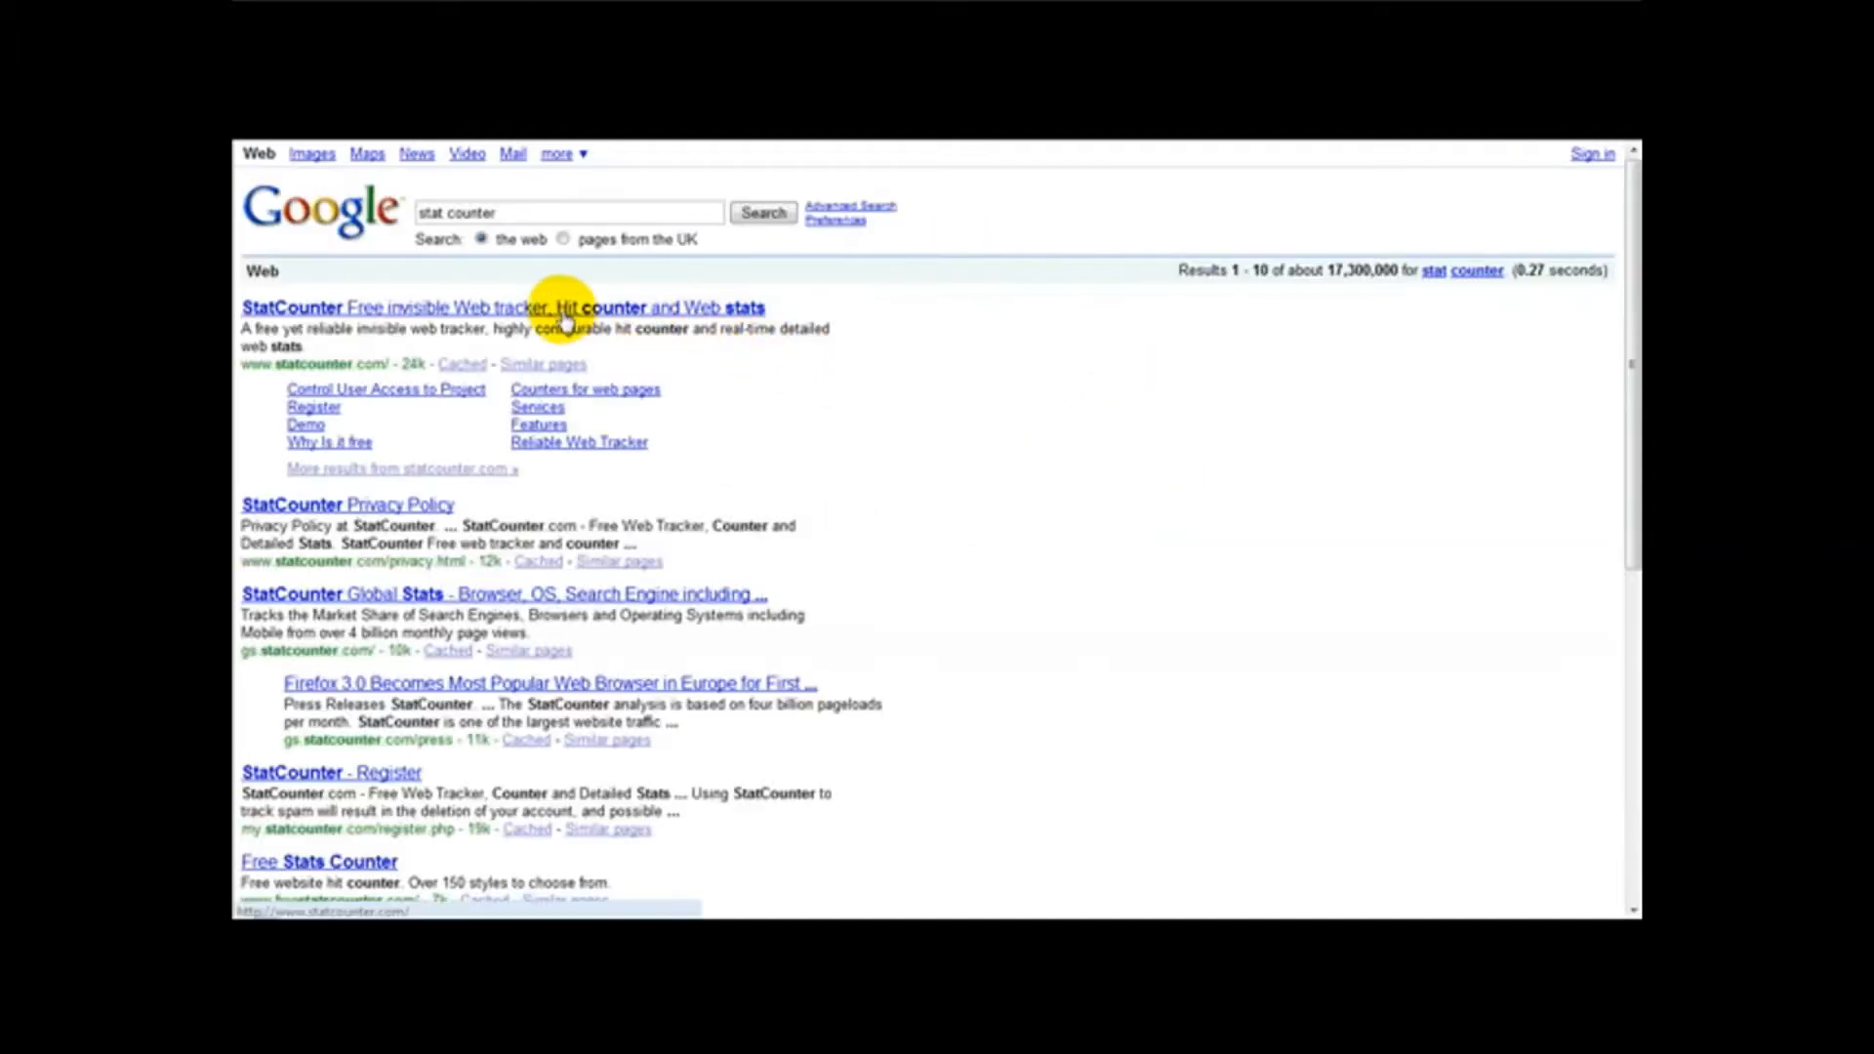
# Open the top StatCounter result and scroll through the four-step getting-started guide.
pyautogui.click(562, 307)
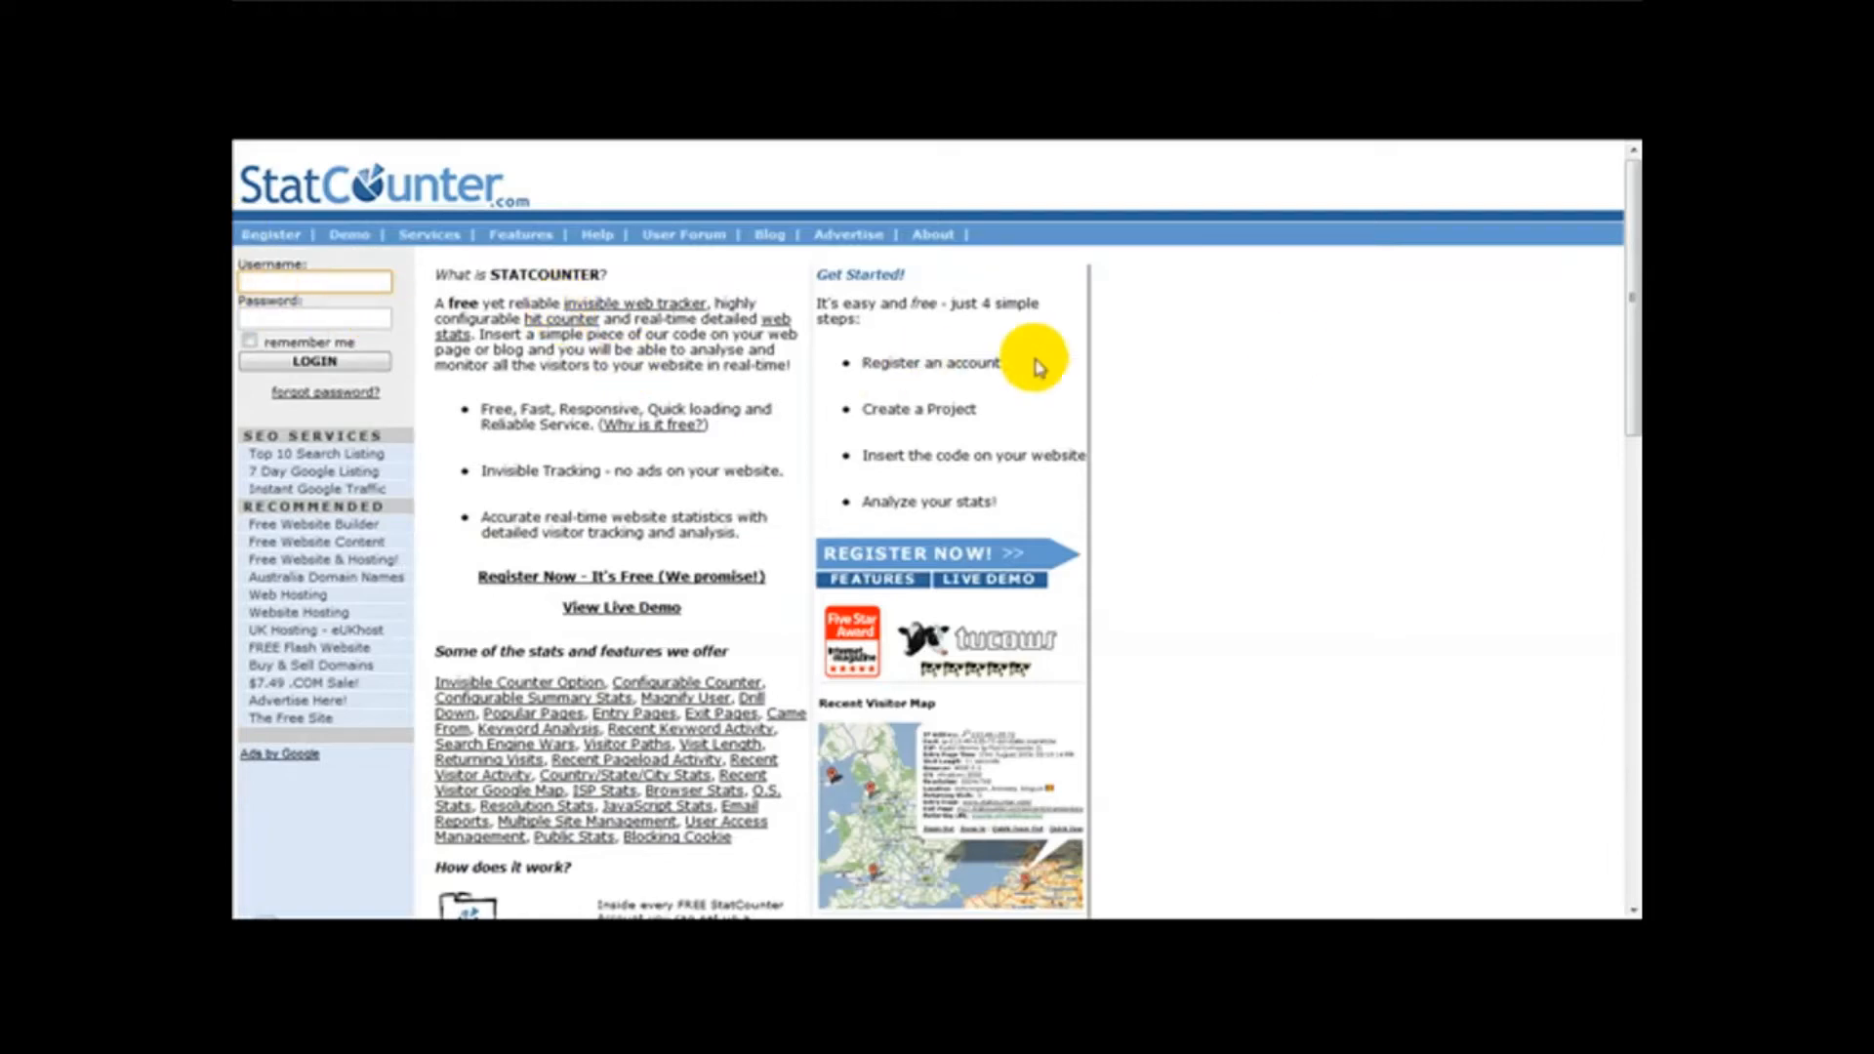
pyautogui.scroll(-3)
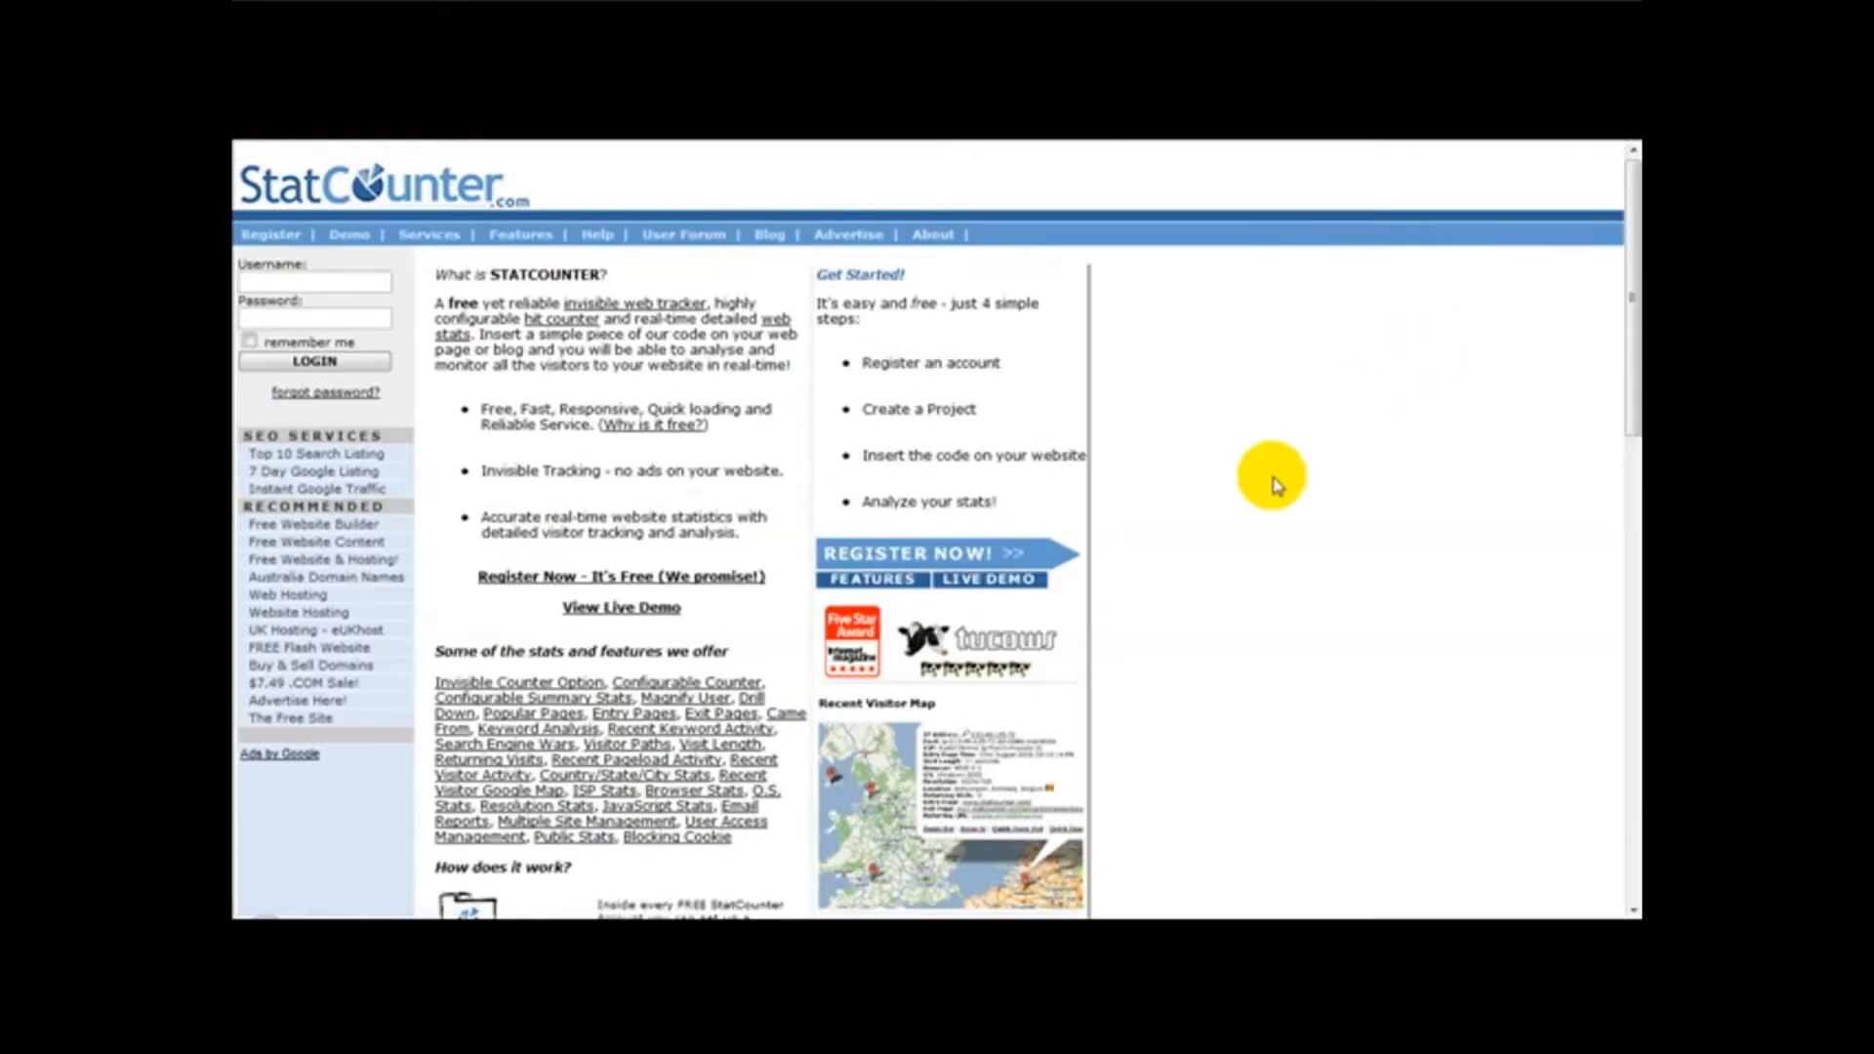
pyautogui.moveTo(909, 553)
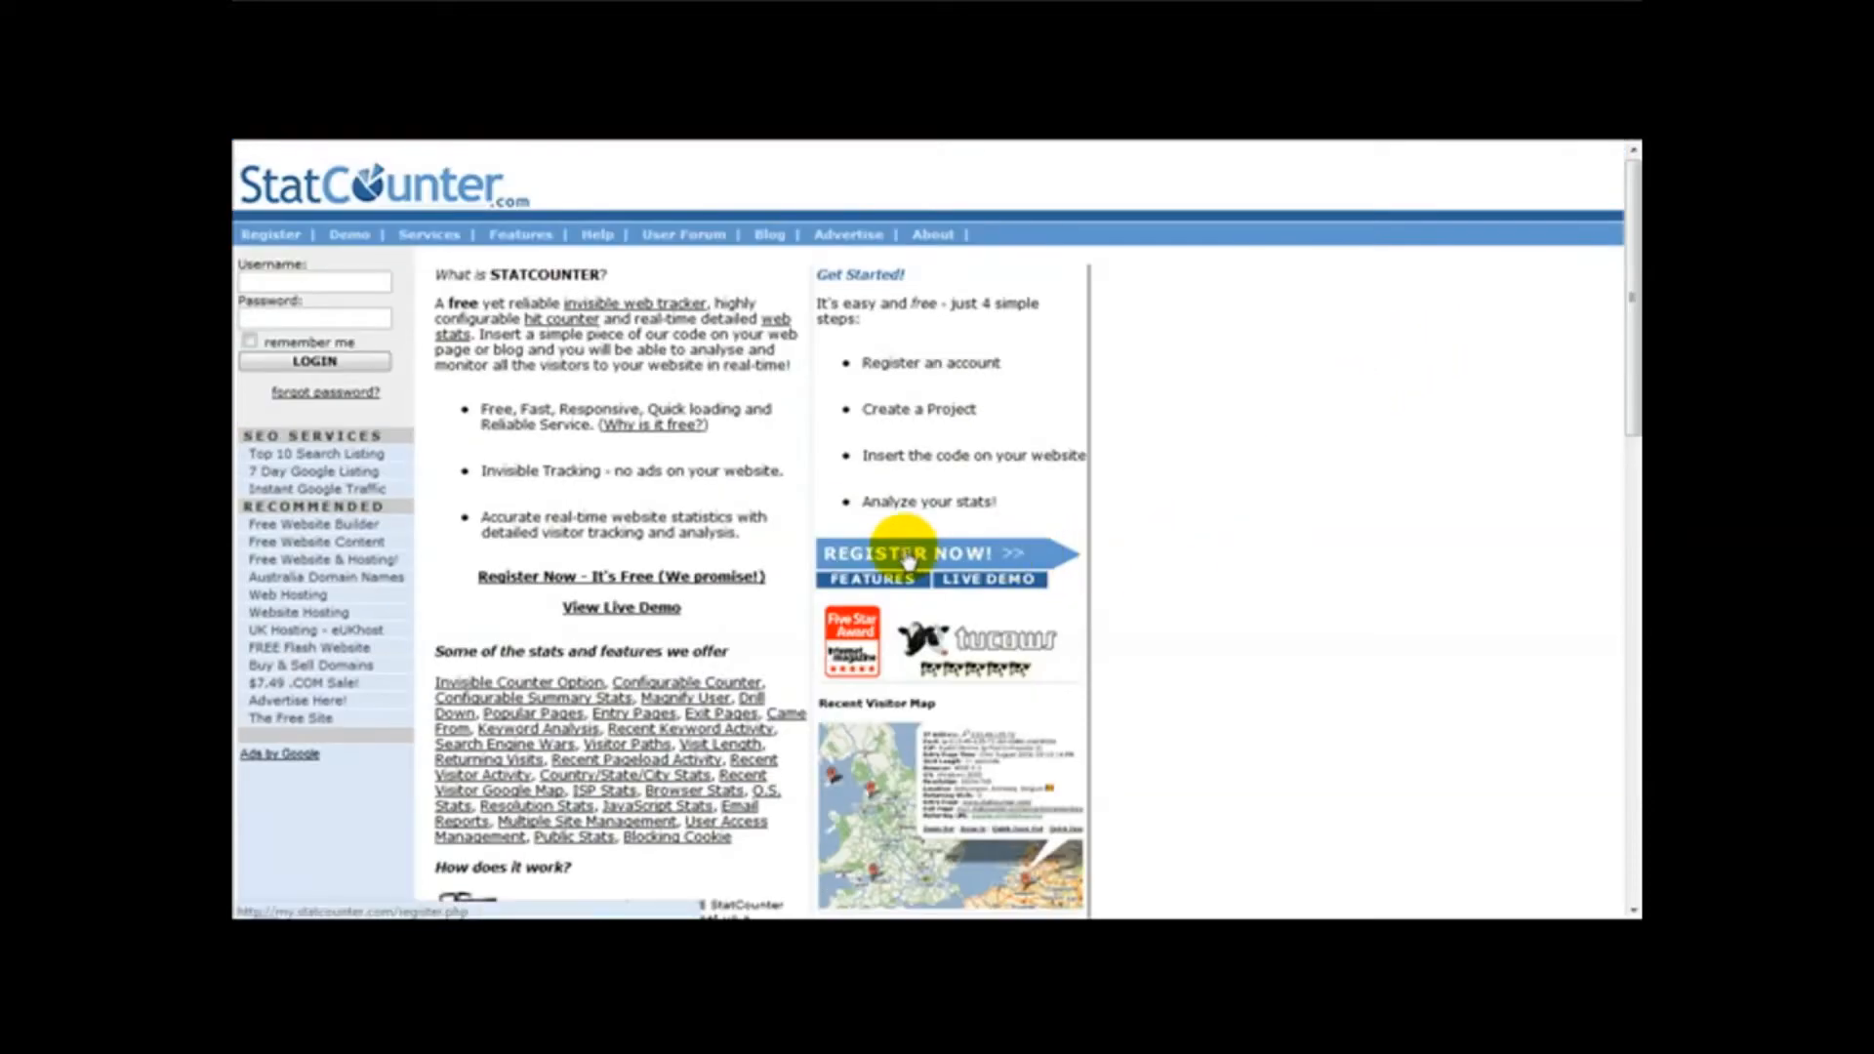
pyautogui.click(908, 553)
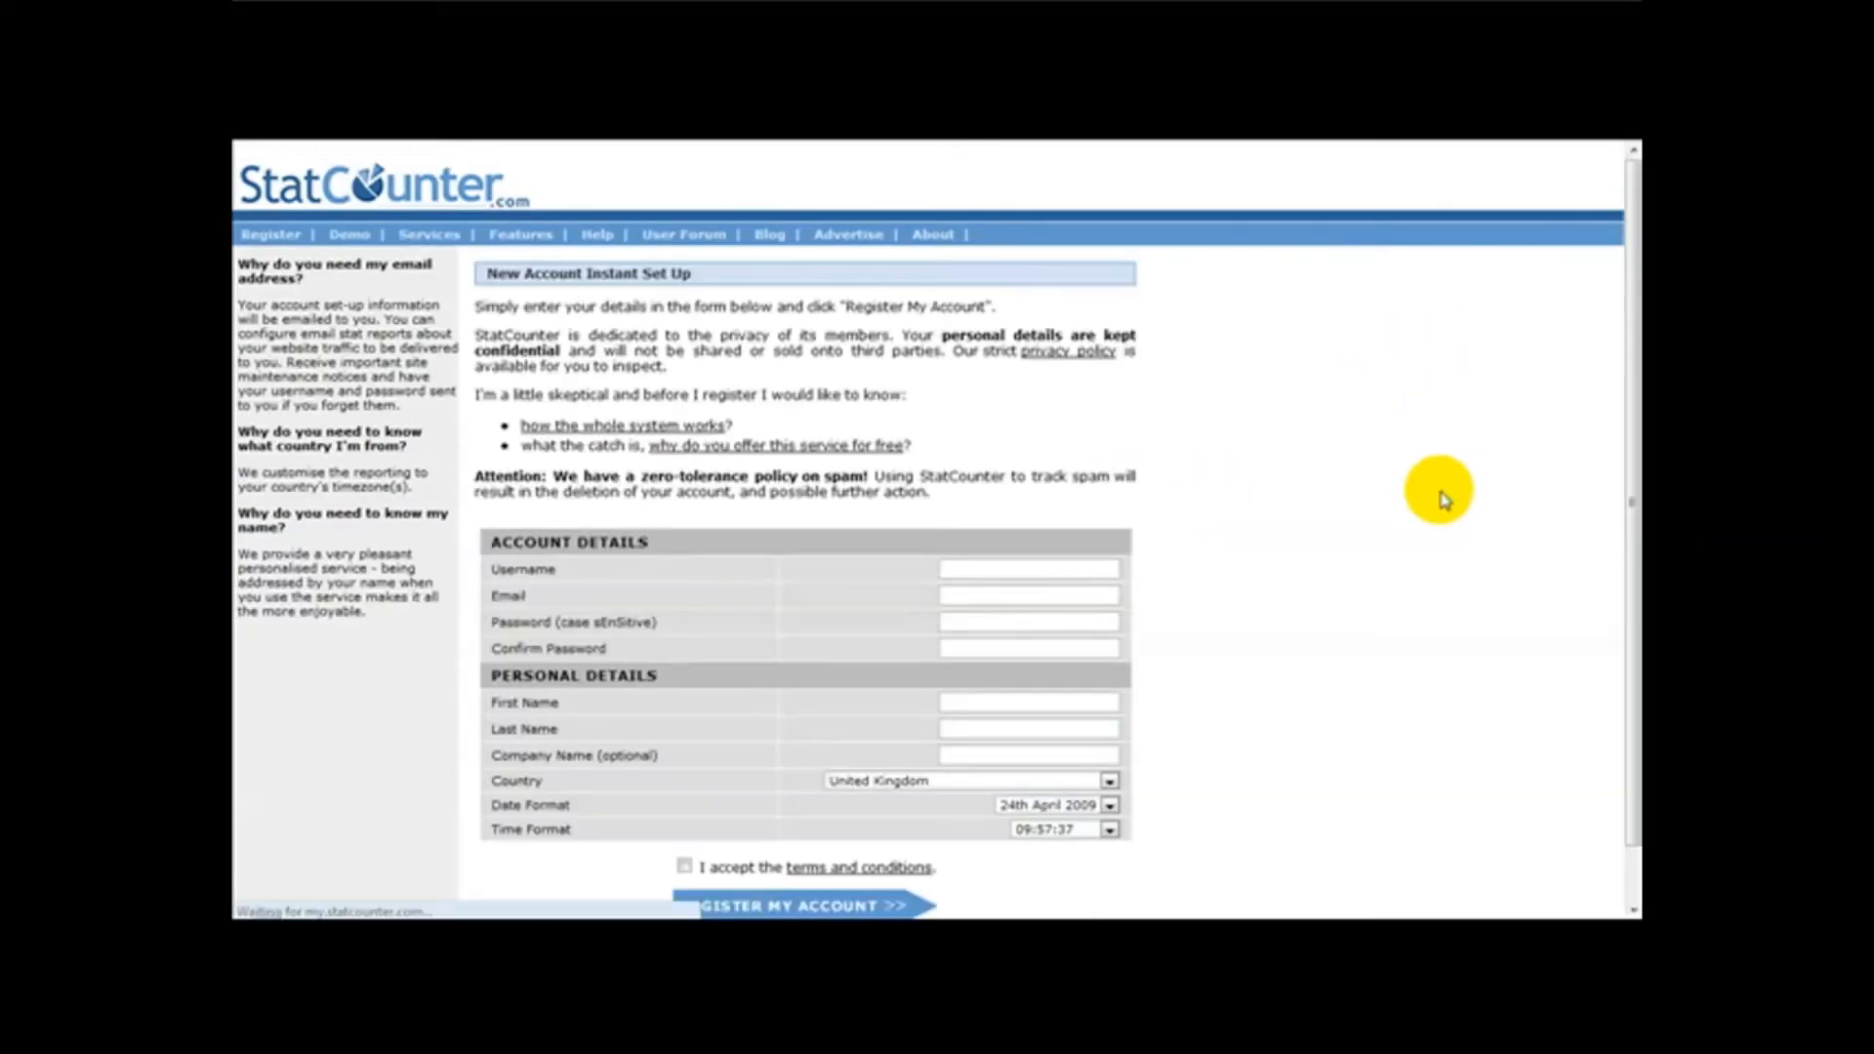
pyautogui.scroll(-3)
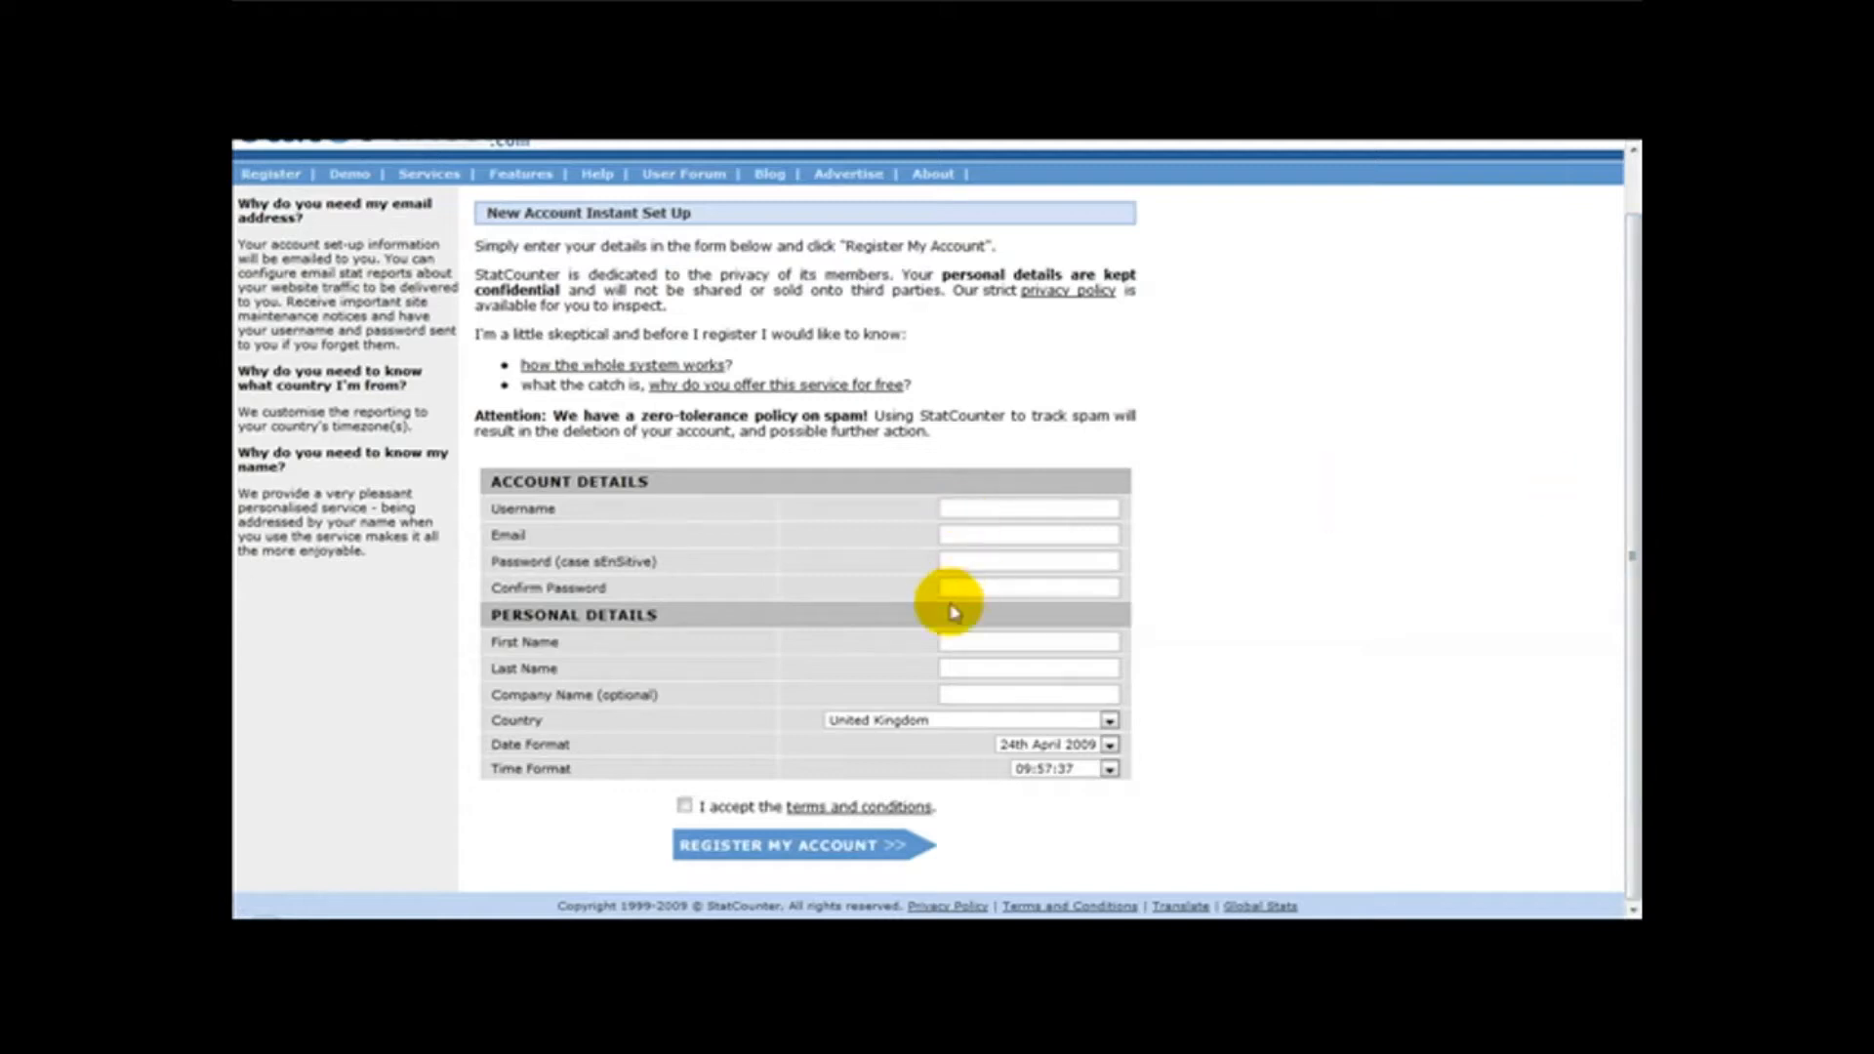
pyautogui.click(685, 806)
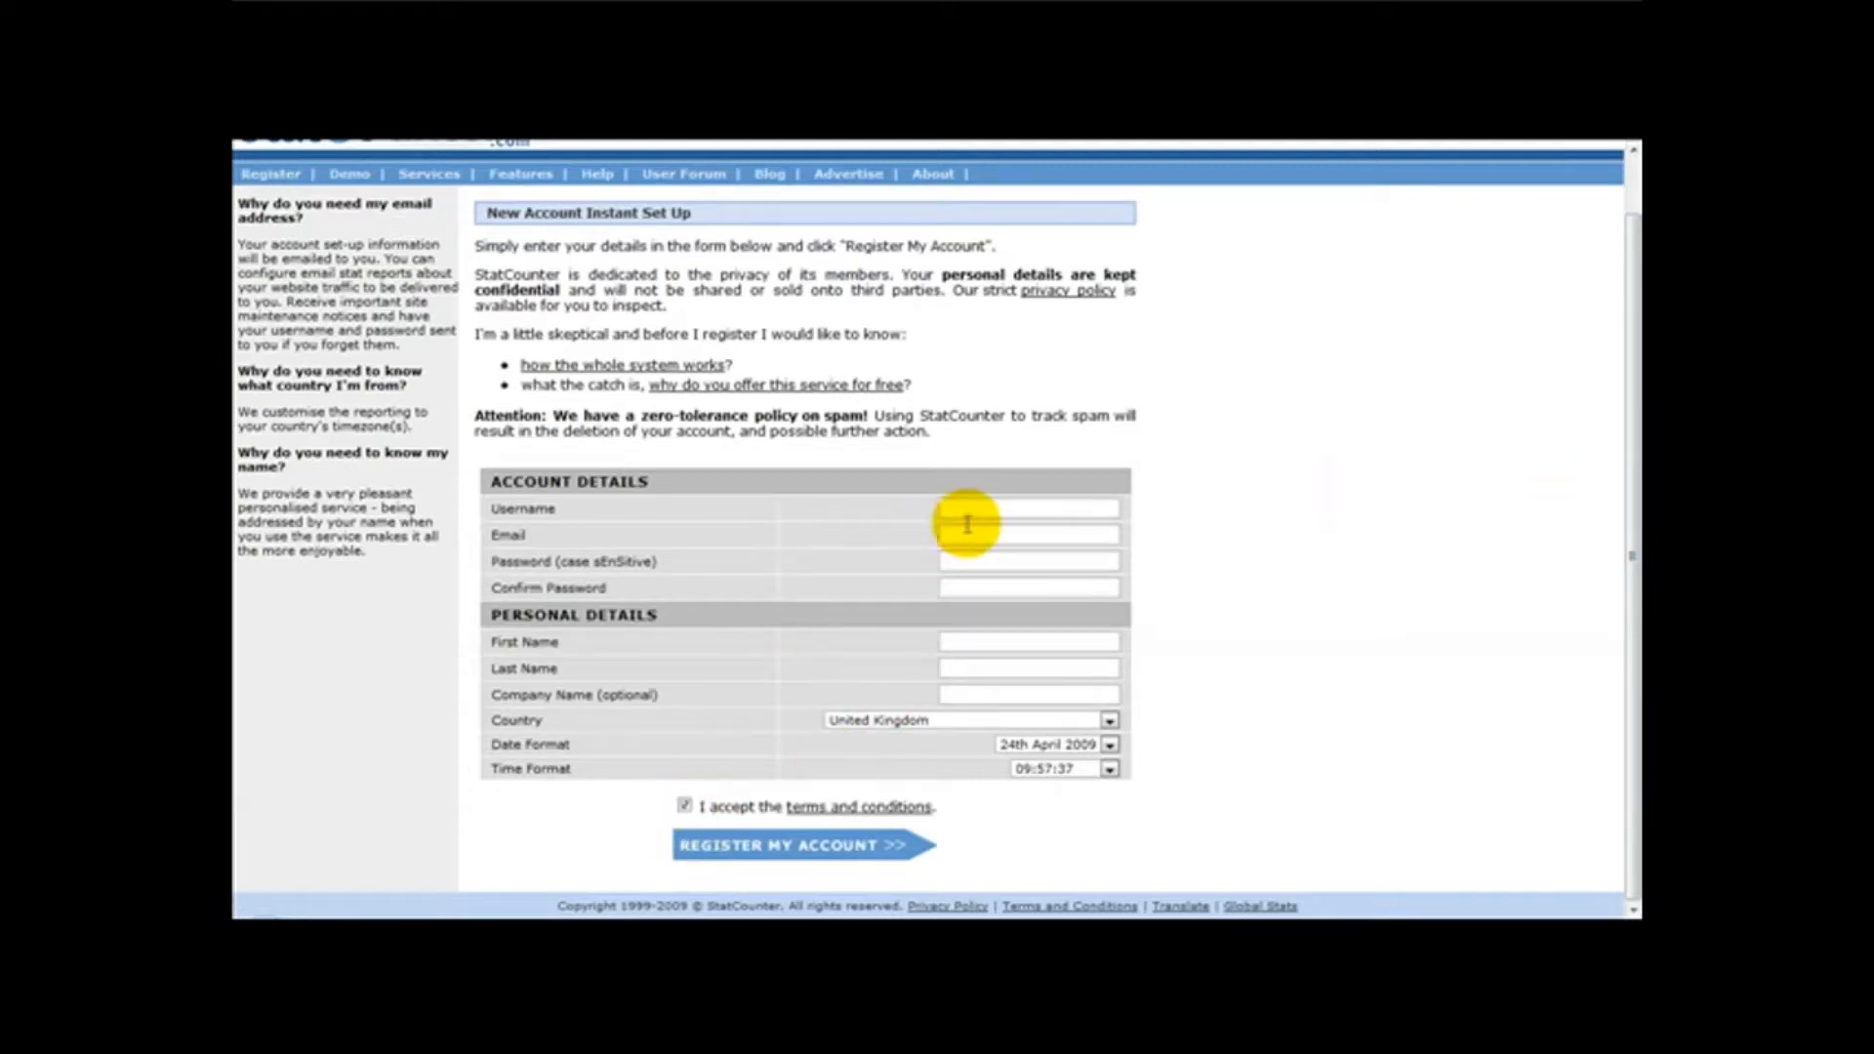
pyautogui.click(1025, 534)
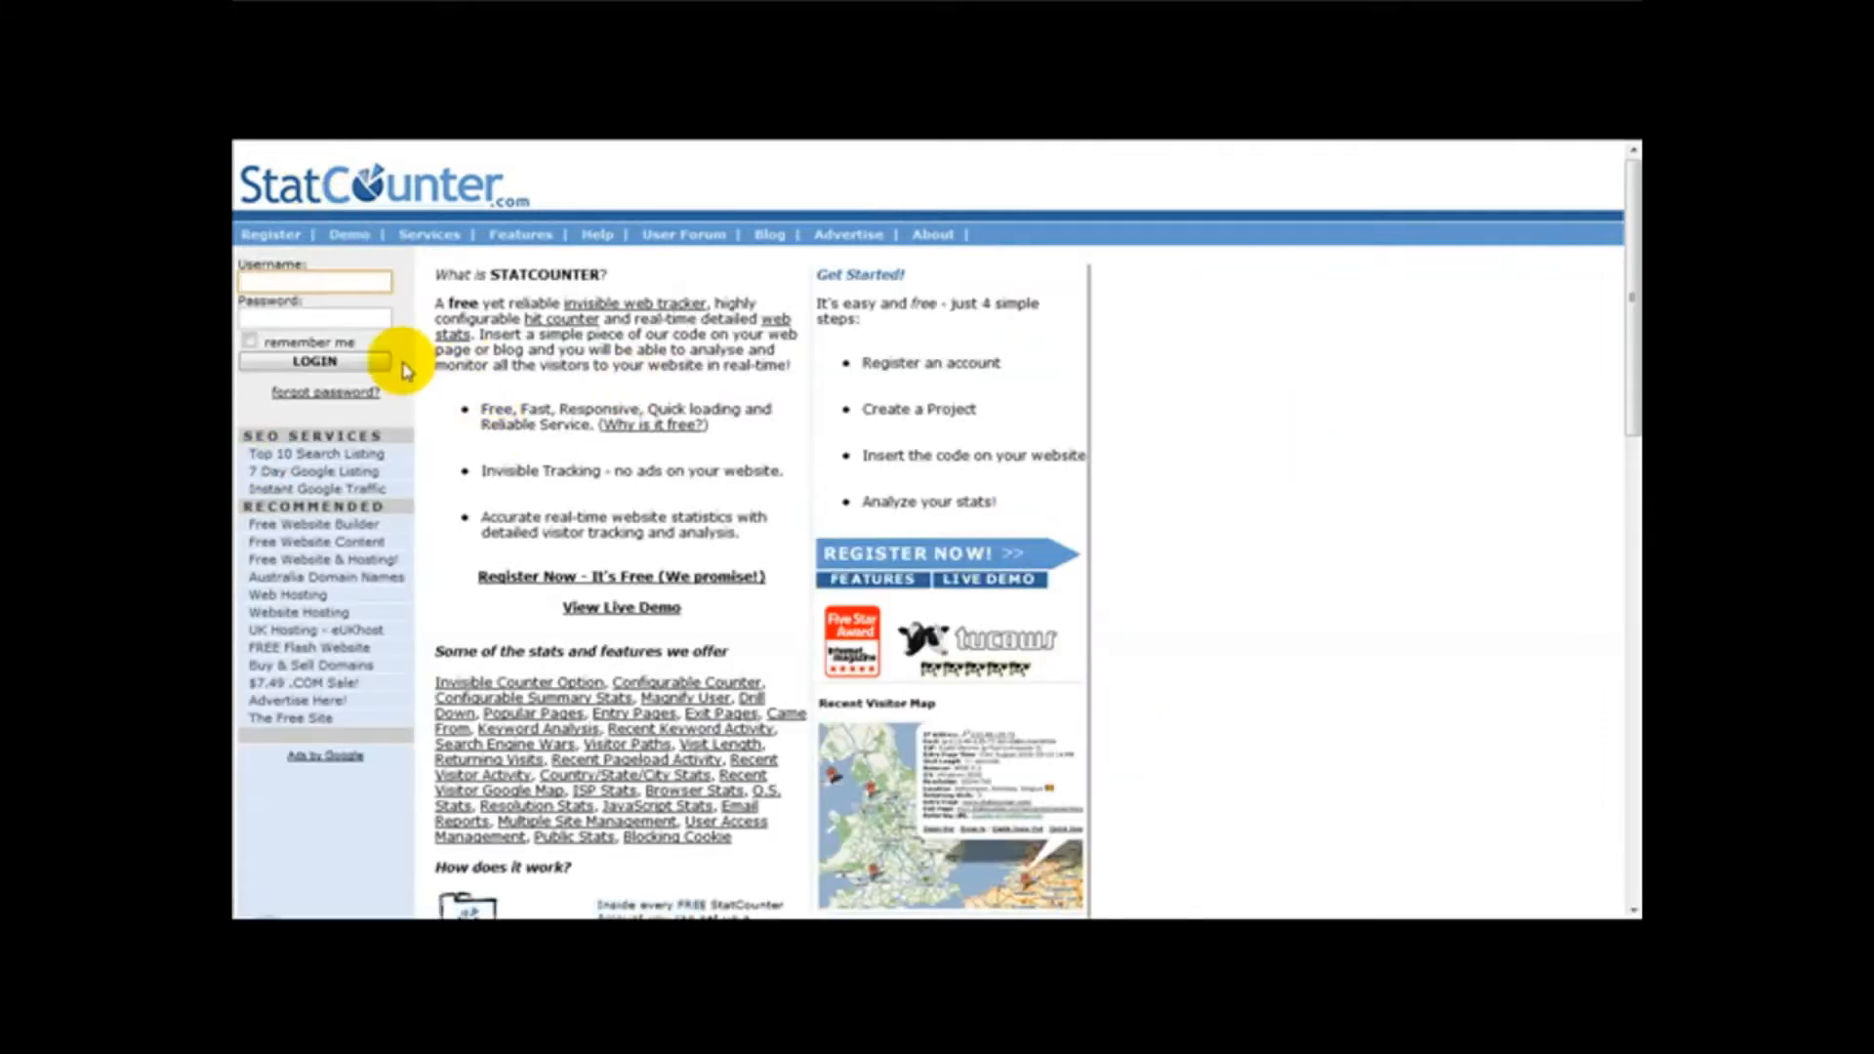
pyautogui.moveTo(1118, 478)
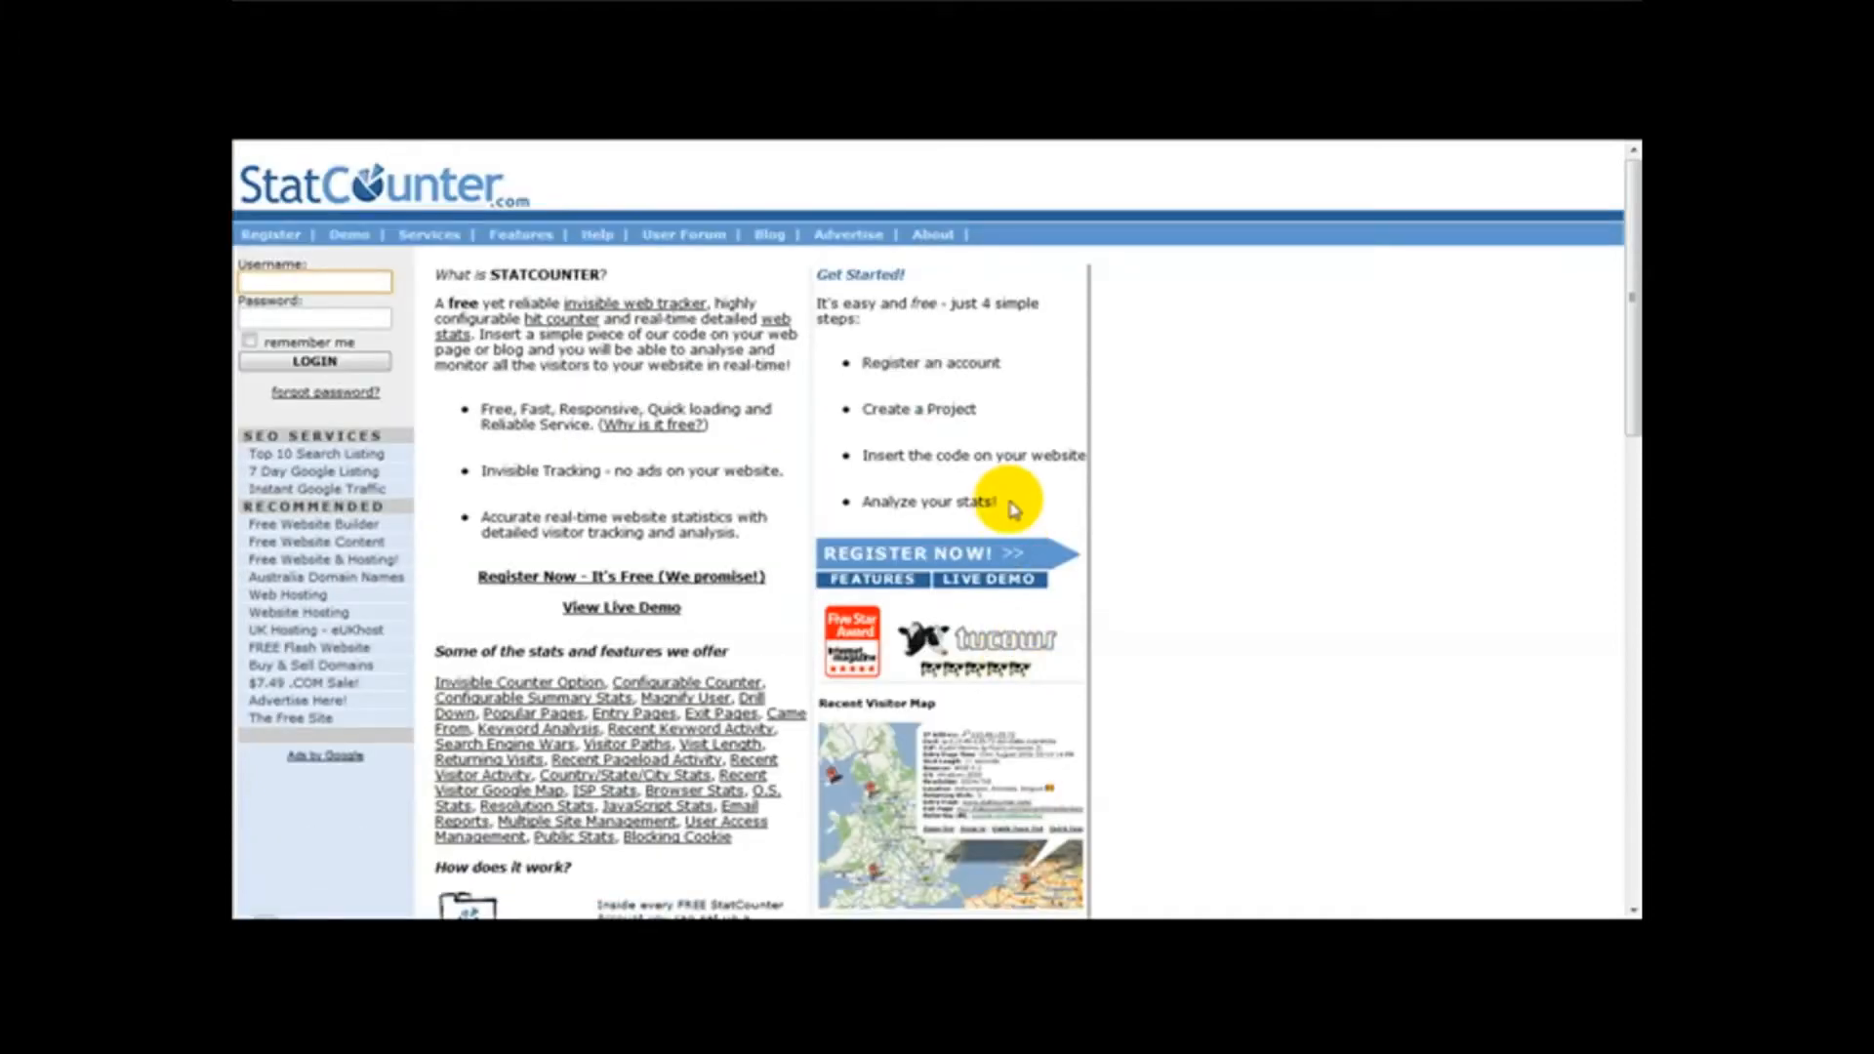
# Log in to StatCounter and choose Add New Project on My Projects.
pyautogui.click(314, 360)
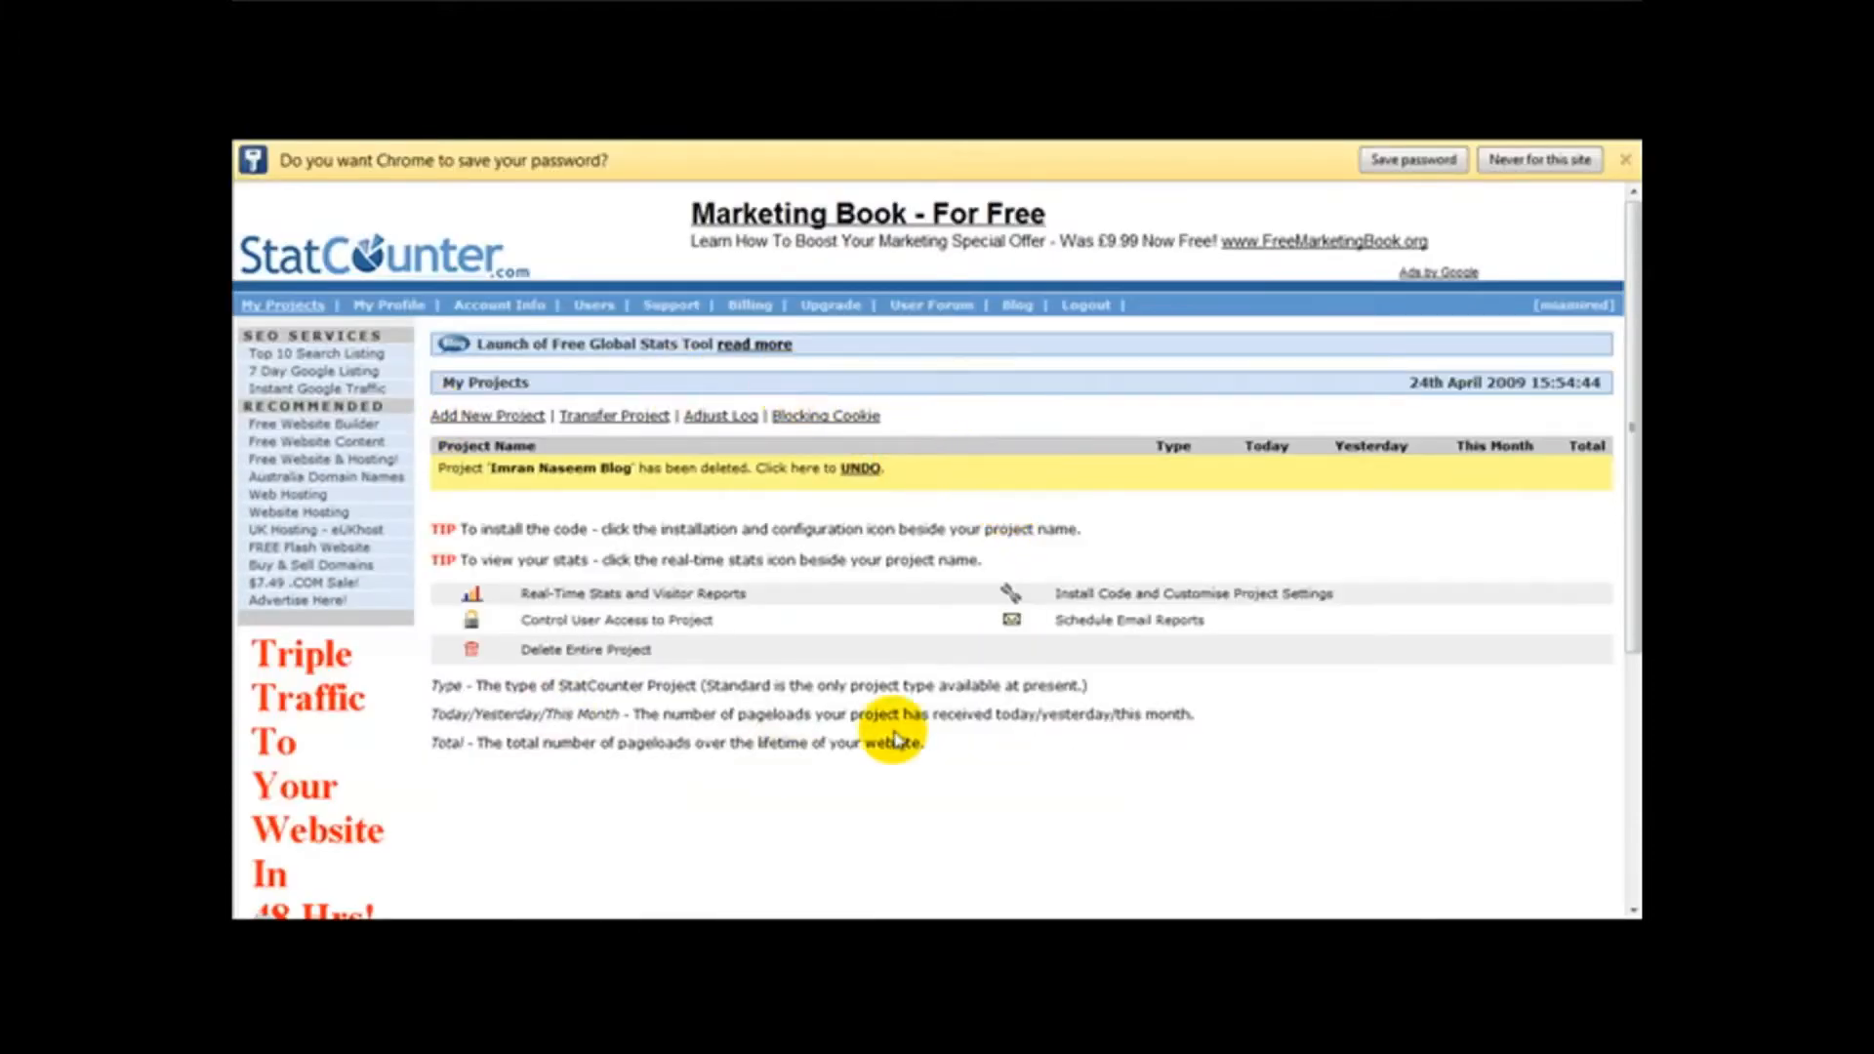
pyautogui.moveTo(787, 784)
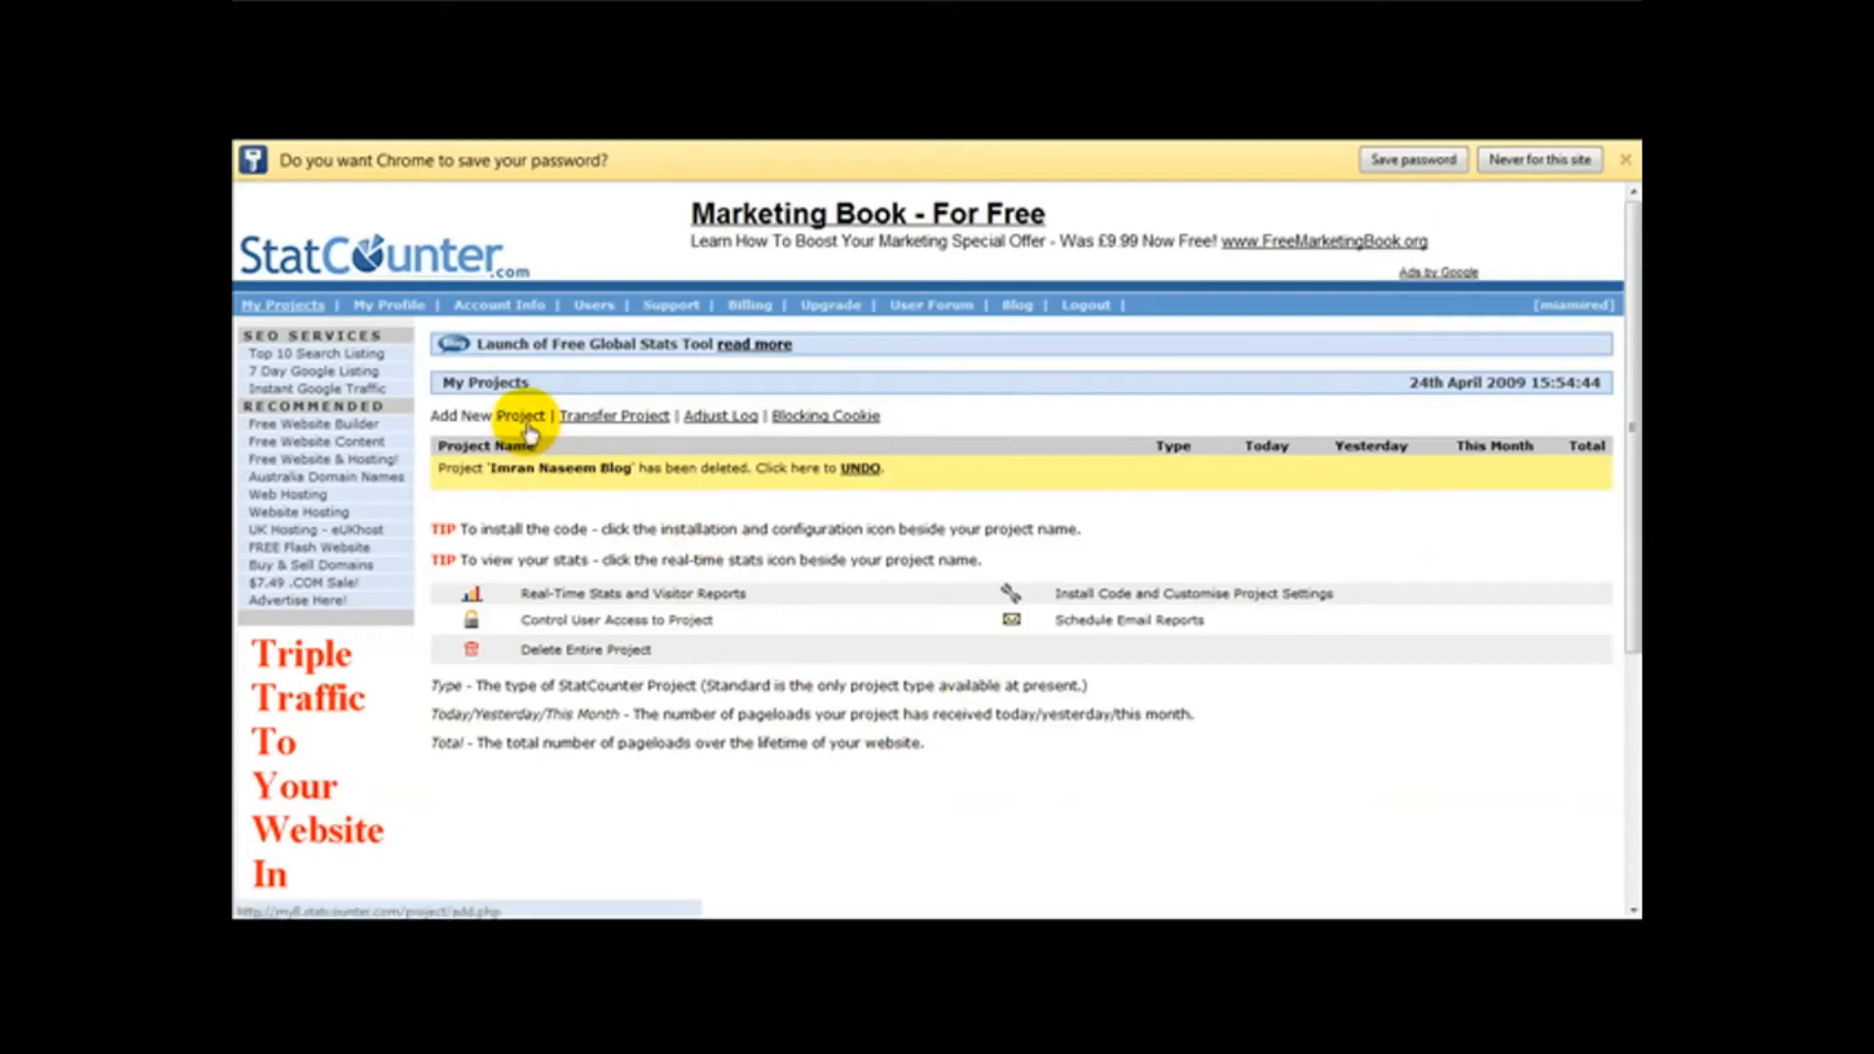
pyautogui.click(518, 415)
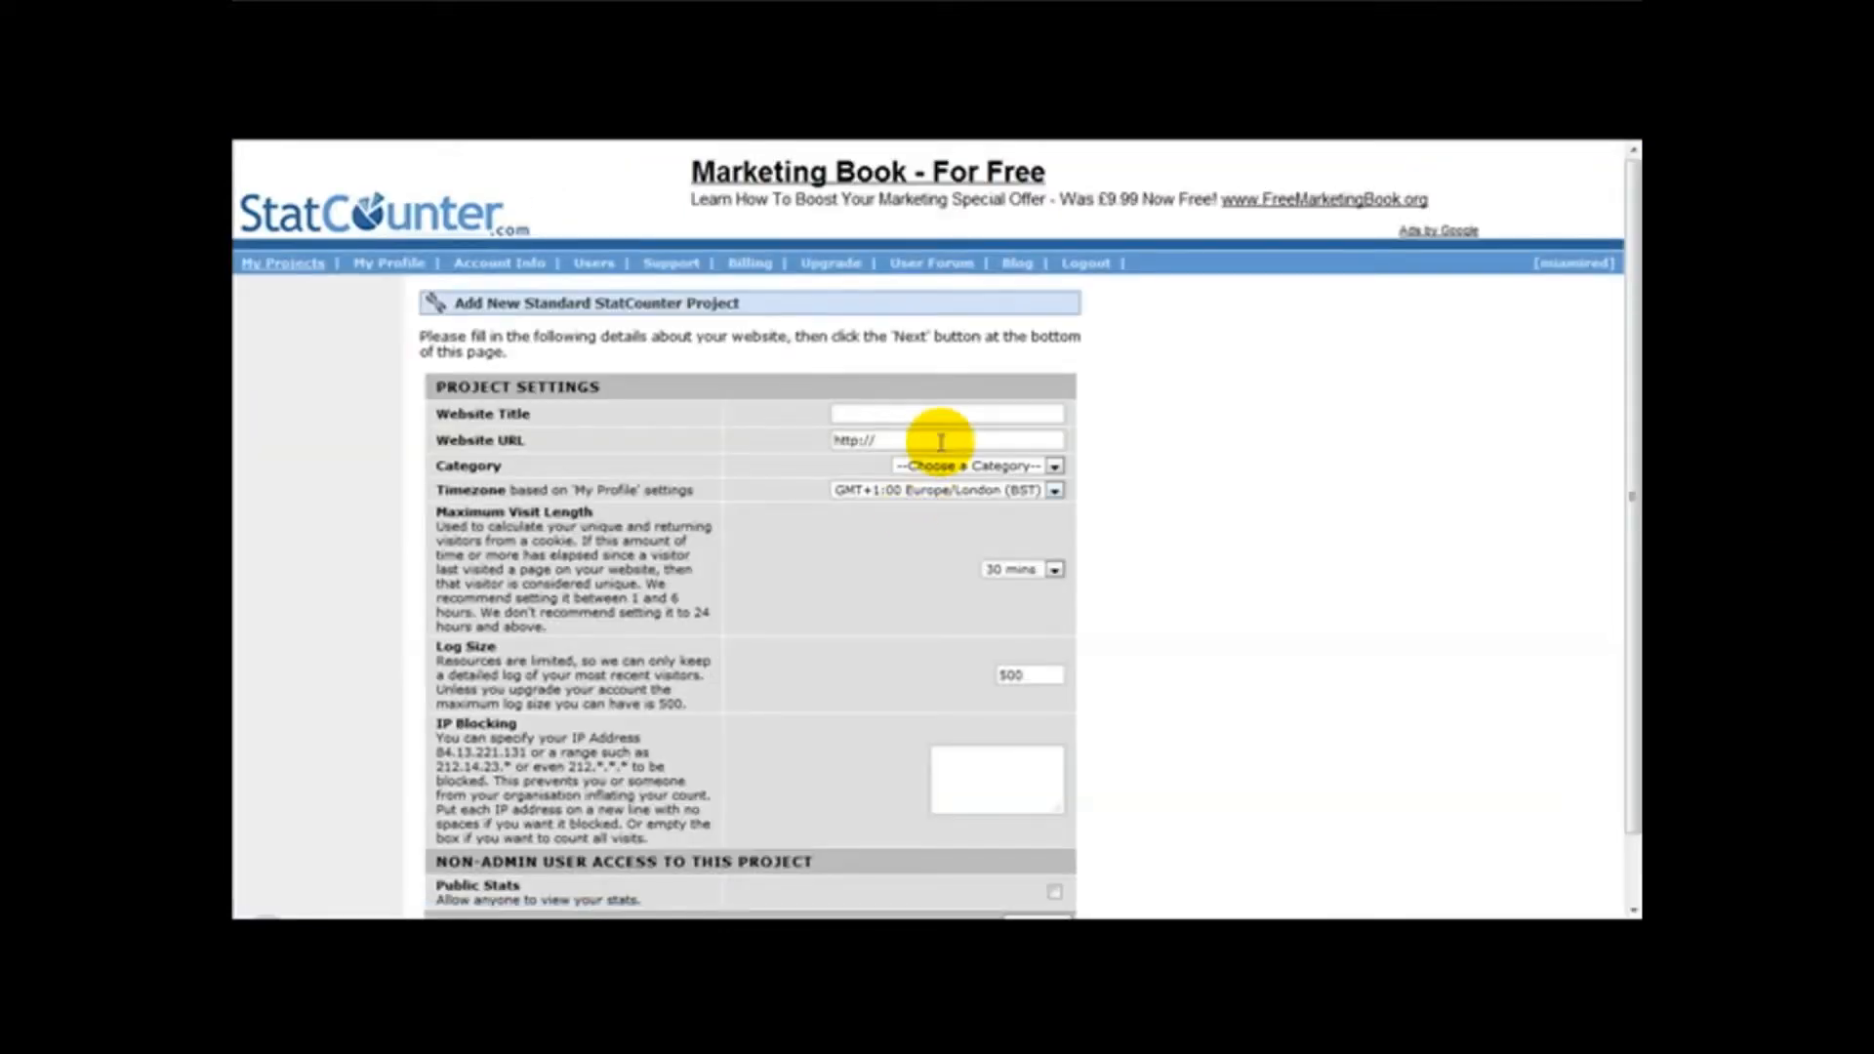
pyautogui.click(943, 412)
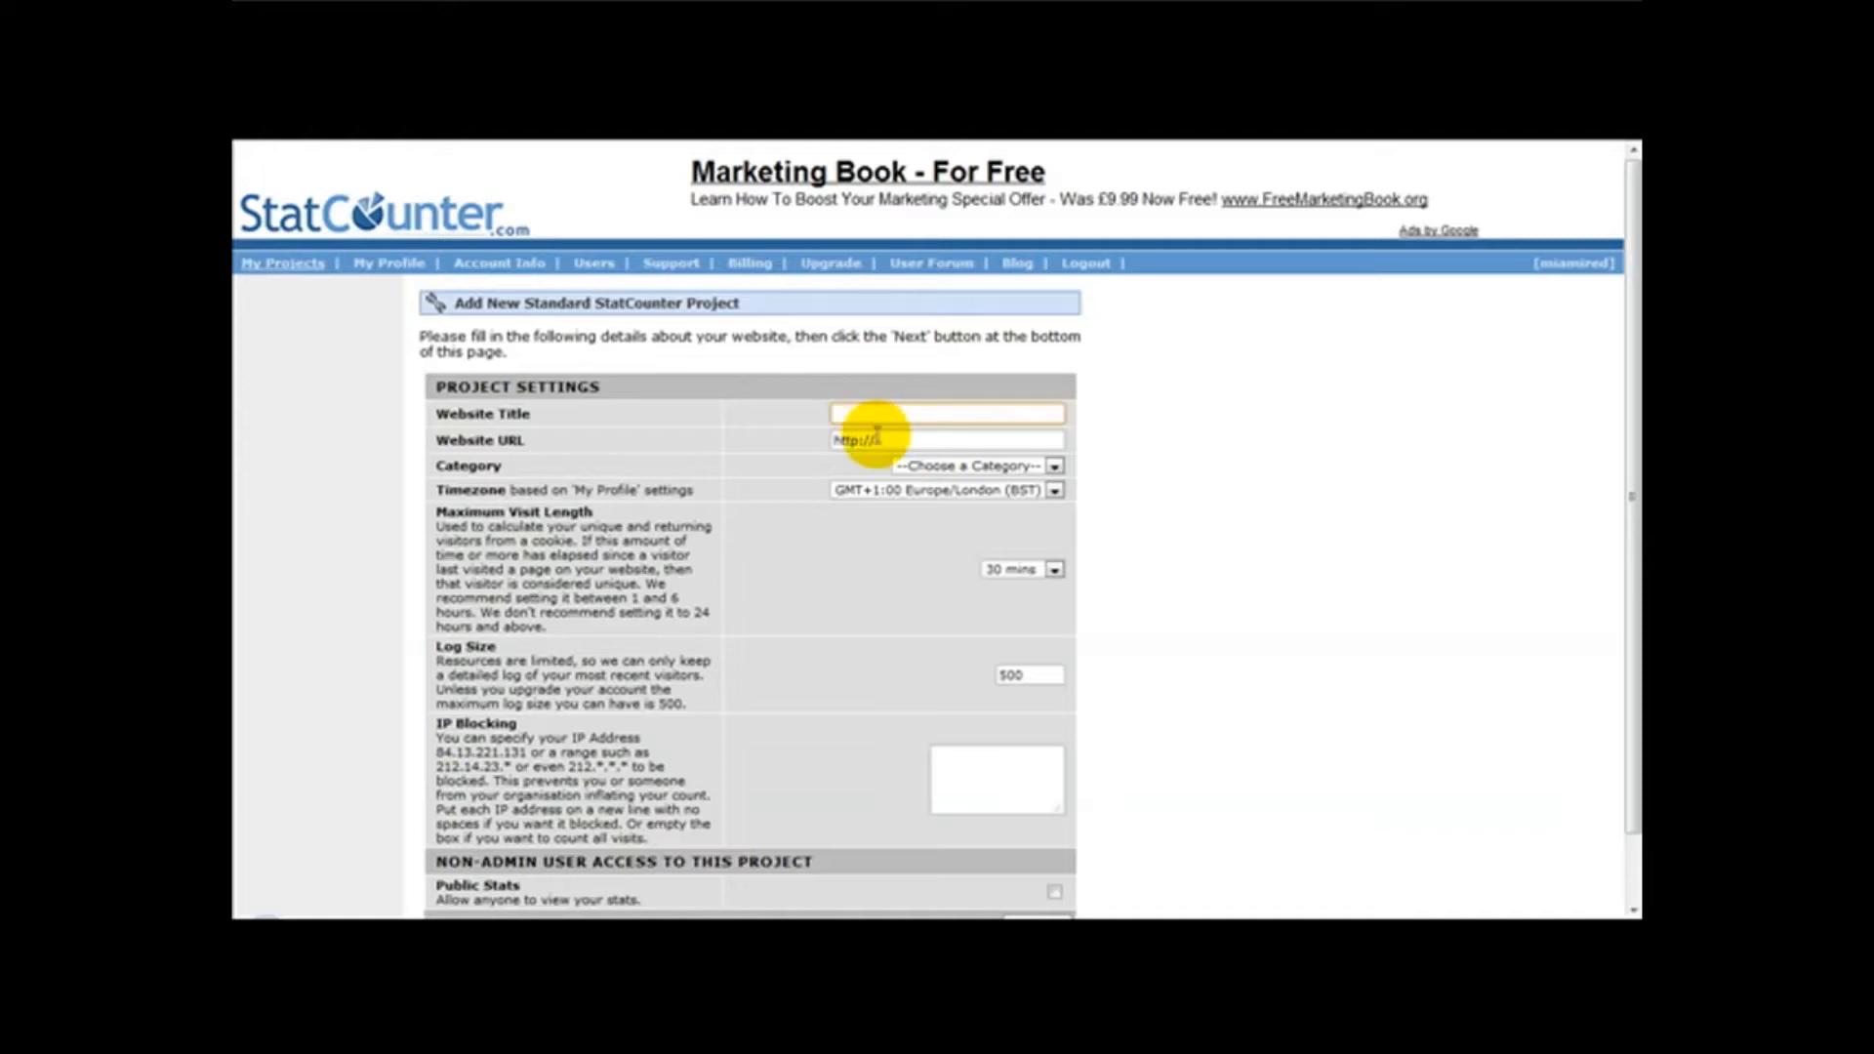
pyautogui.write('My website')
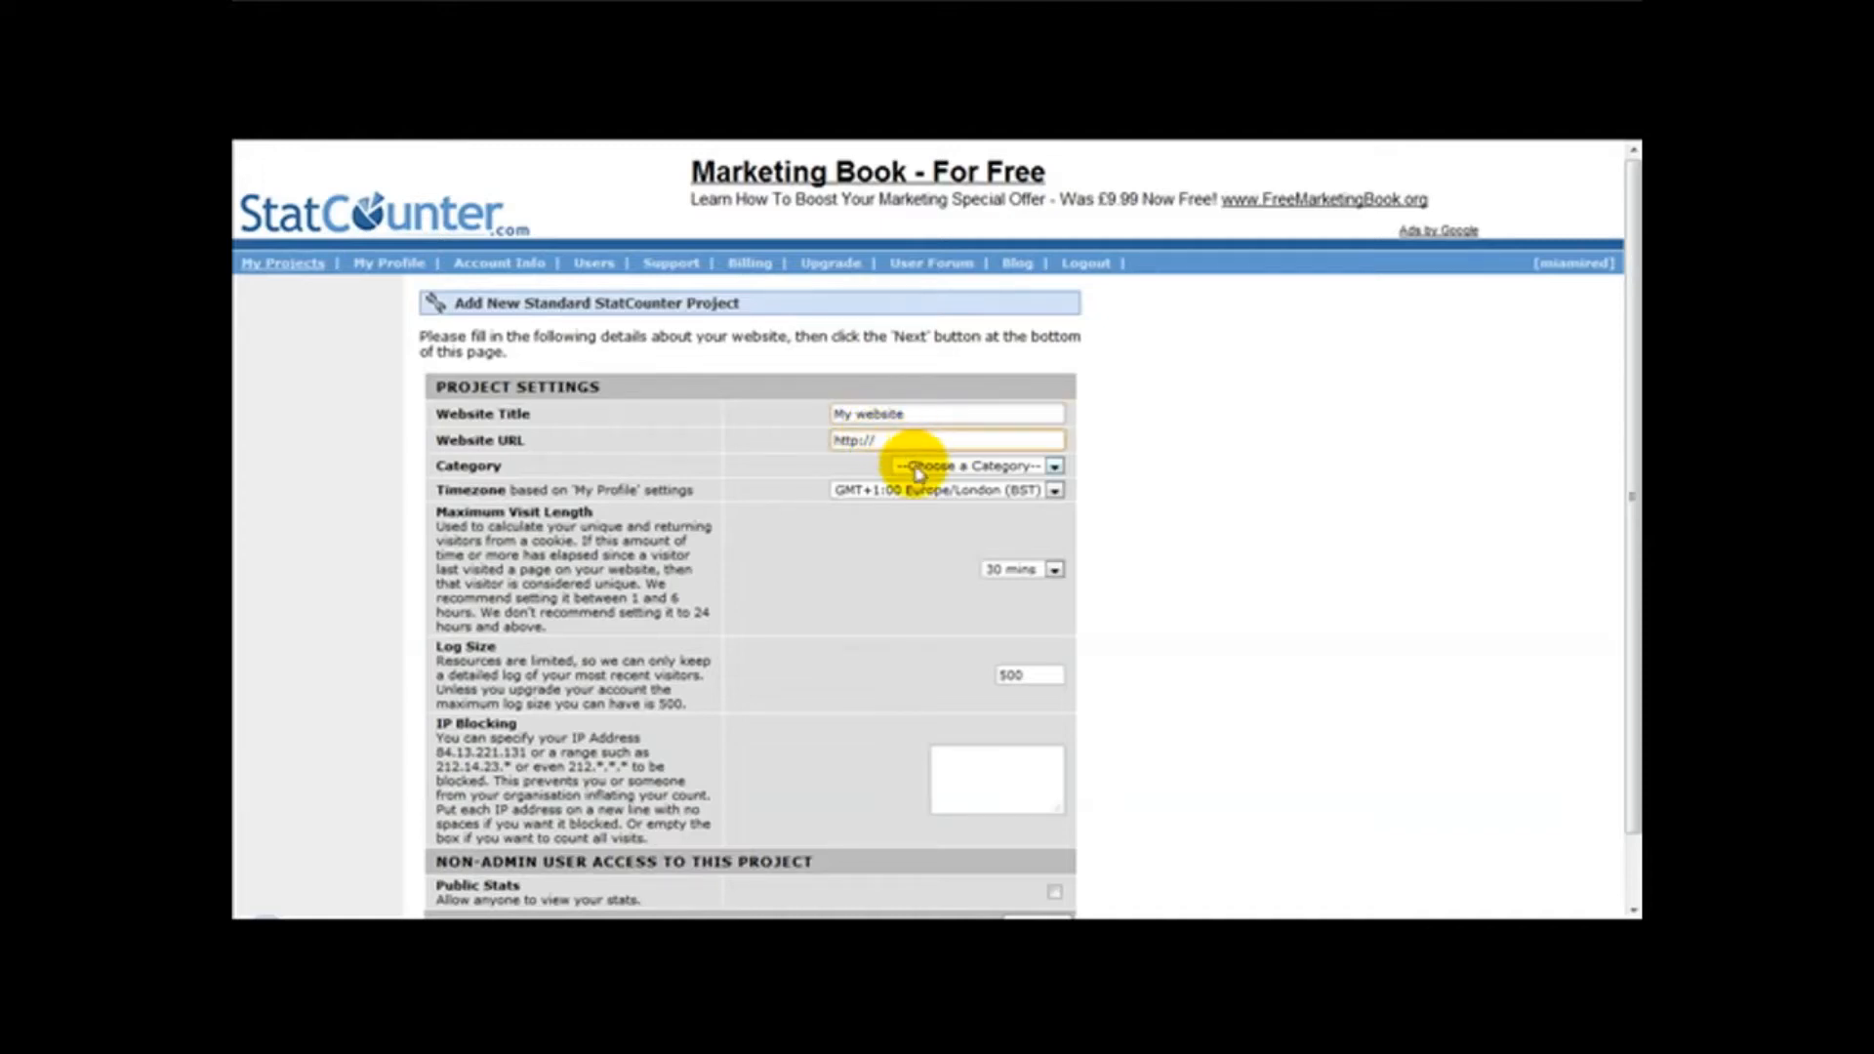
pyautogui.write('www.easyaccessvideos.com/')
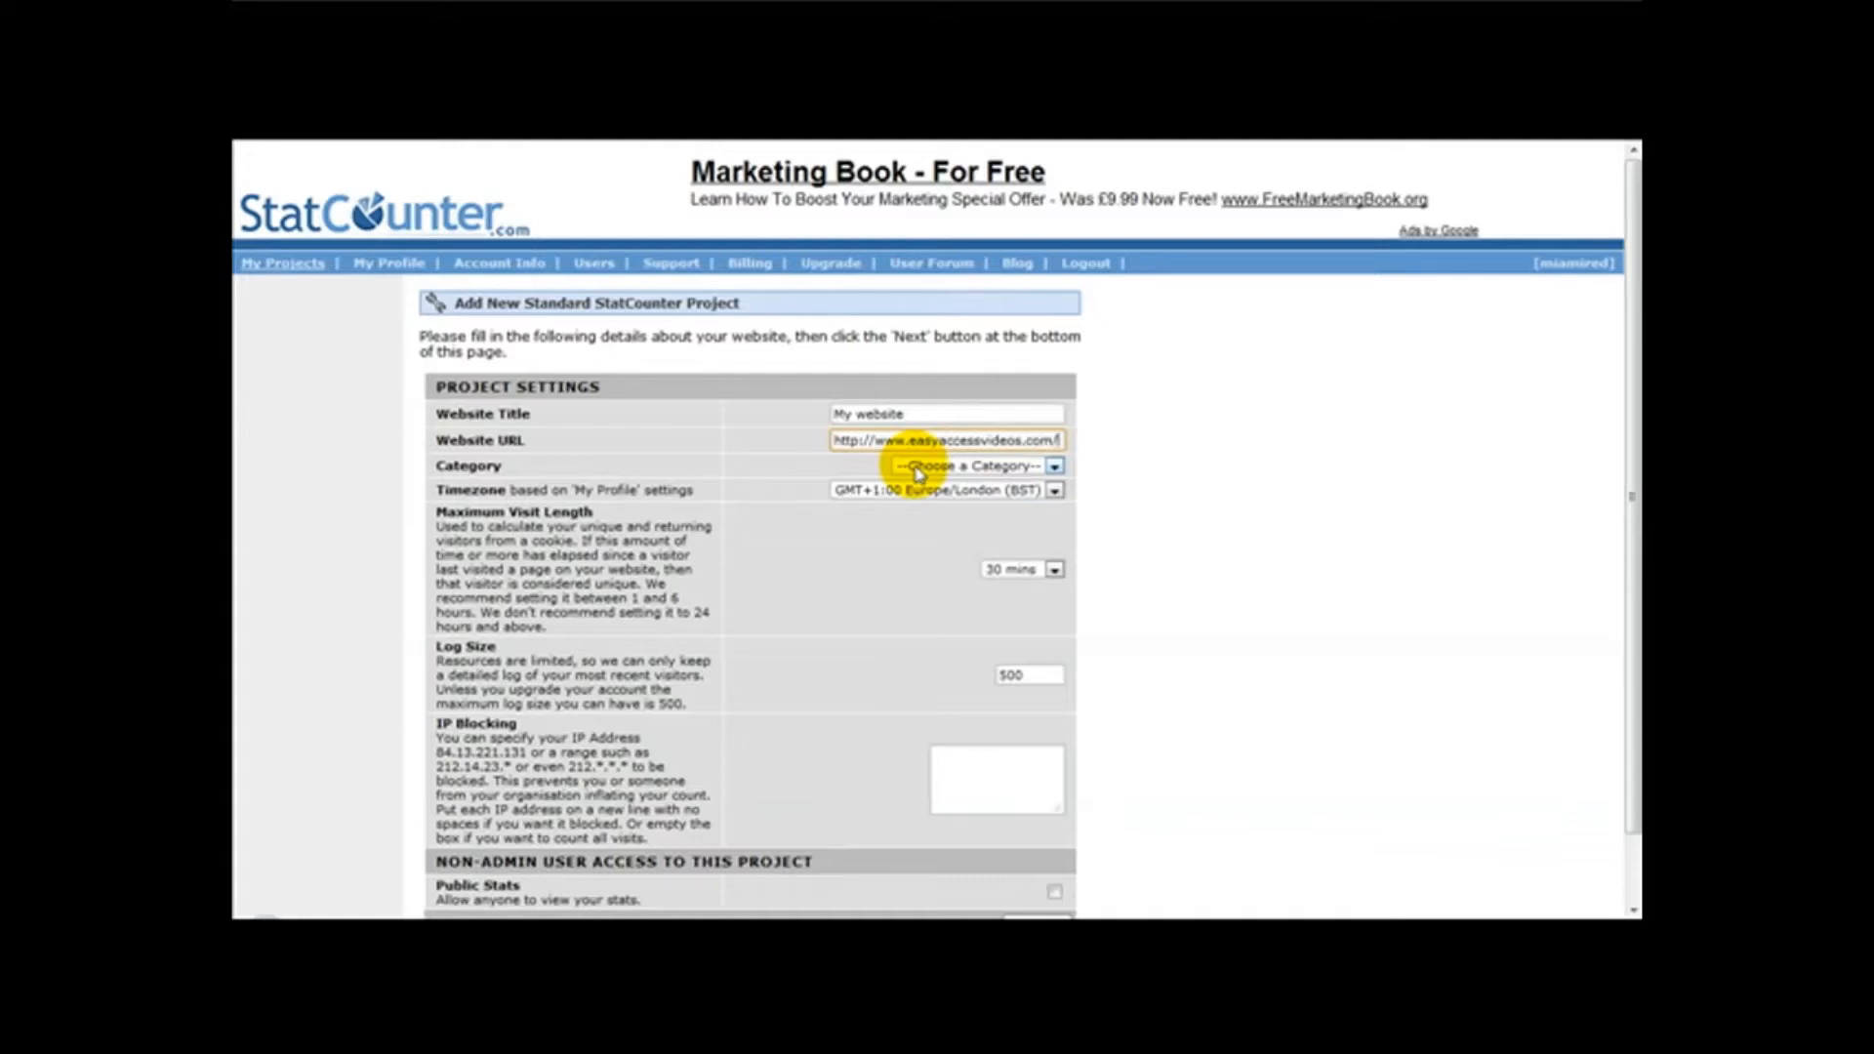
pyautogui.write('test')
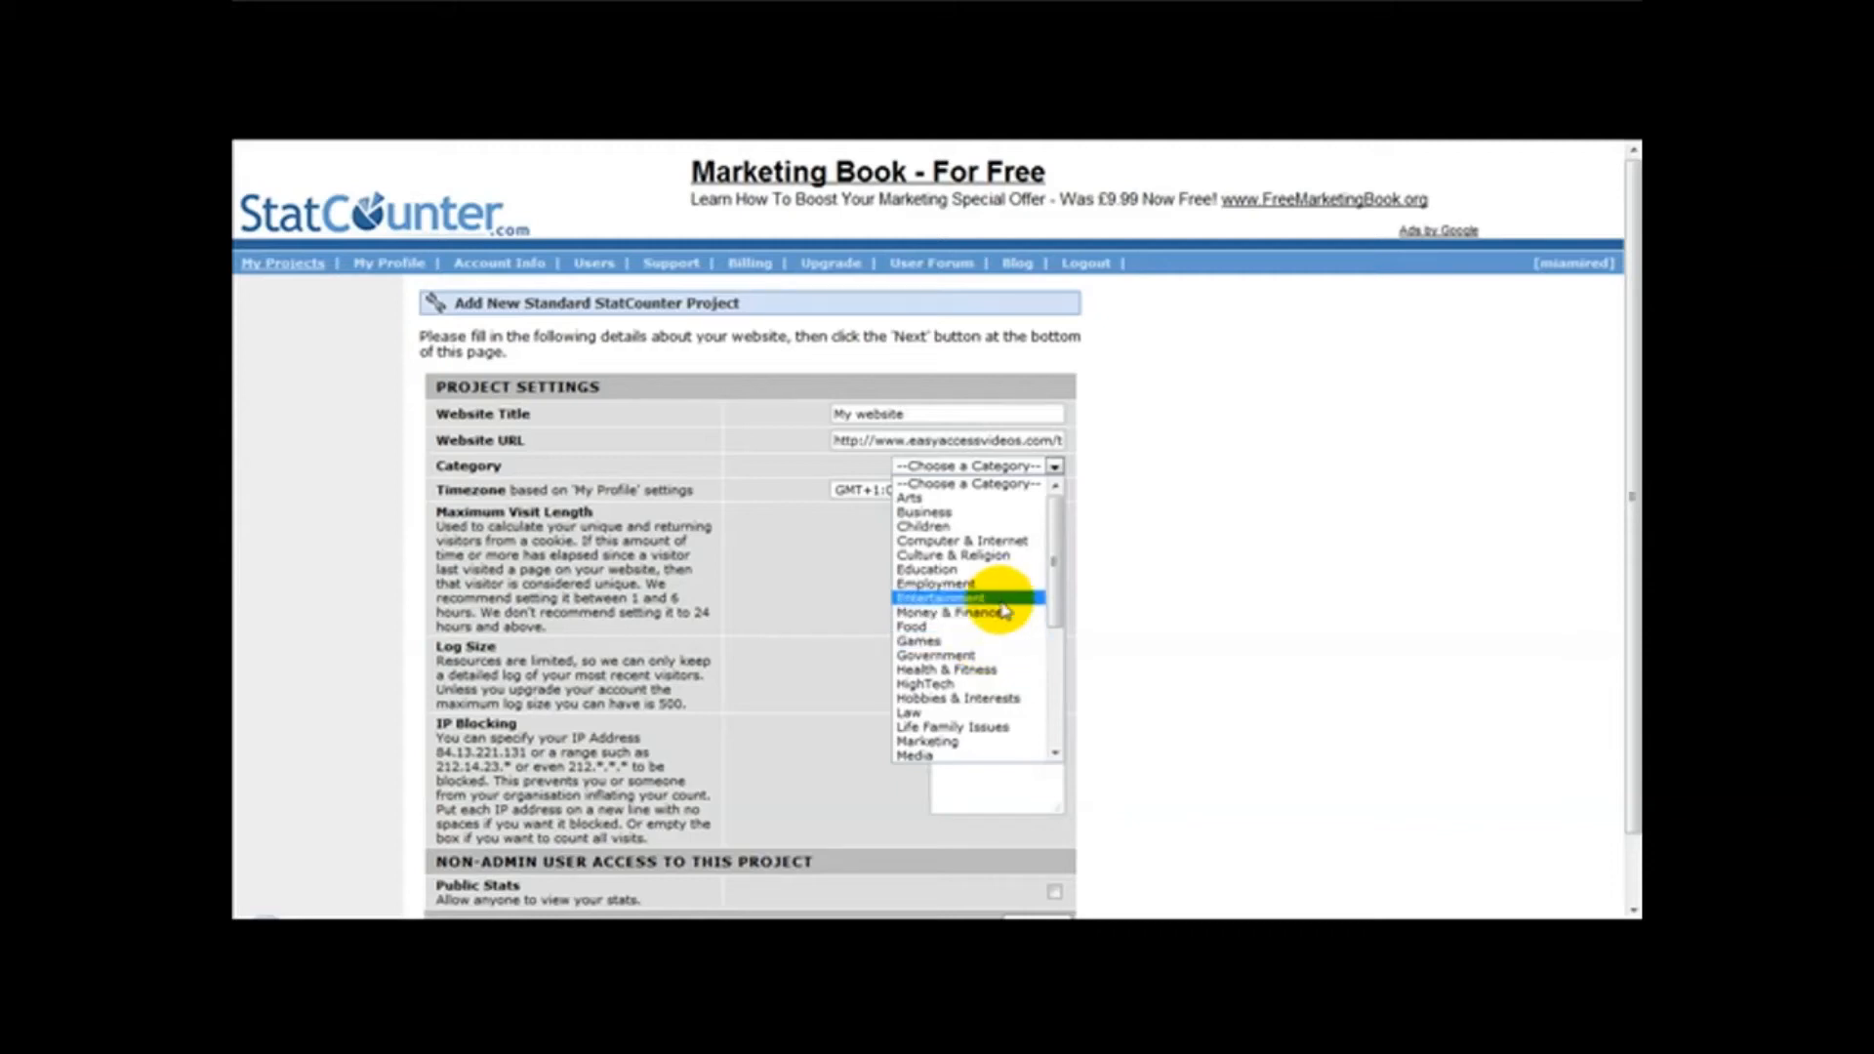
pyautogui.click(926, 741)
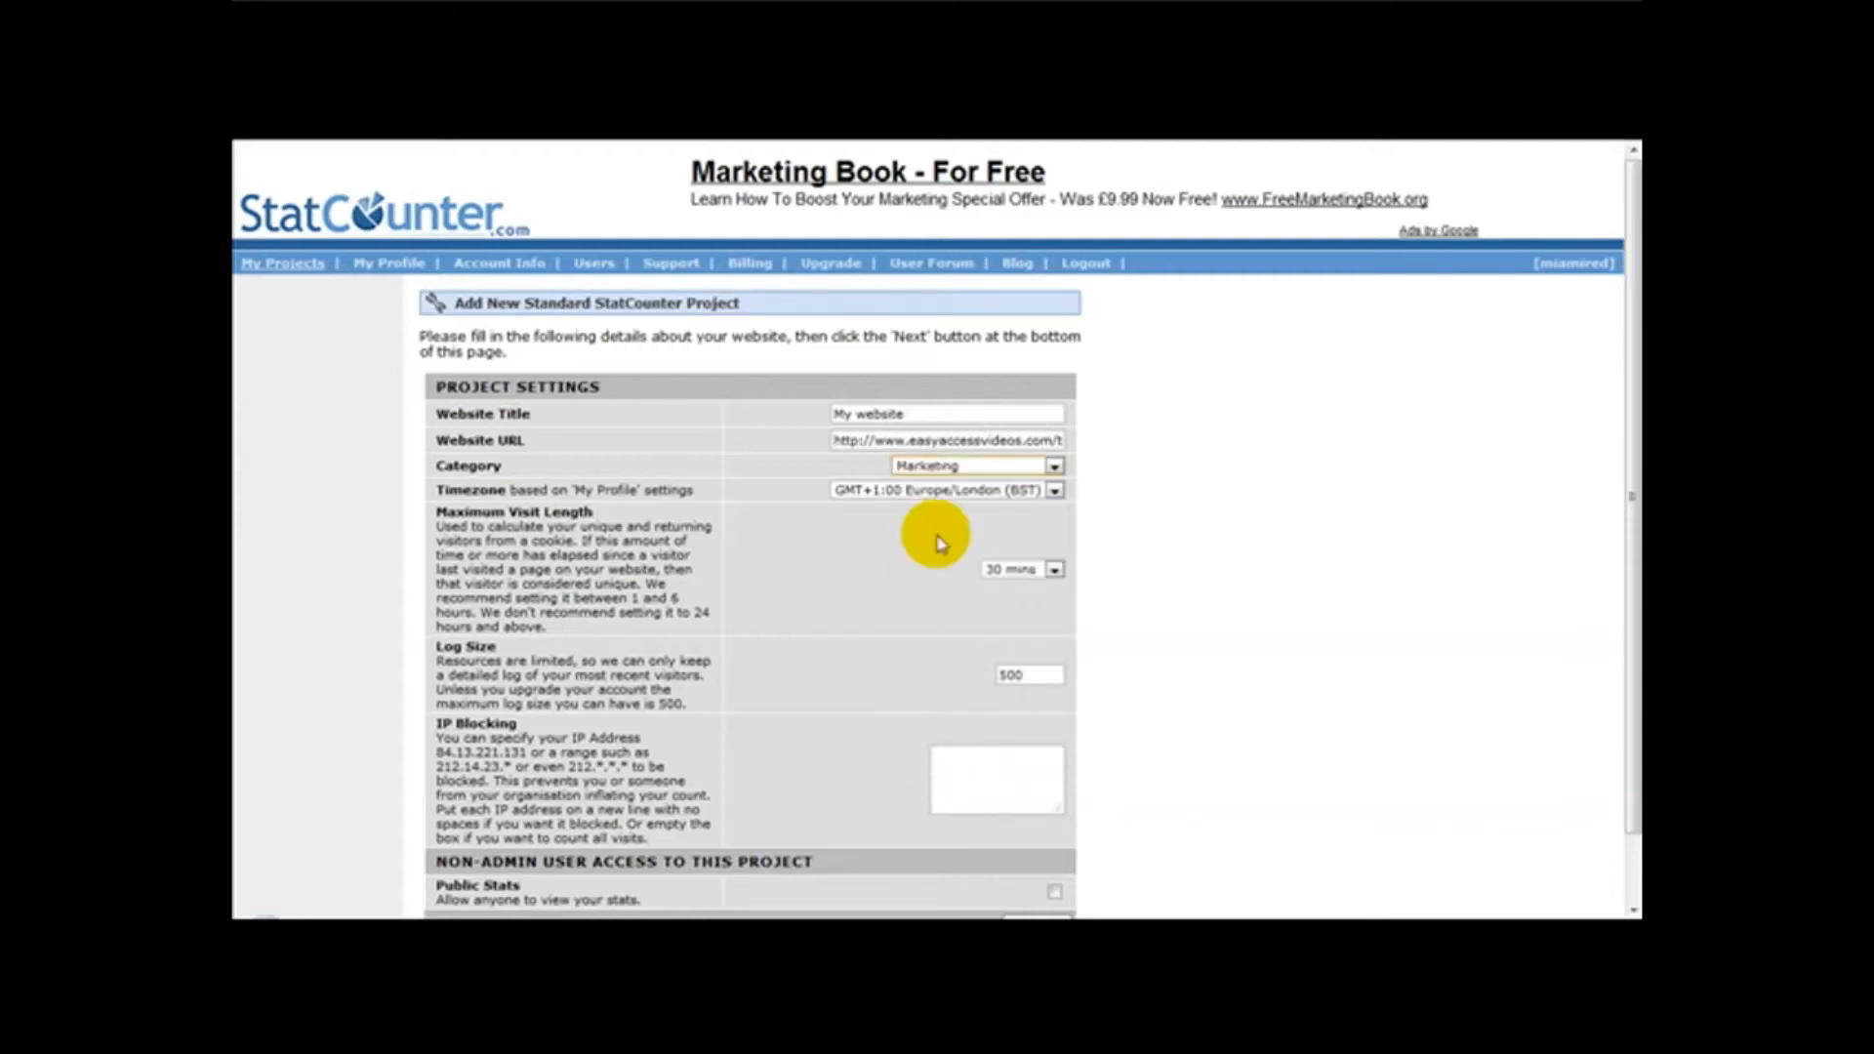
pyautogui.scroll(-3)
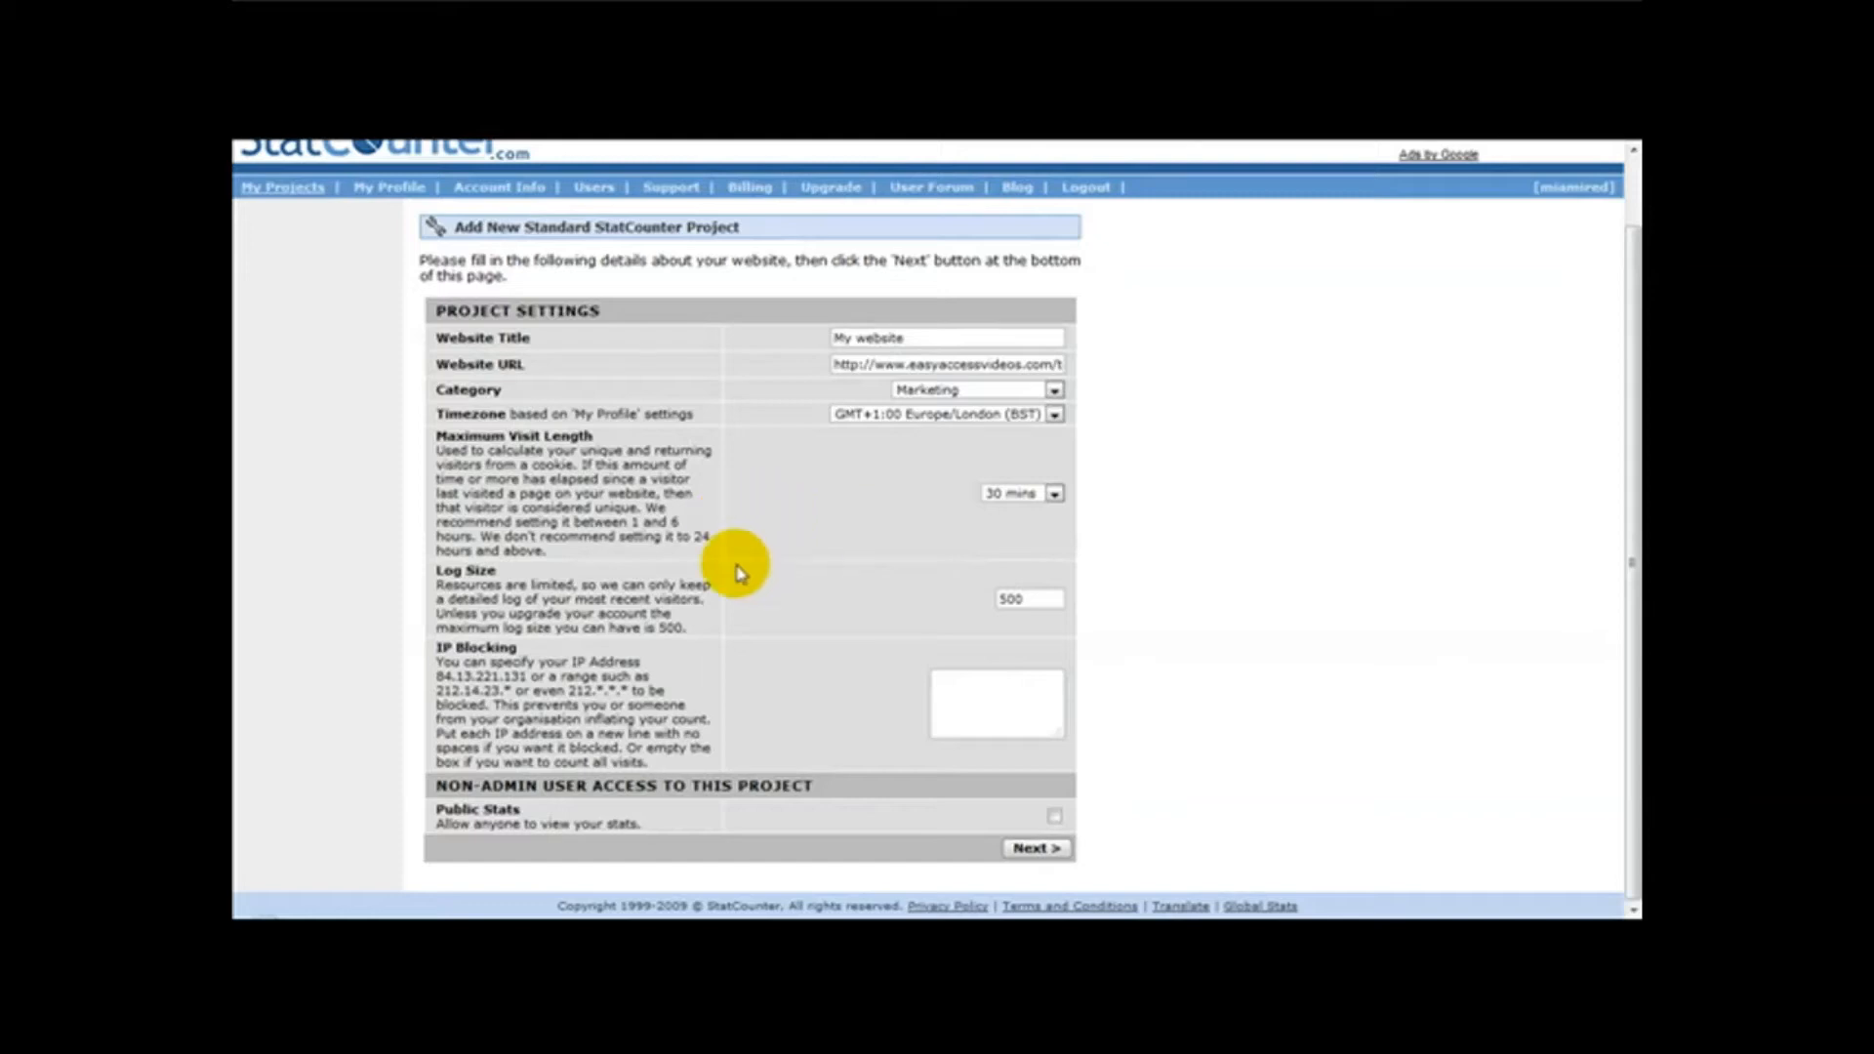
pyautogui.moveTo(1022, 500)
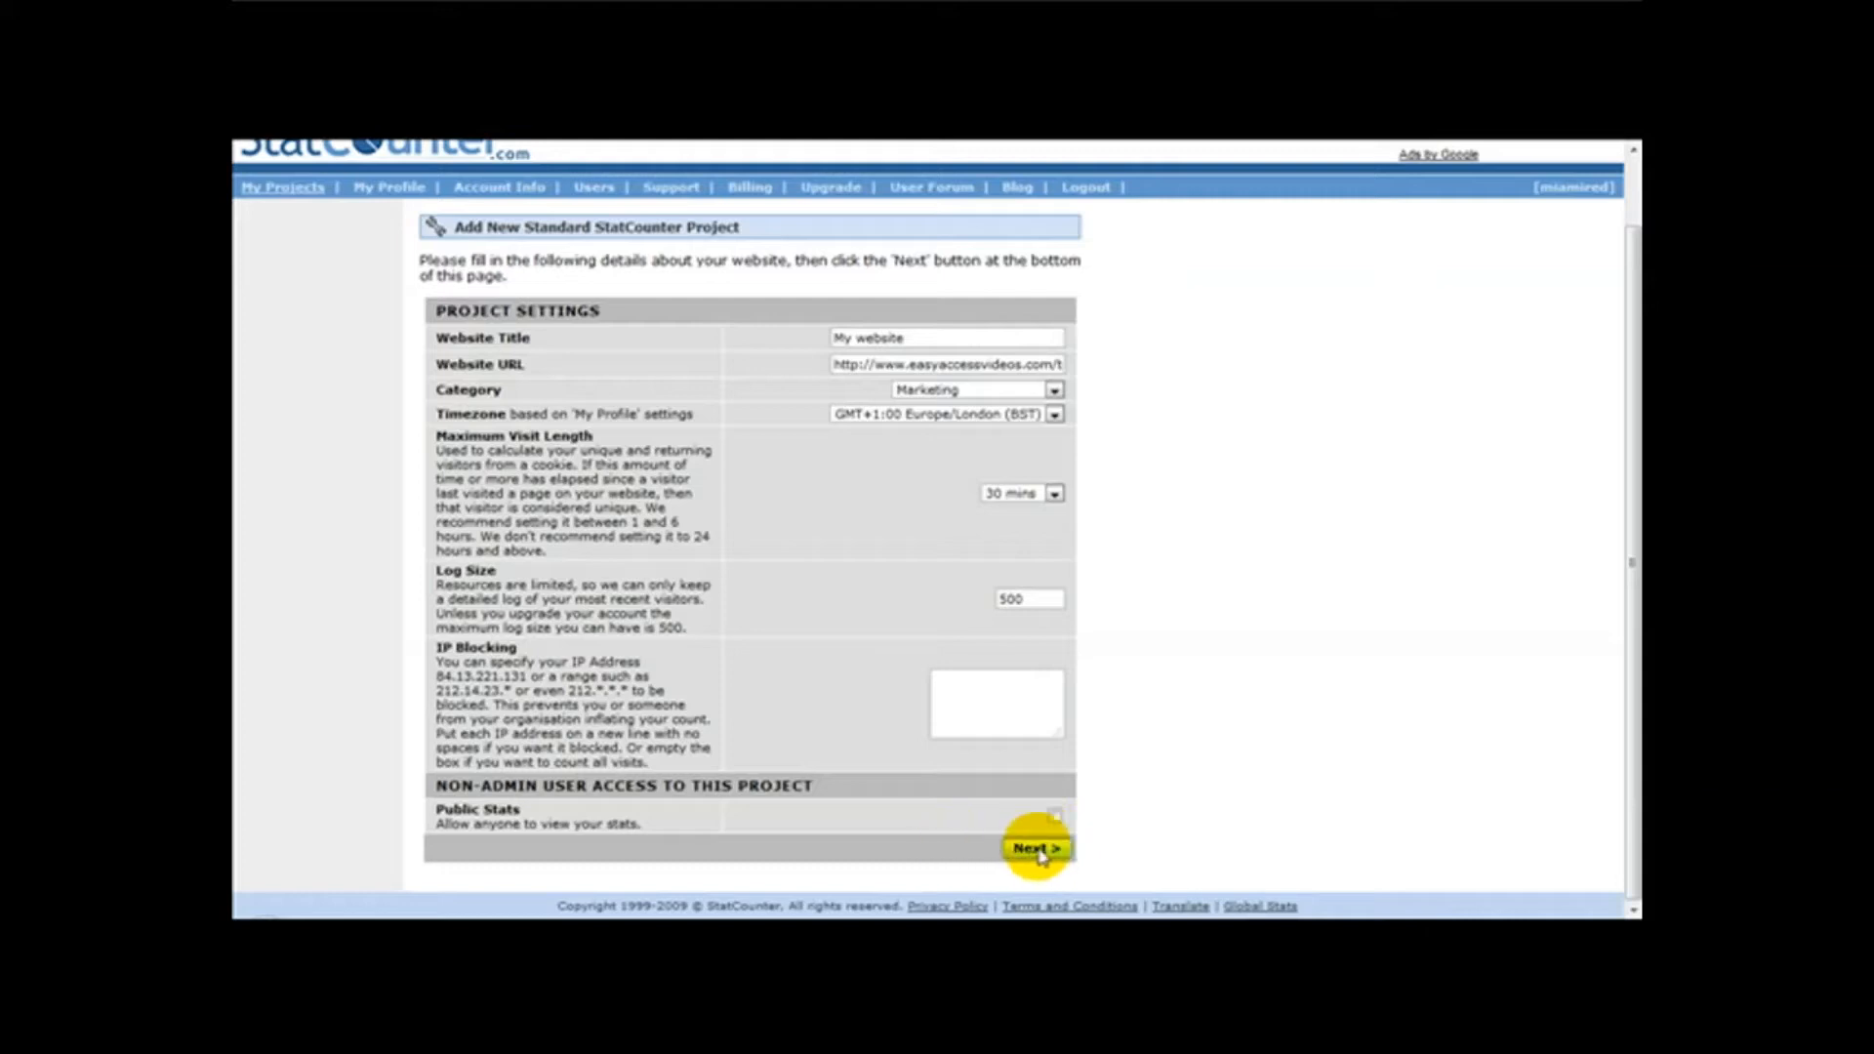
pyautogui.click(1033, 848)
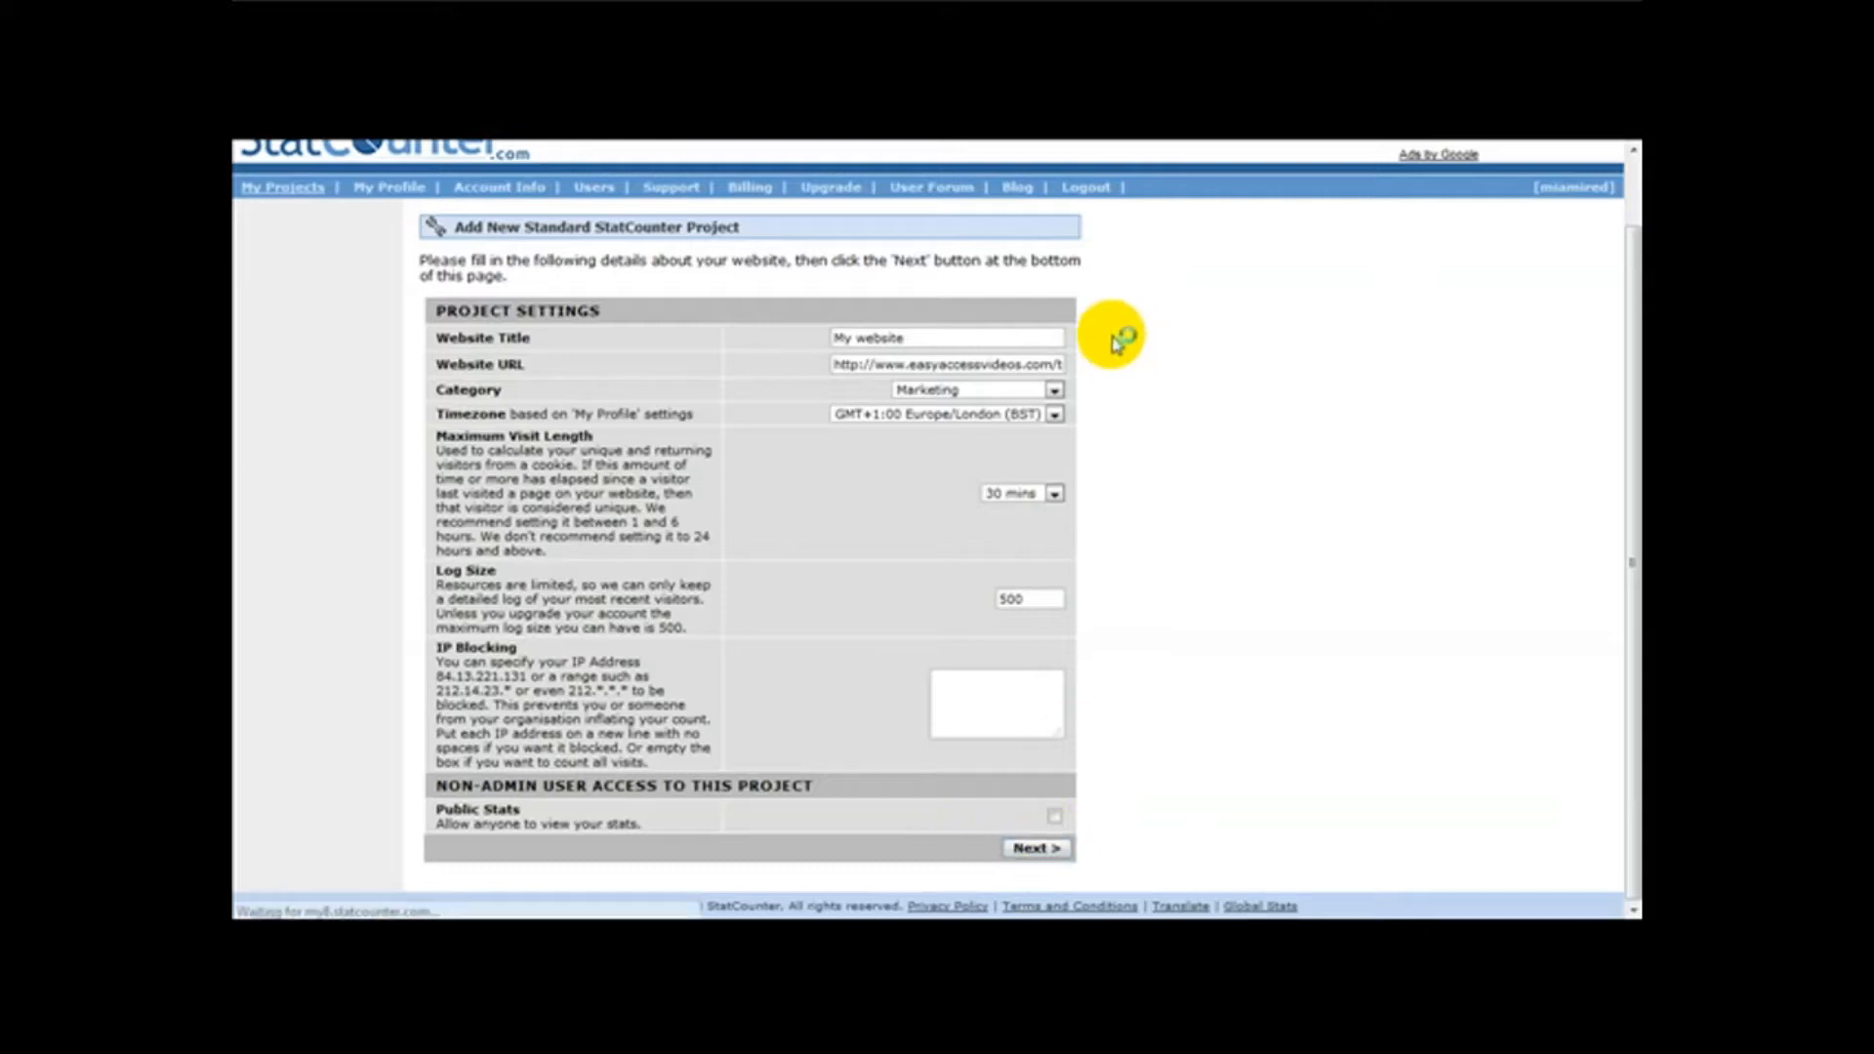
pyautogui.moveTo(944, 492)
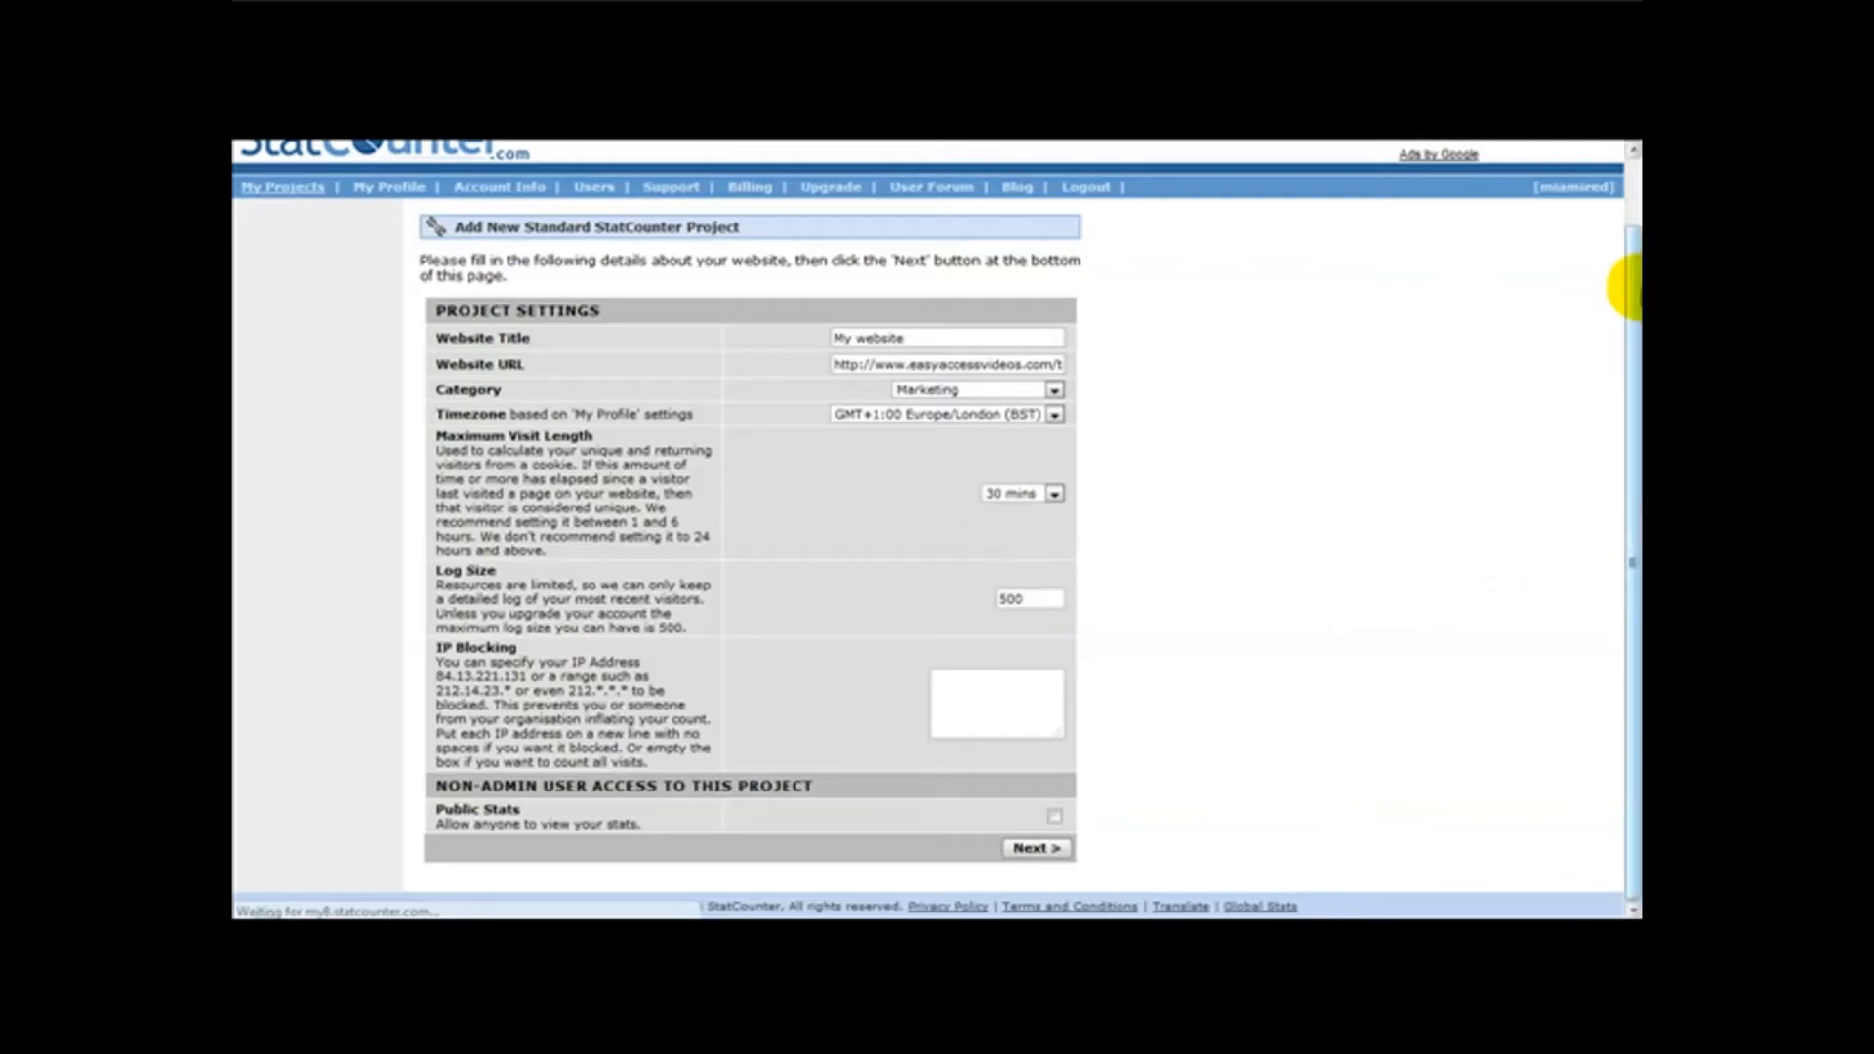
pyautogui.moveTo(1177, 440)
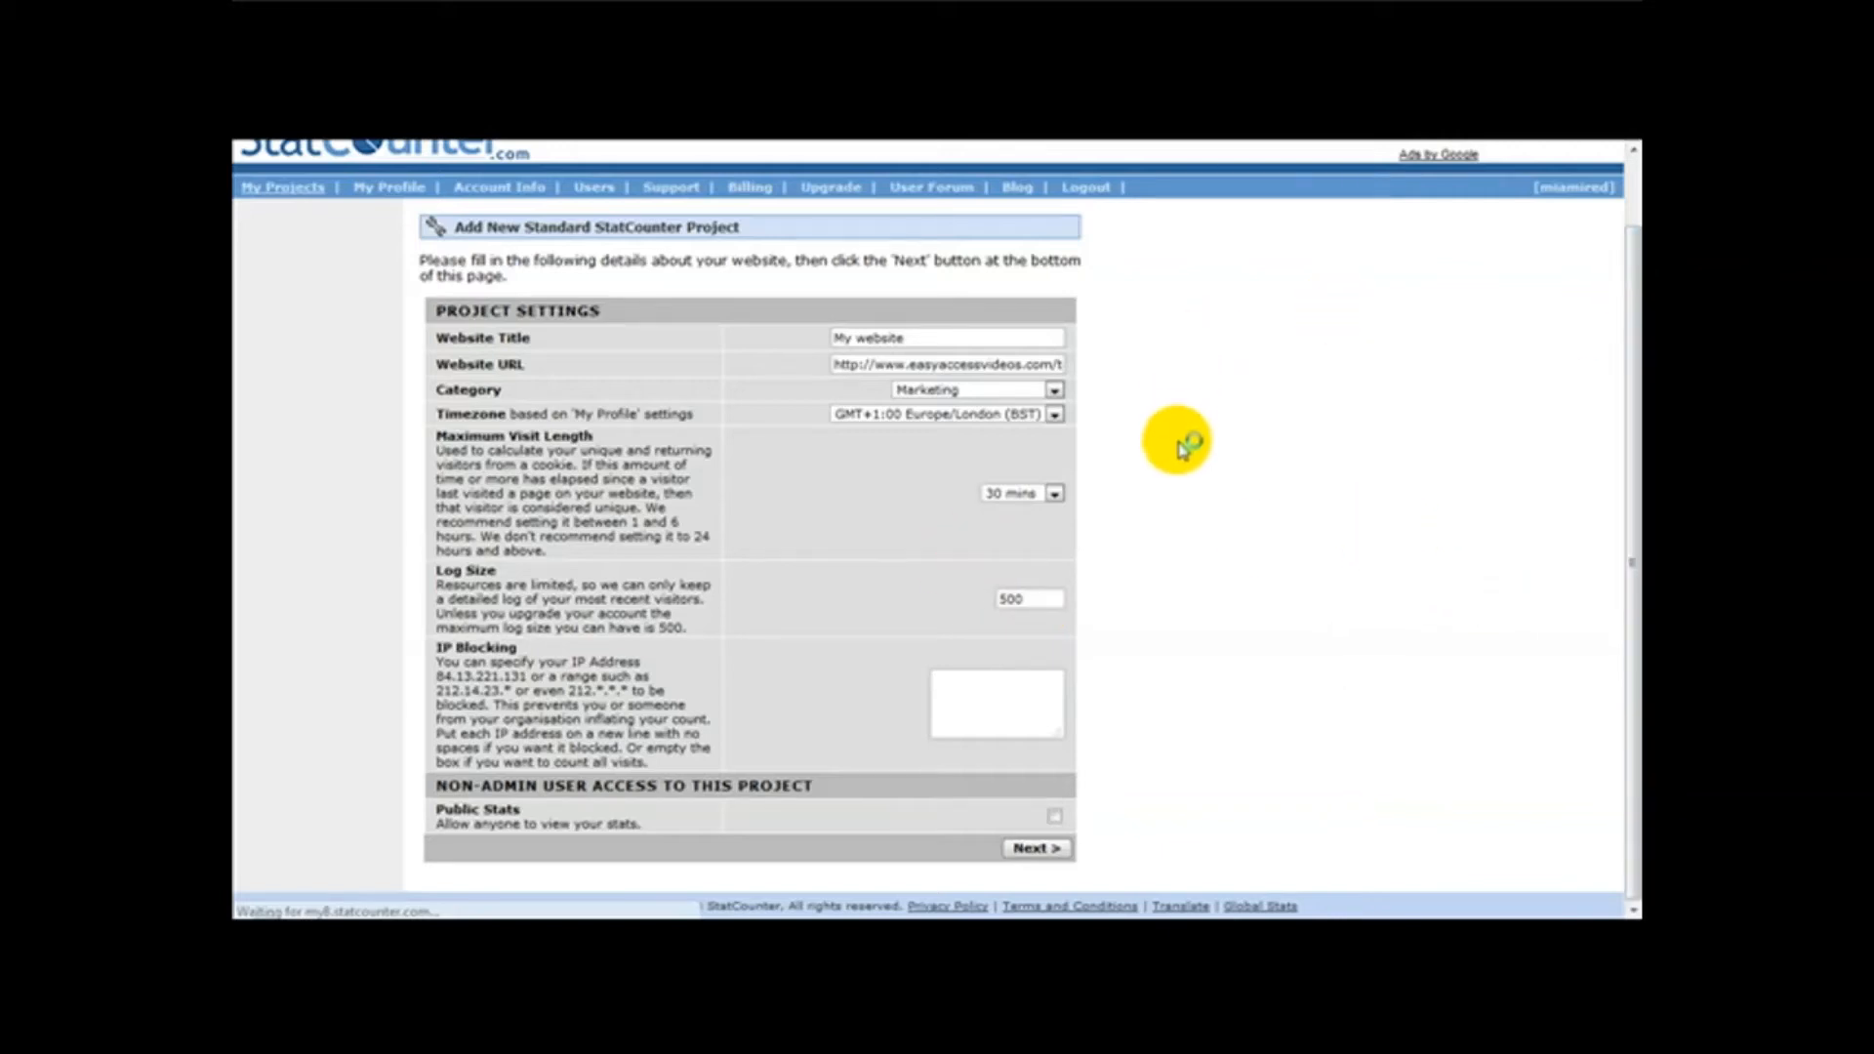
# Confirm the My website project and start Configure & Install Code.
pyautogui.click(1033, 847)
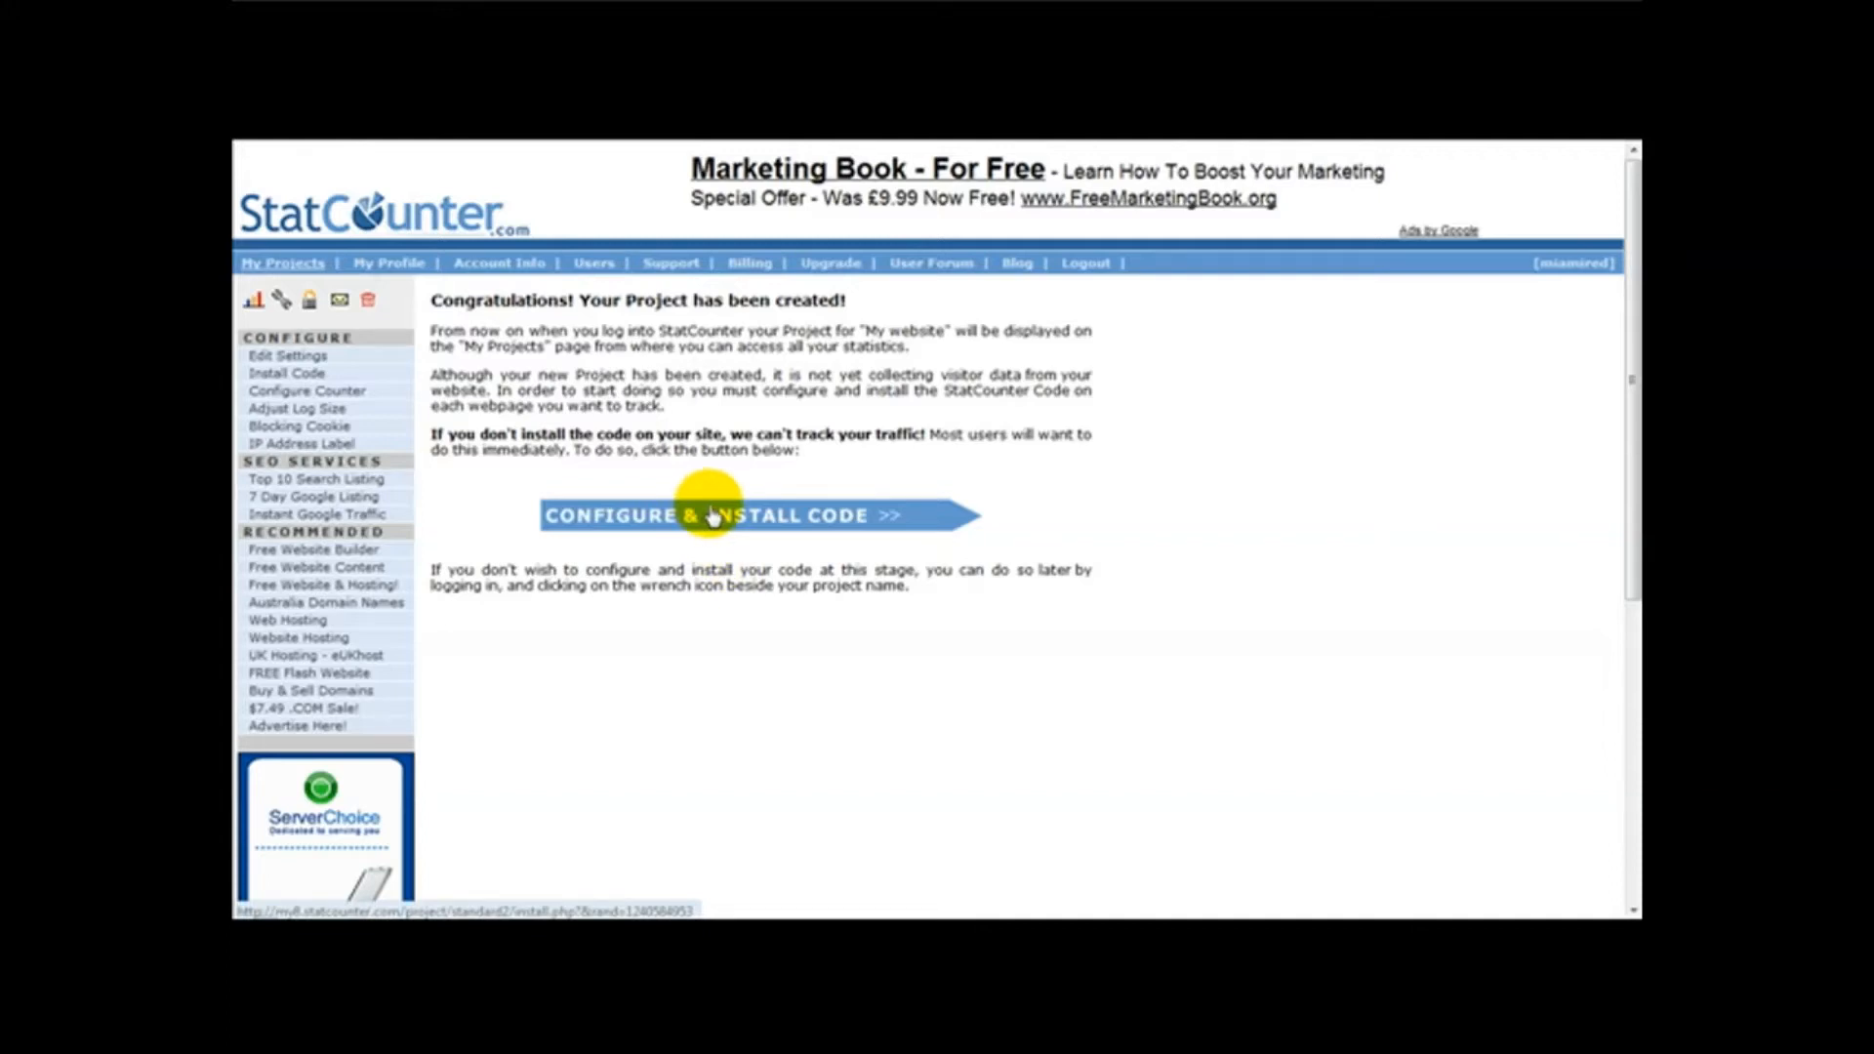
pyautogui.click(711, 515)
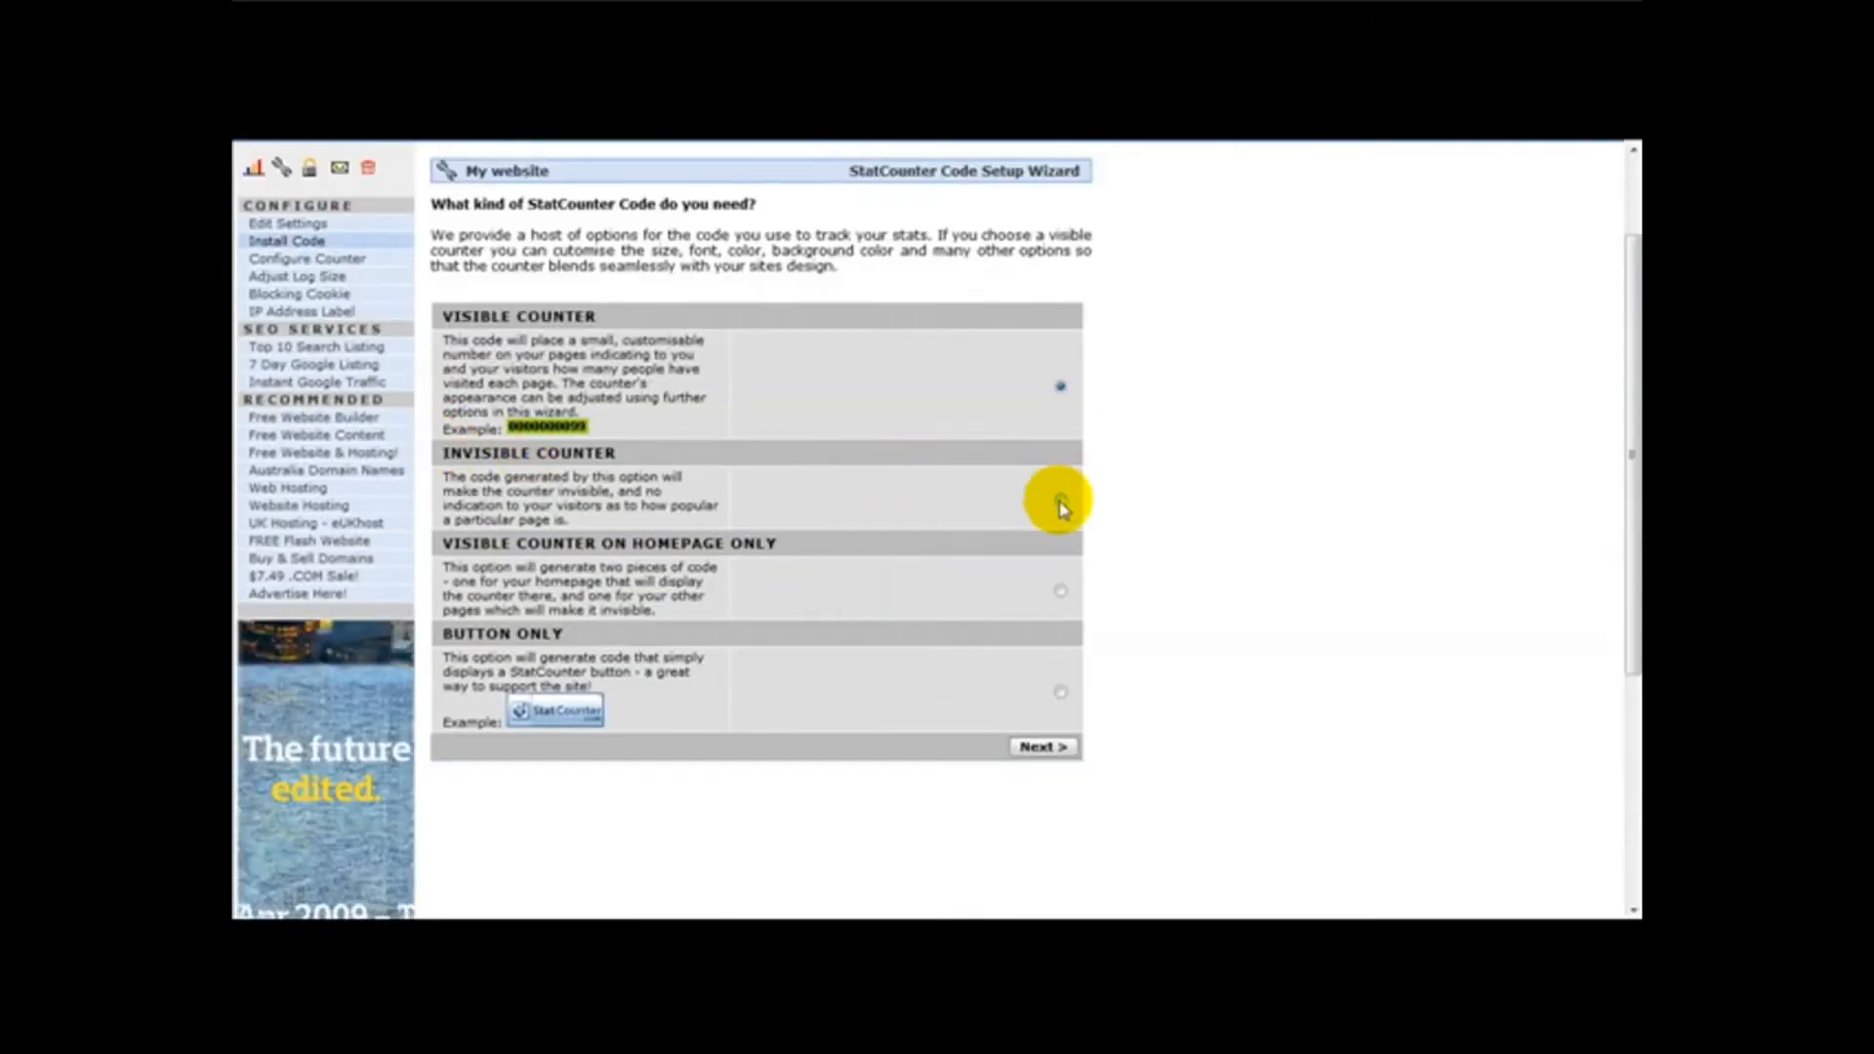
# Choose the Invisible Counter option and continue to installation options.
pyautogui.click(1059, 499)
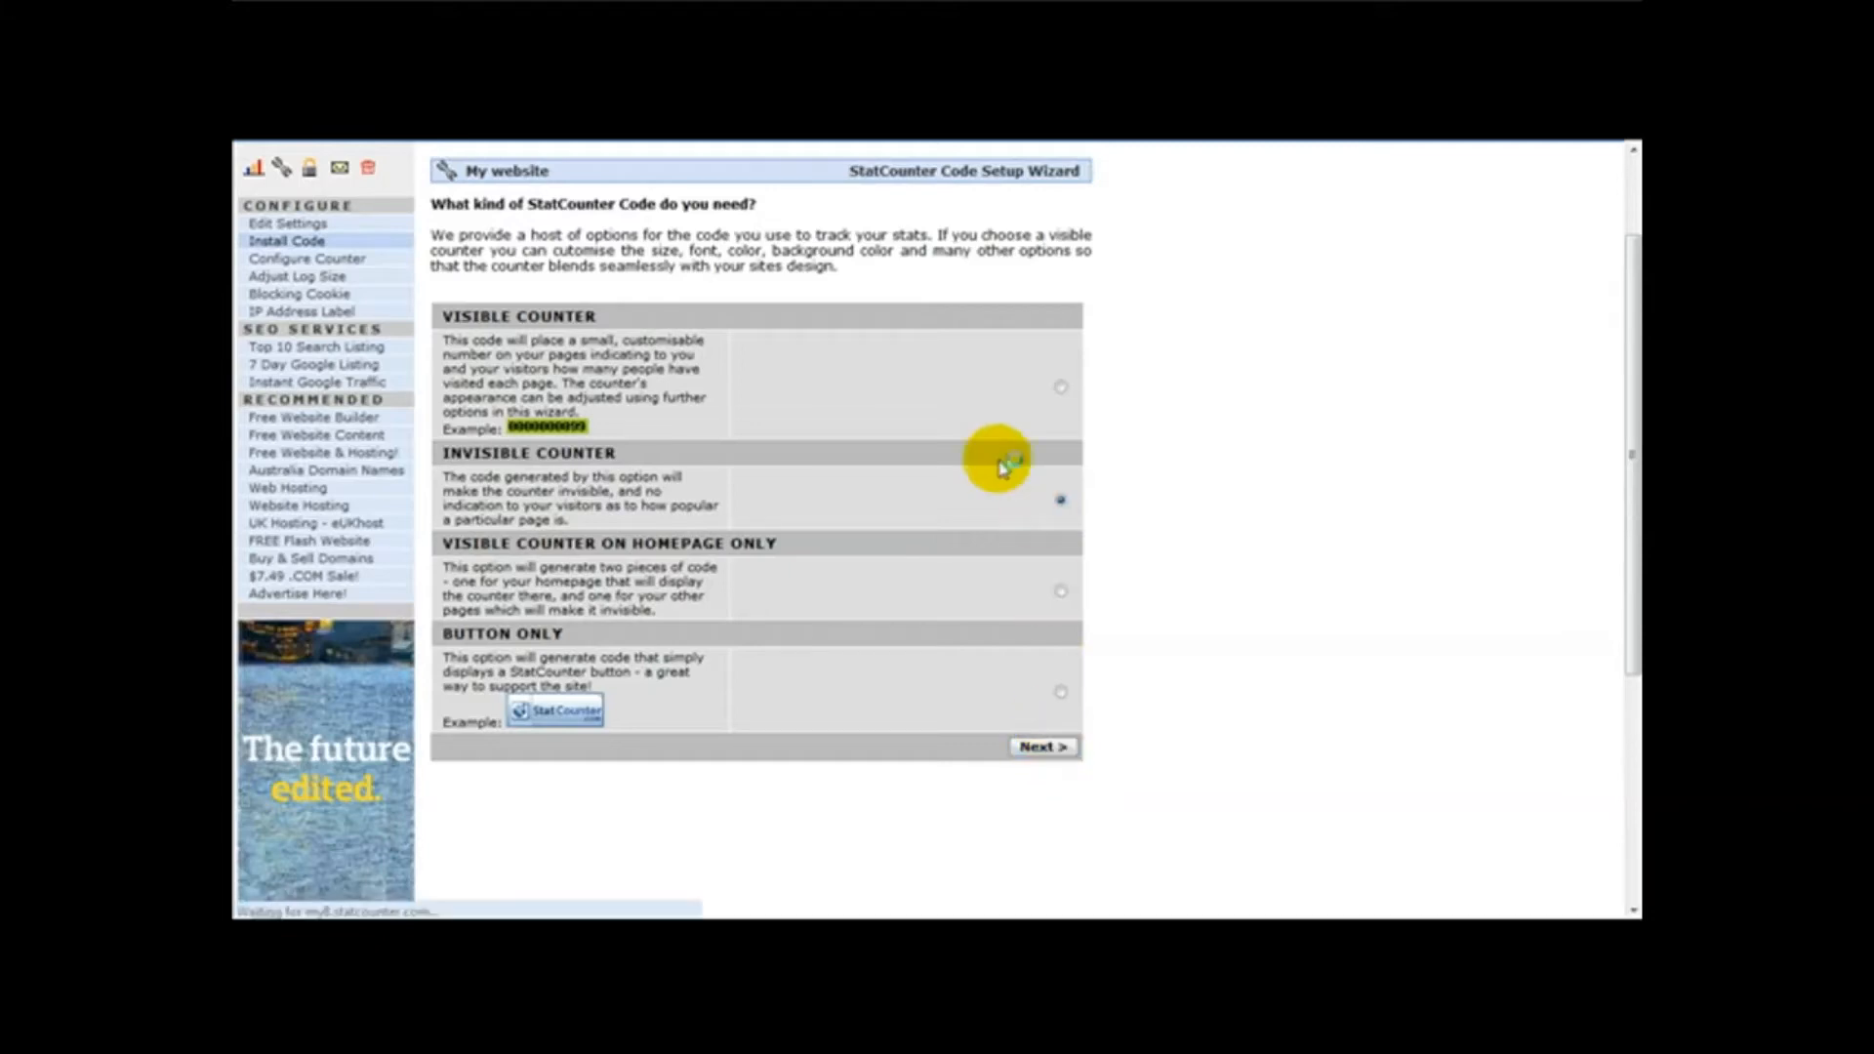
pyautogui.click(1041, 746)
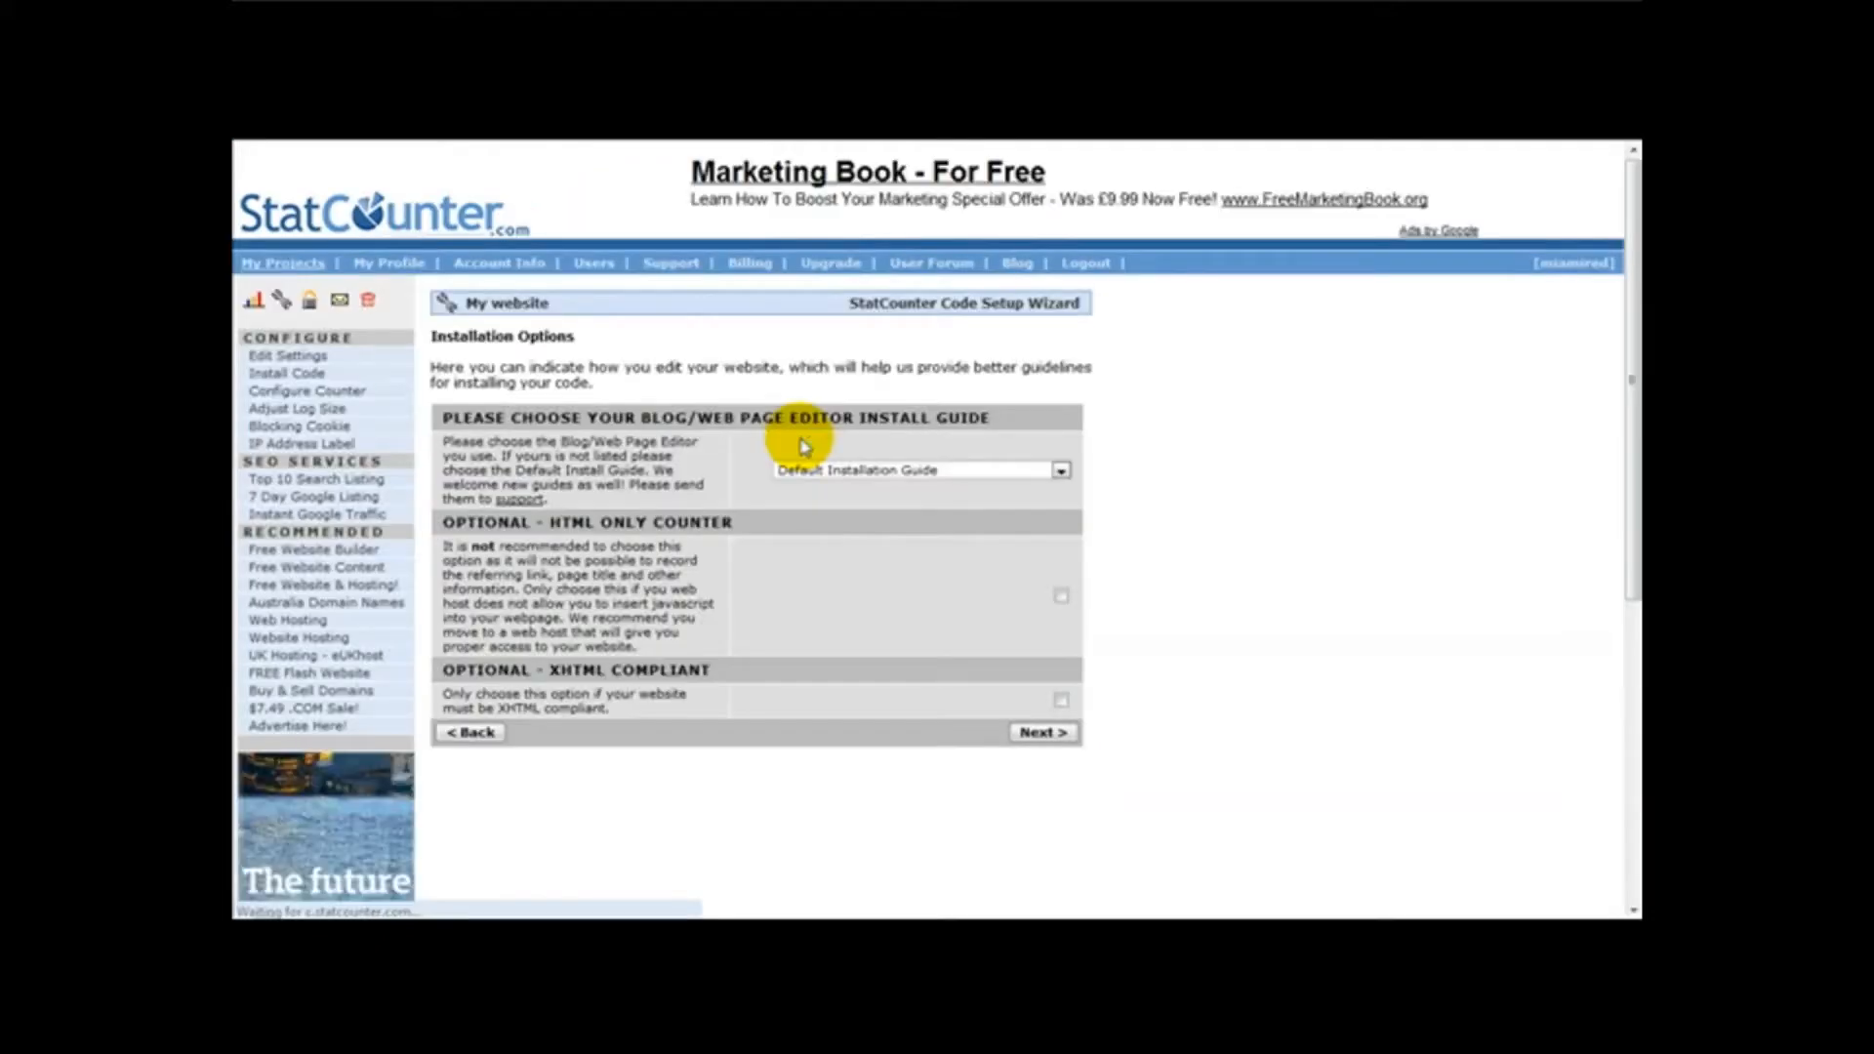
pyautogui.moveTo(791, 677)
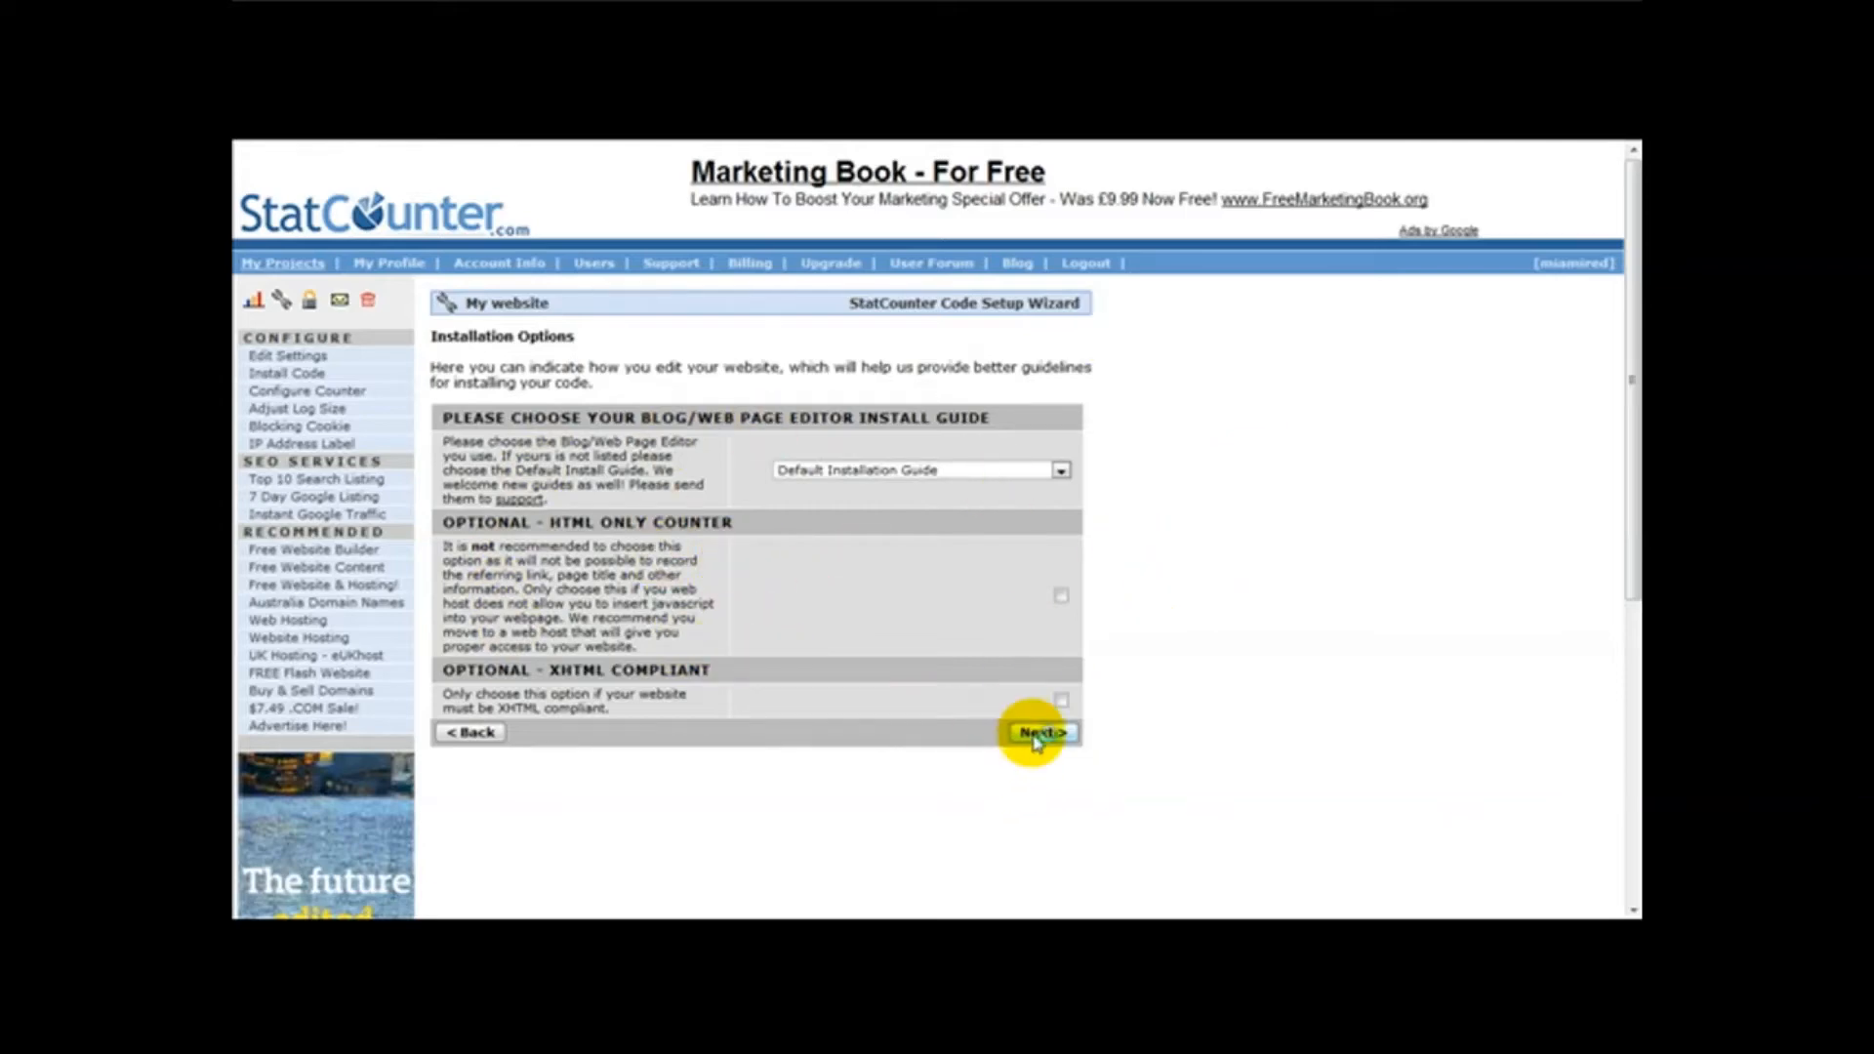
# Keep the Default Installation Guide and review the generated tracking code.
pyautogui.click(1038, 731)
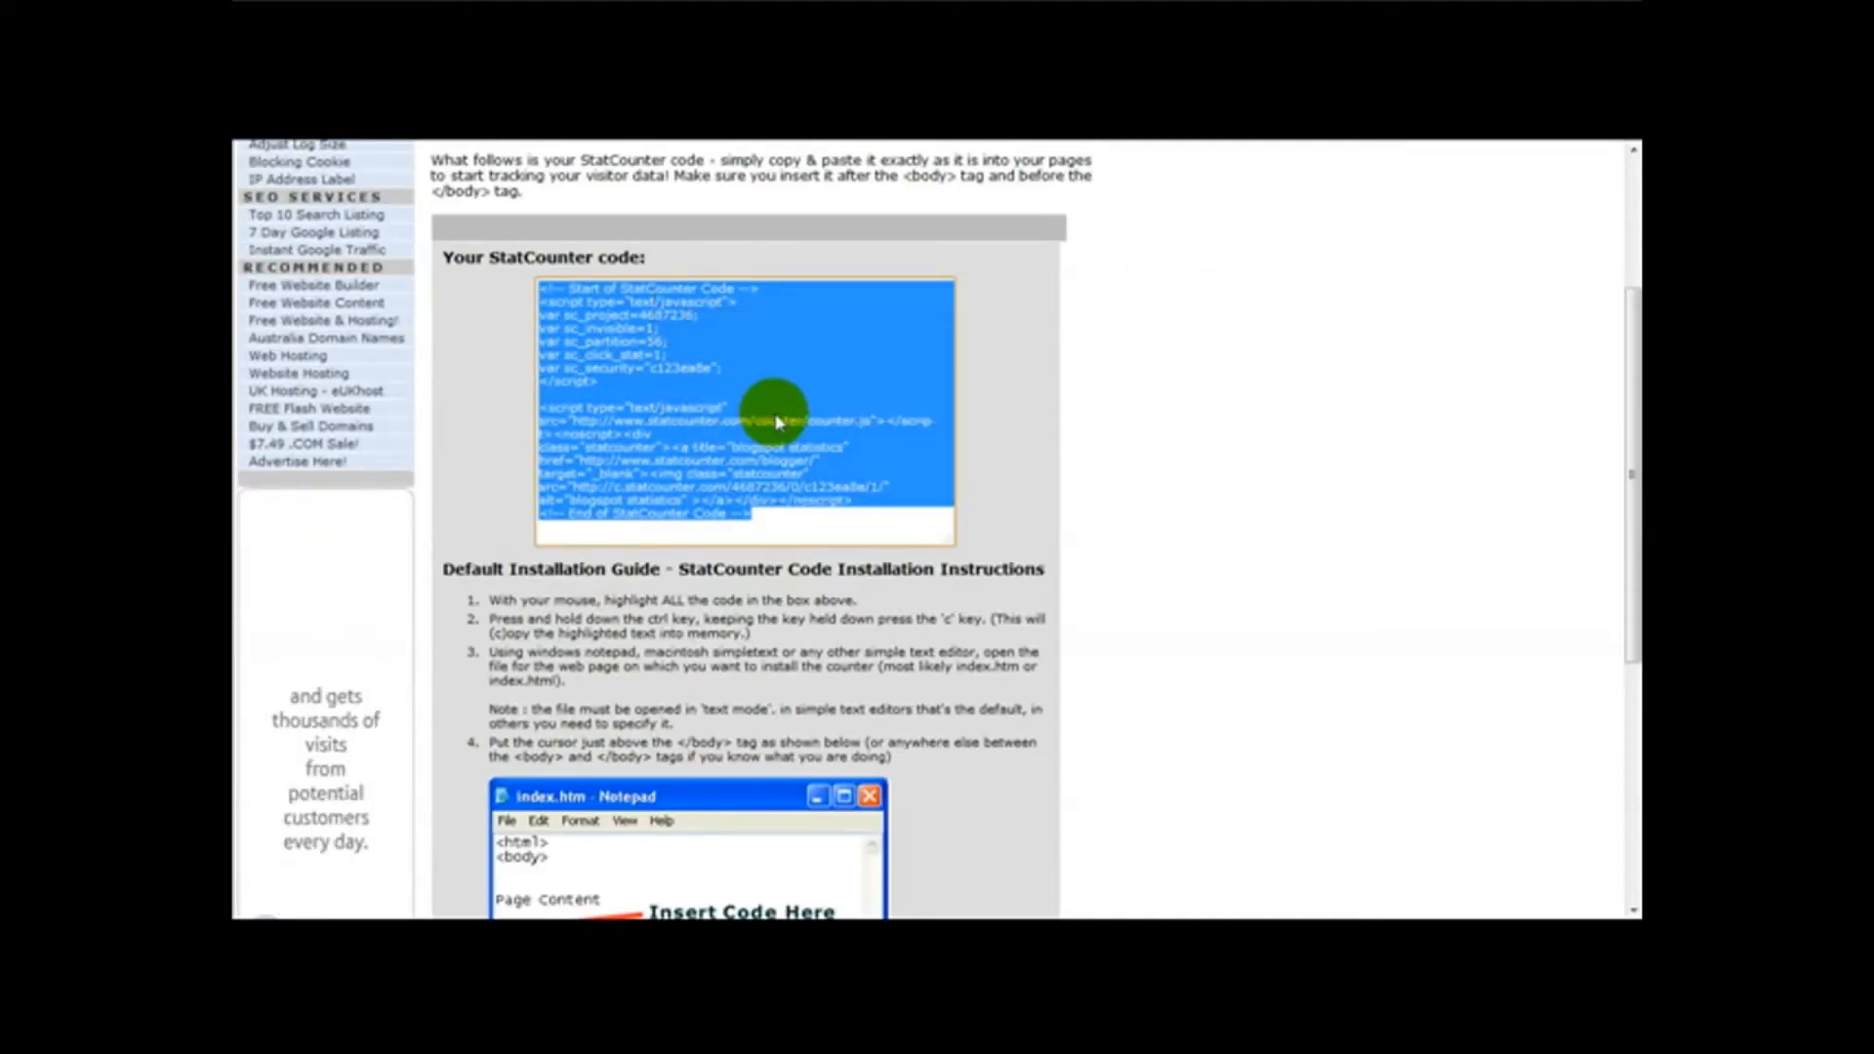
pyautogui.scroll(-3)
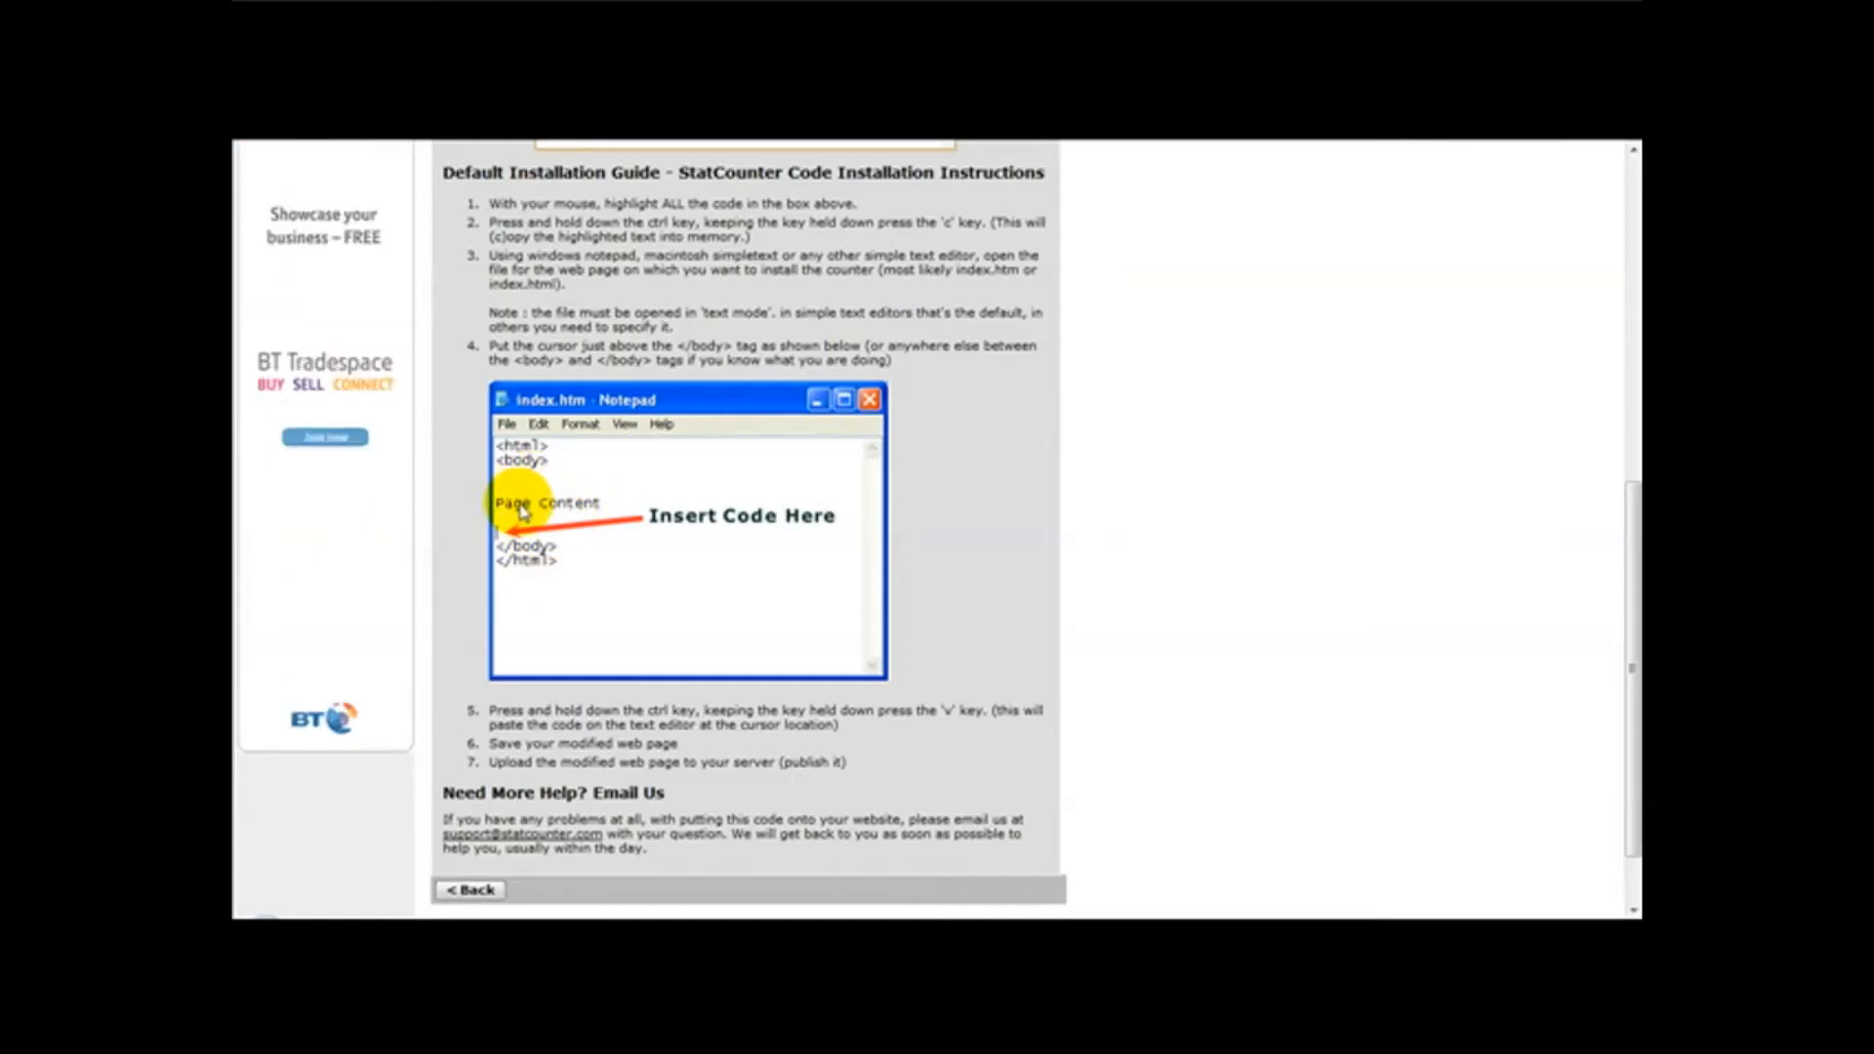
pyautogui.moveTo(884, 603)
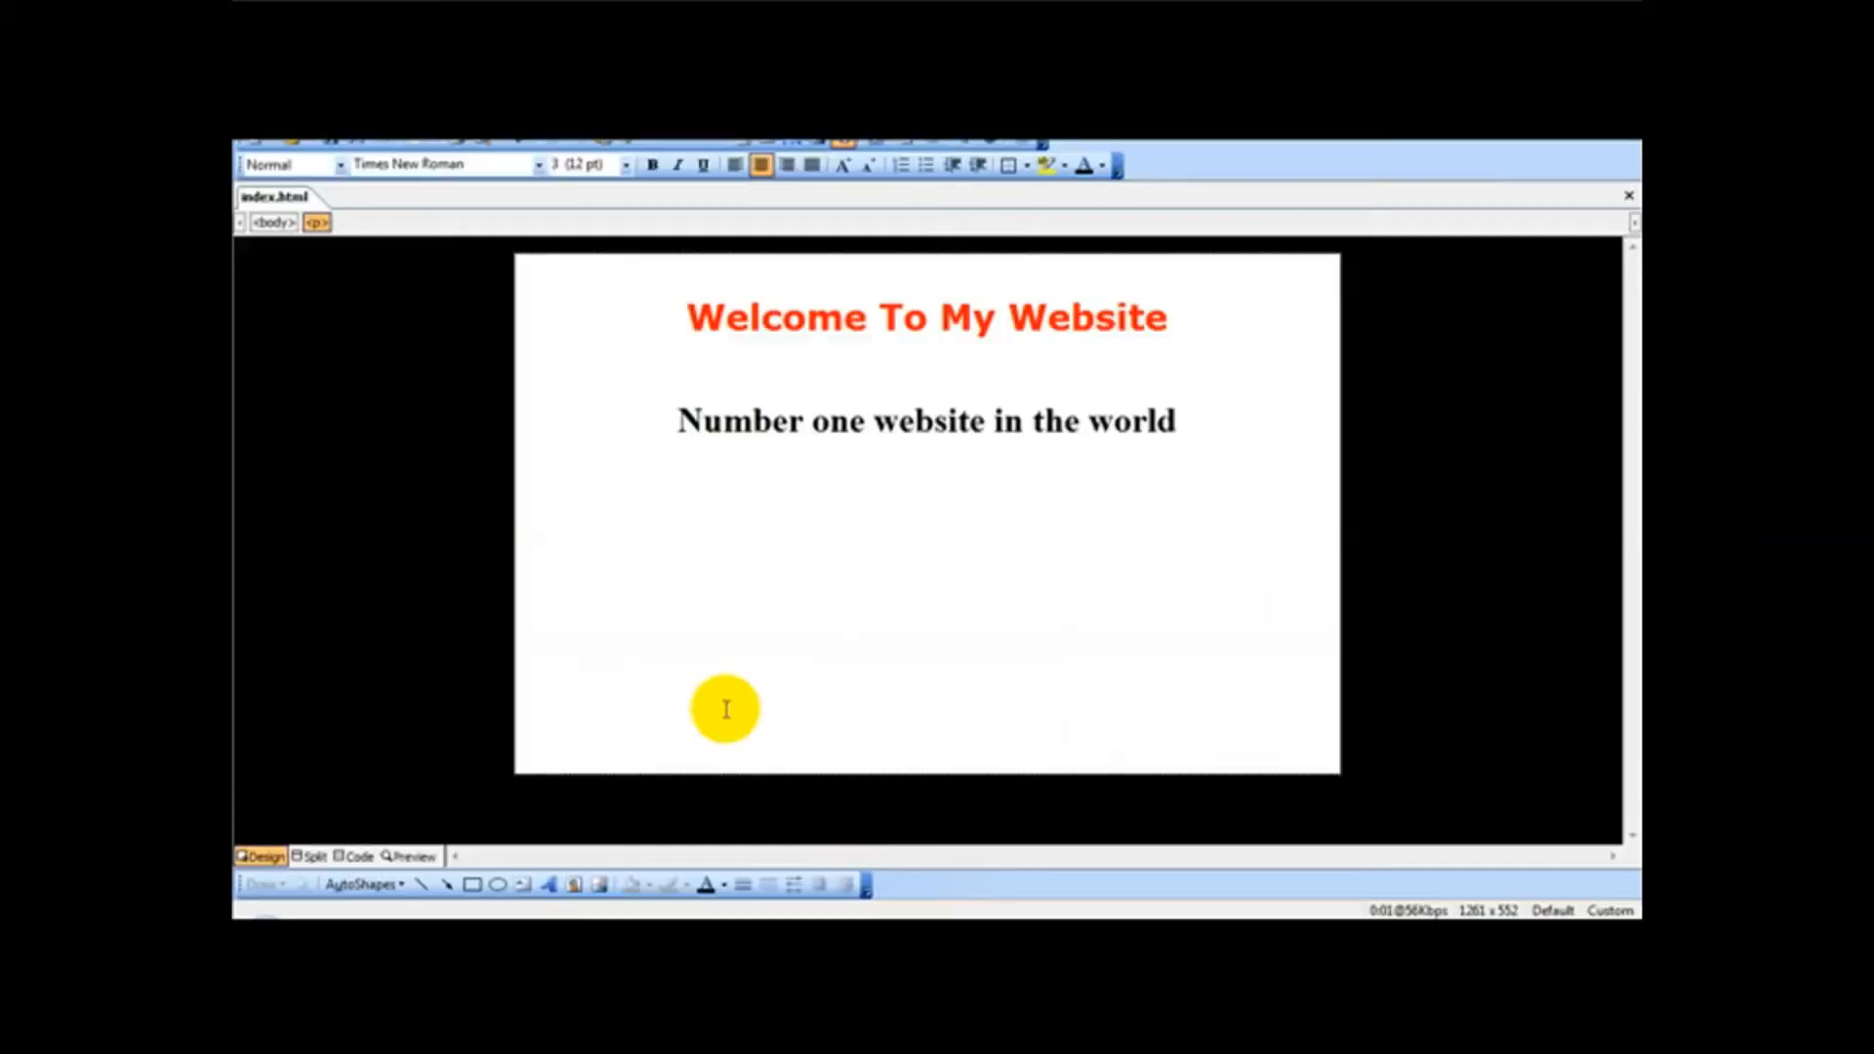
# Paste the StatCounter code after <head> in index.html using FrontPage Code view.
pyautogui.click(357, 856)
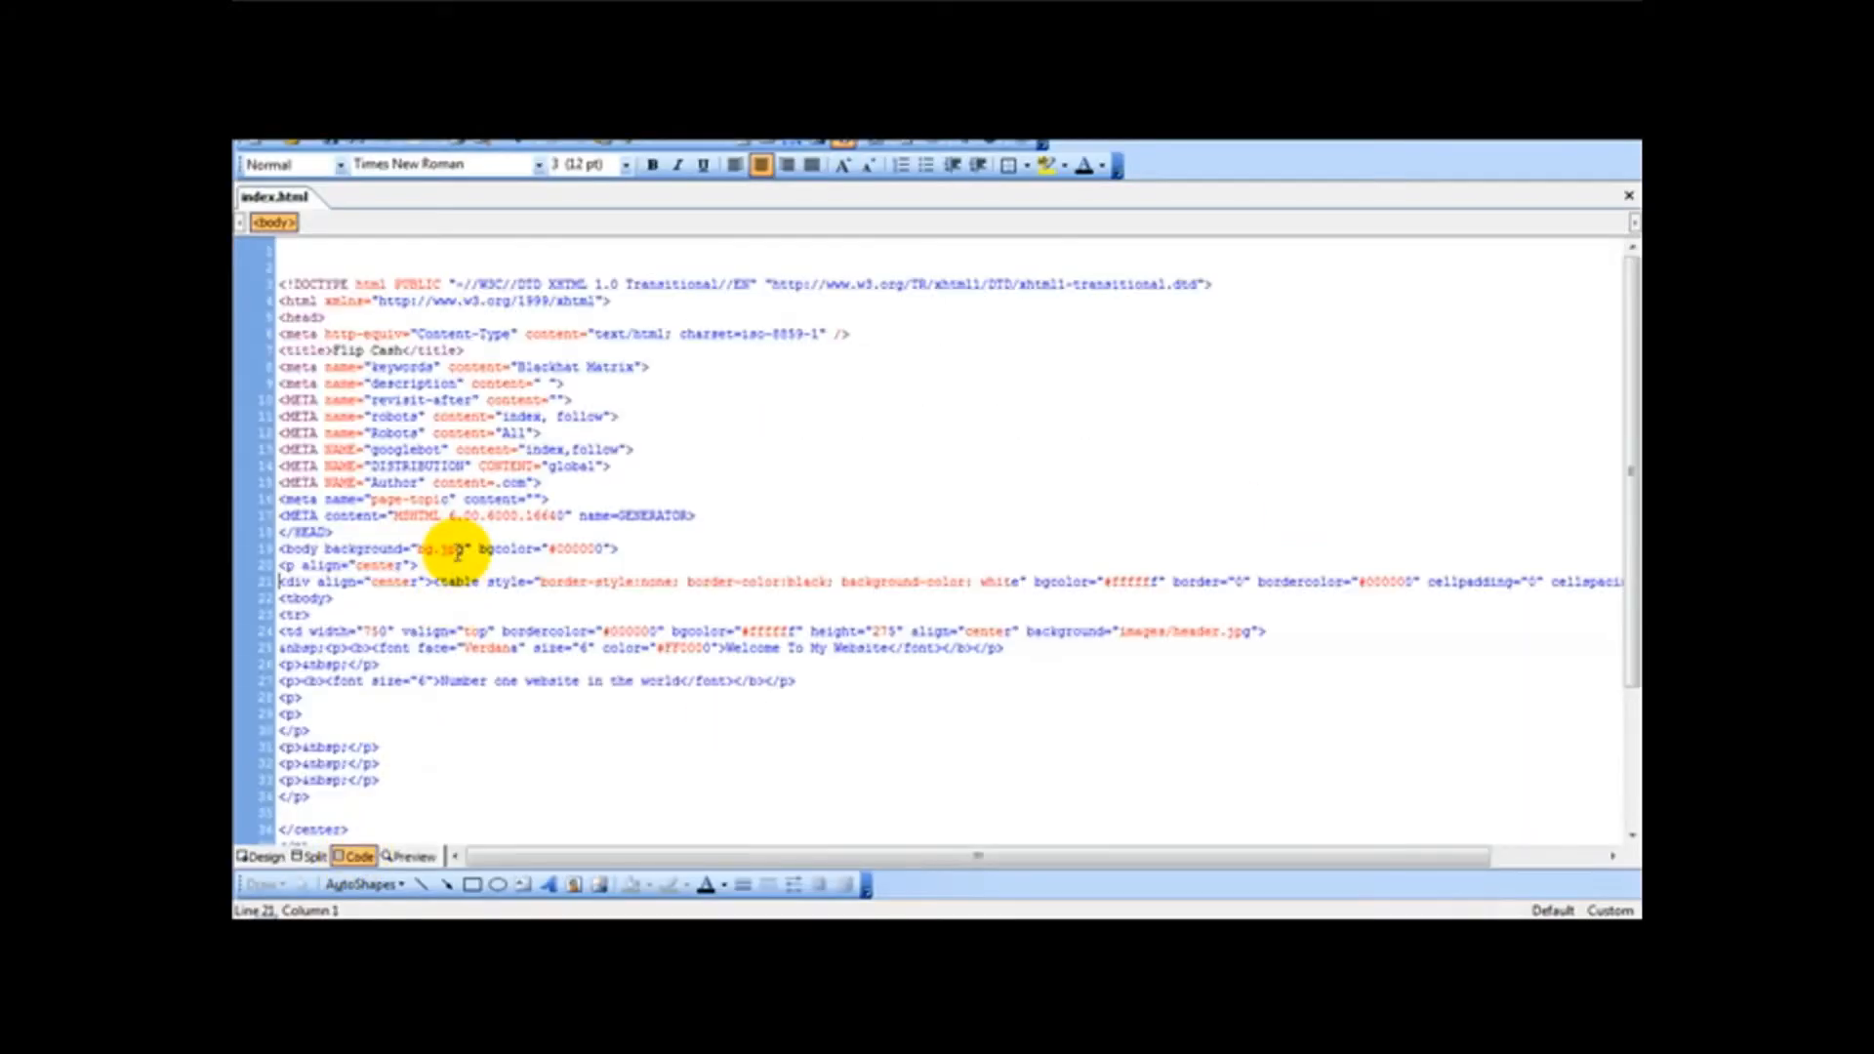
pyautogui.moveTo(755, 488)
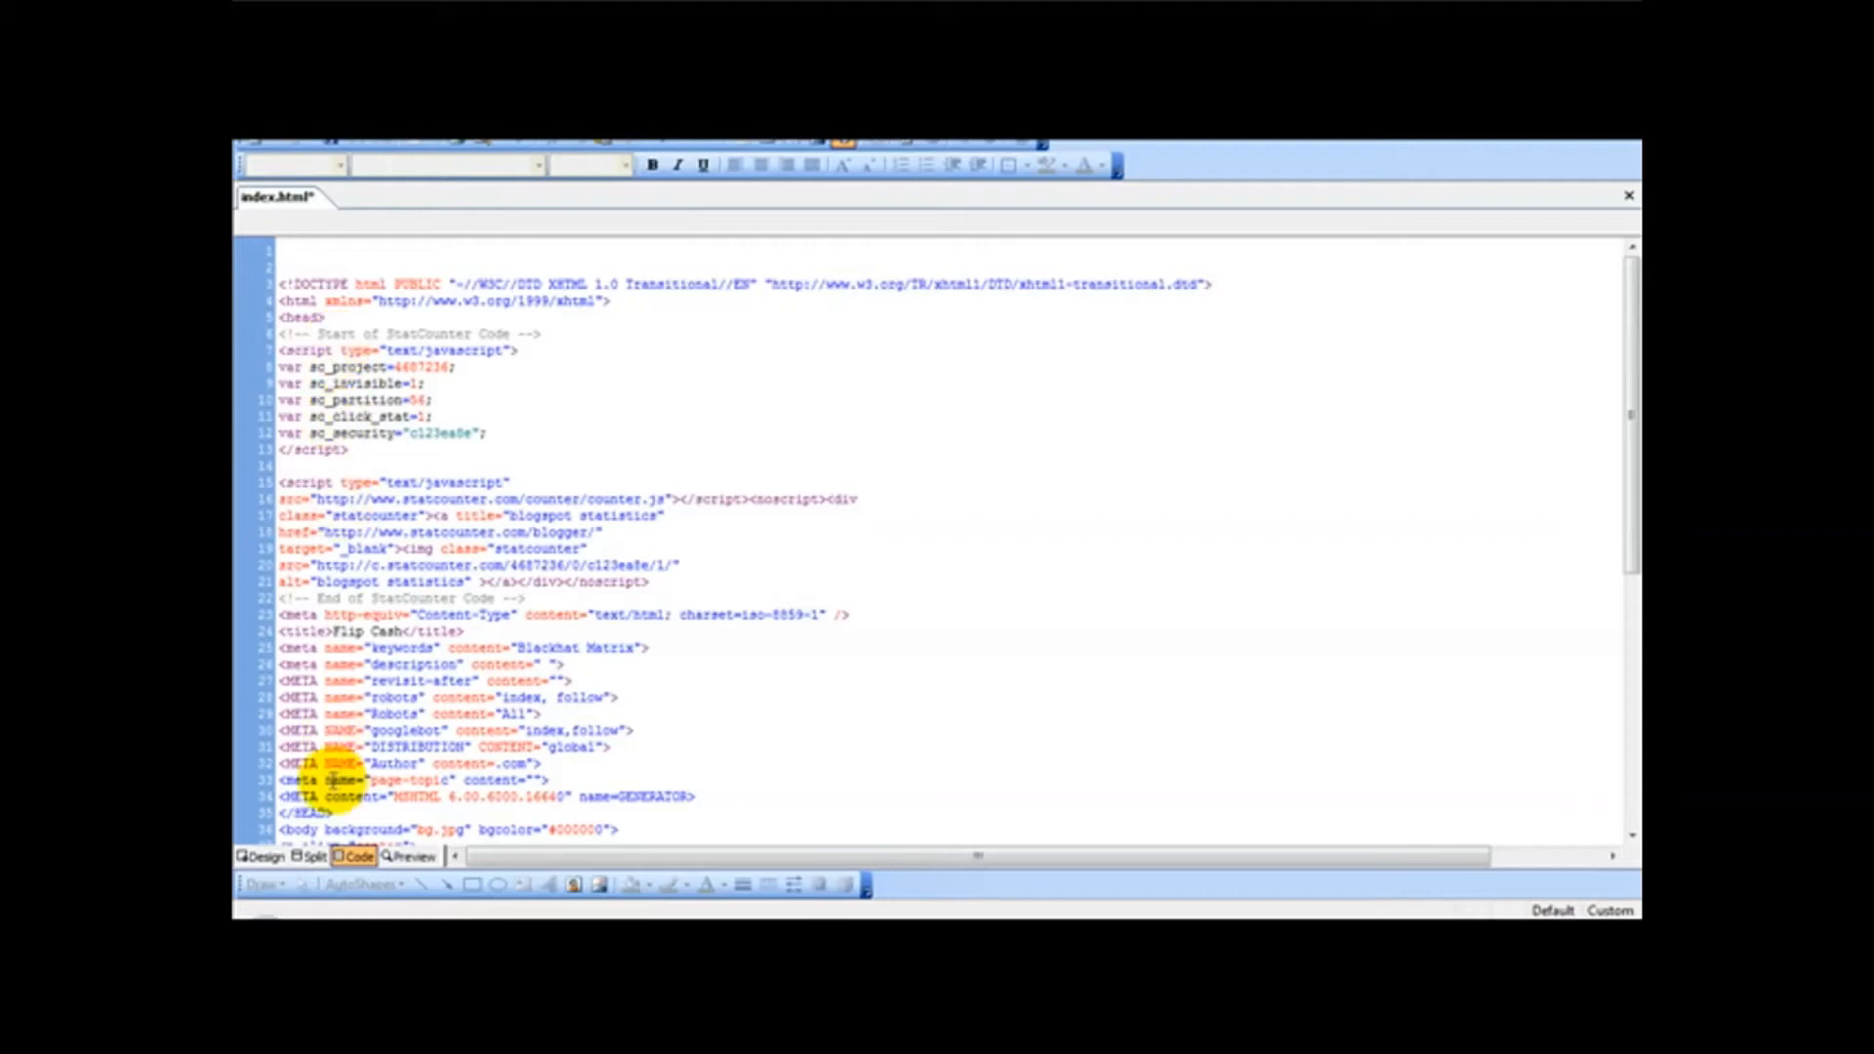
pyautogui.click(261, 856)
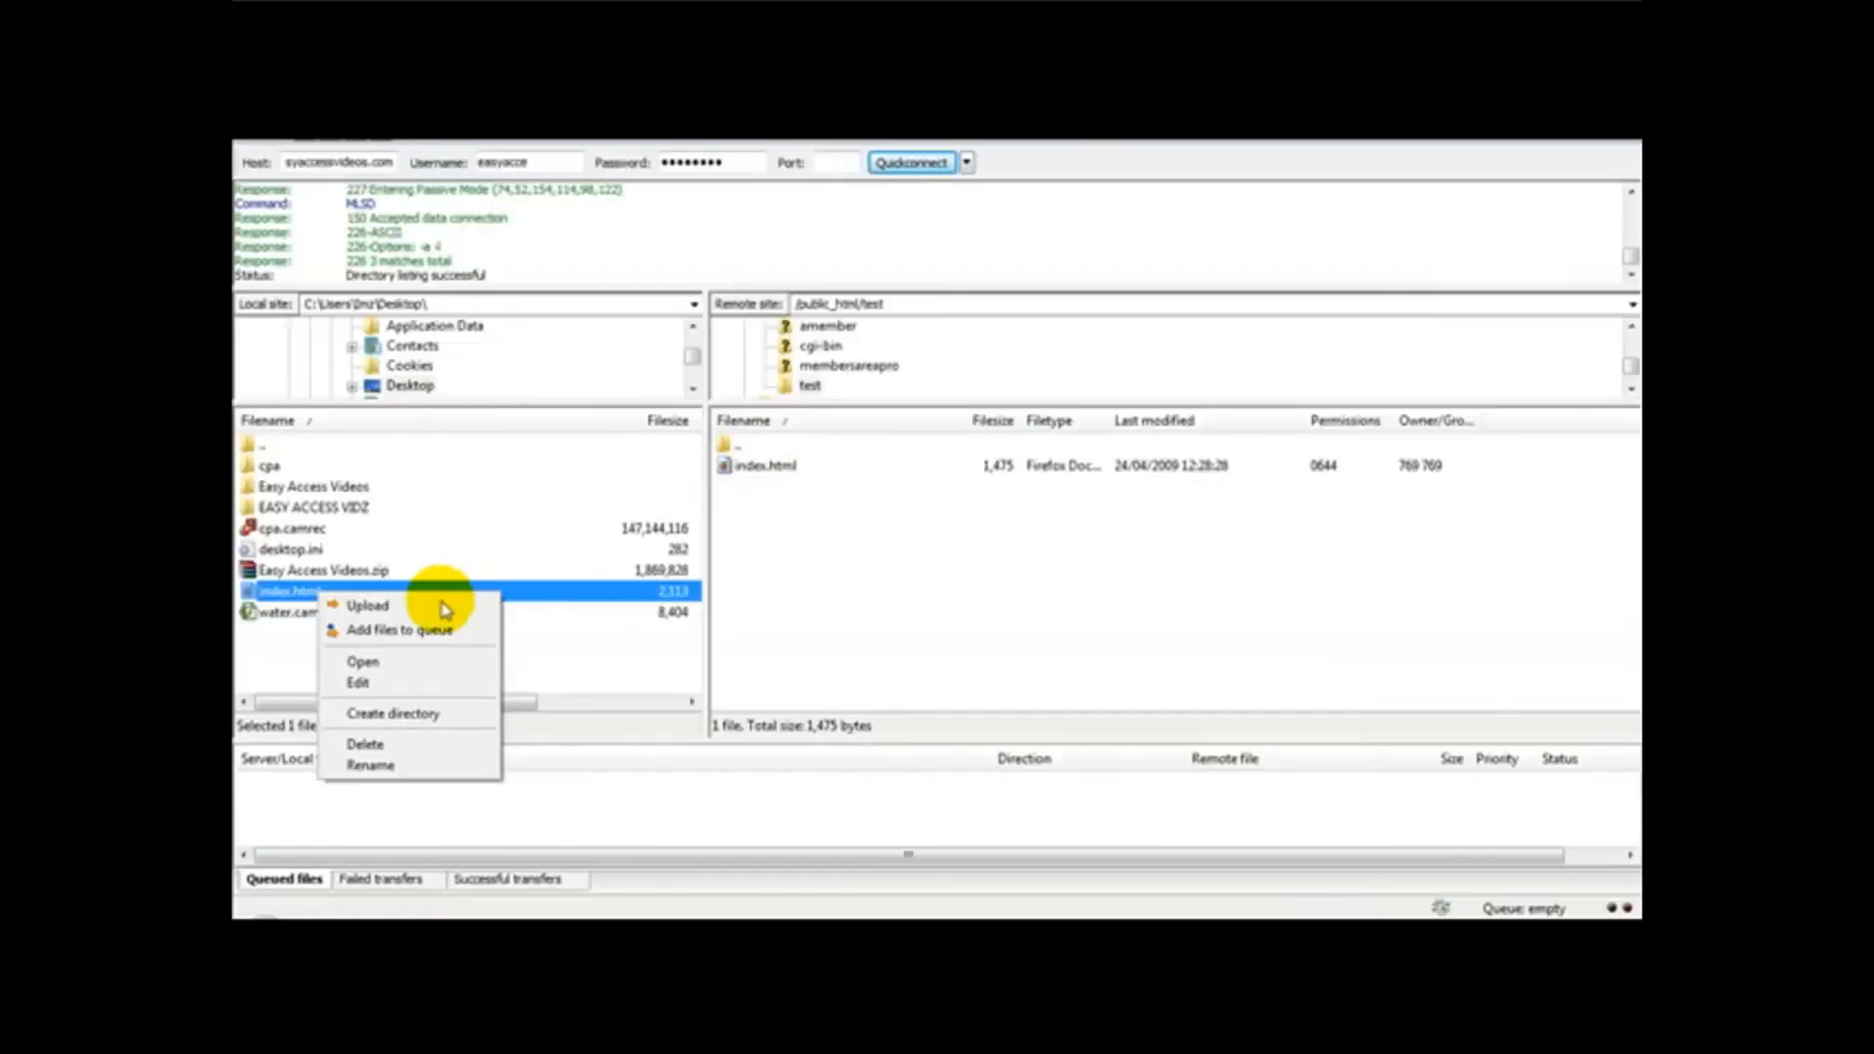
pyautogui.moveTo(475, 629)
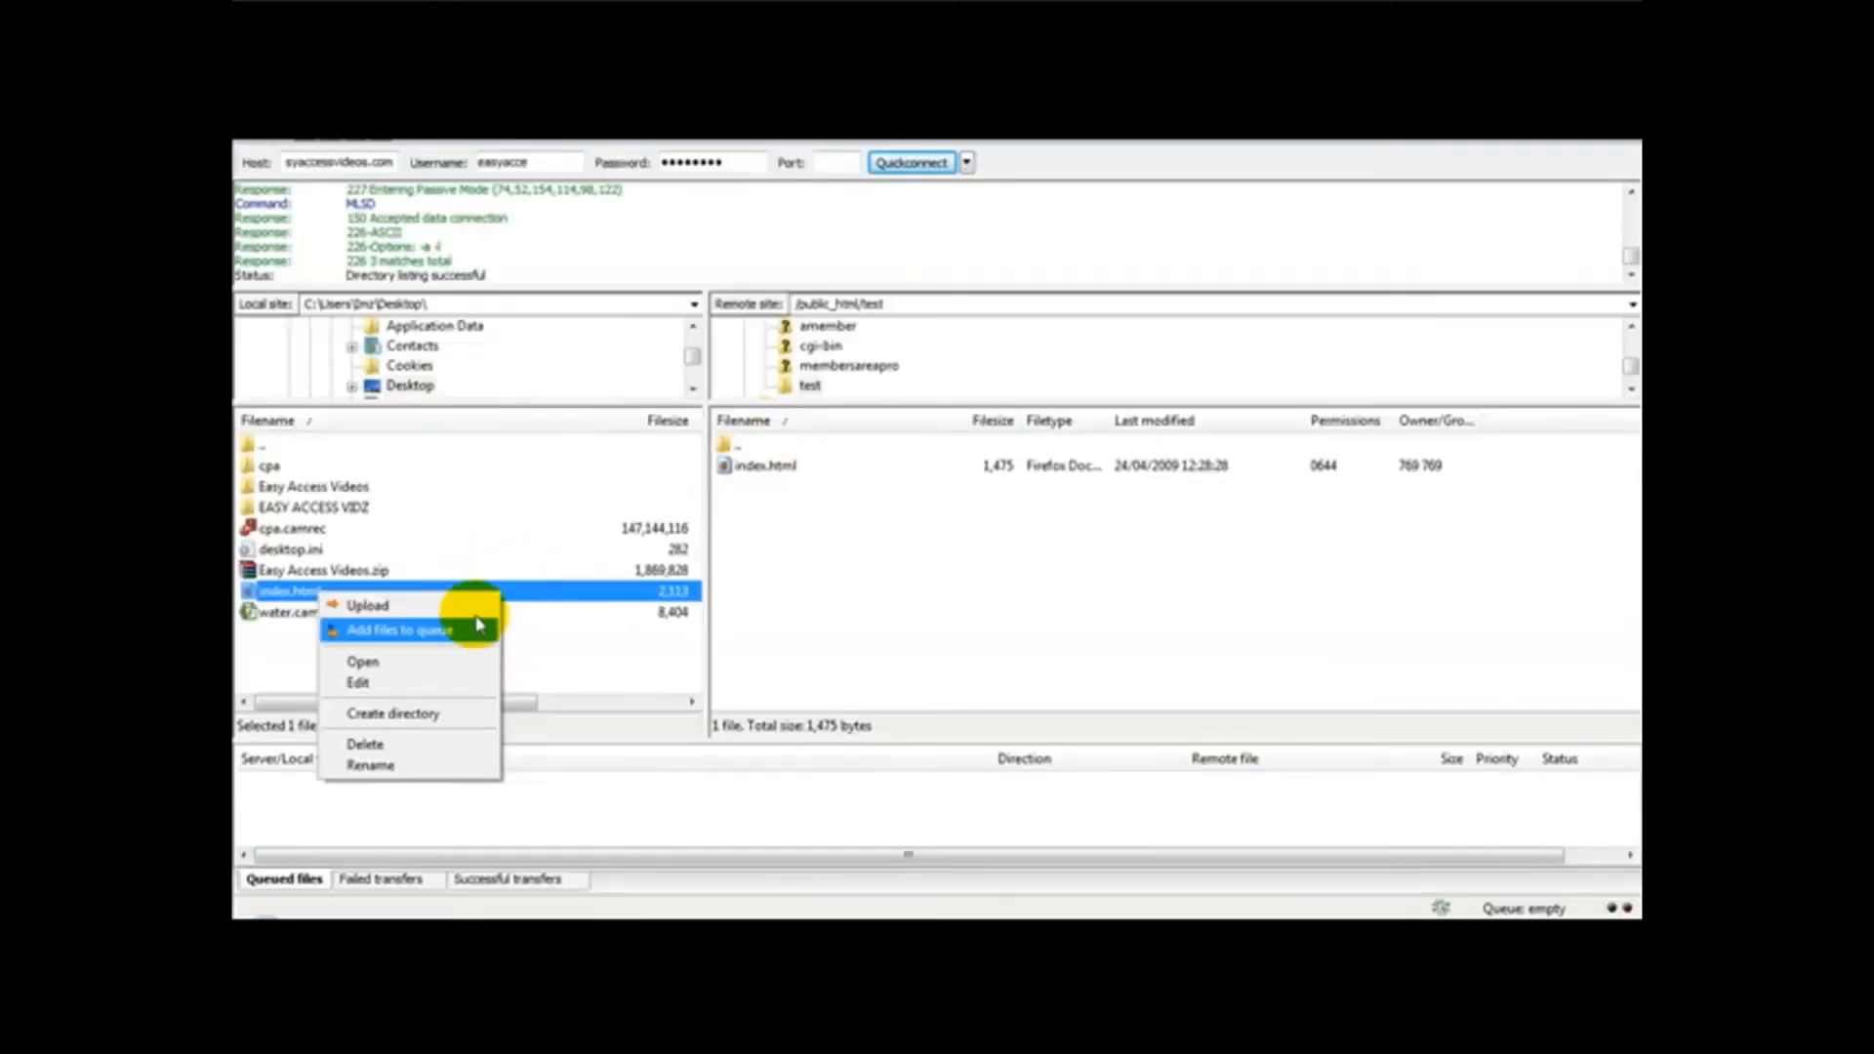
# Upload the desktop index.html to /public_html/test in FileZilla.
pyautogui.click(368, 605)
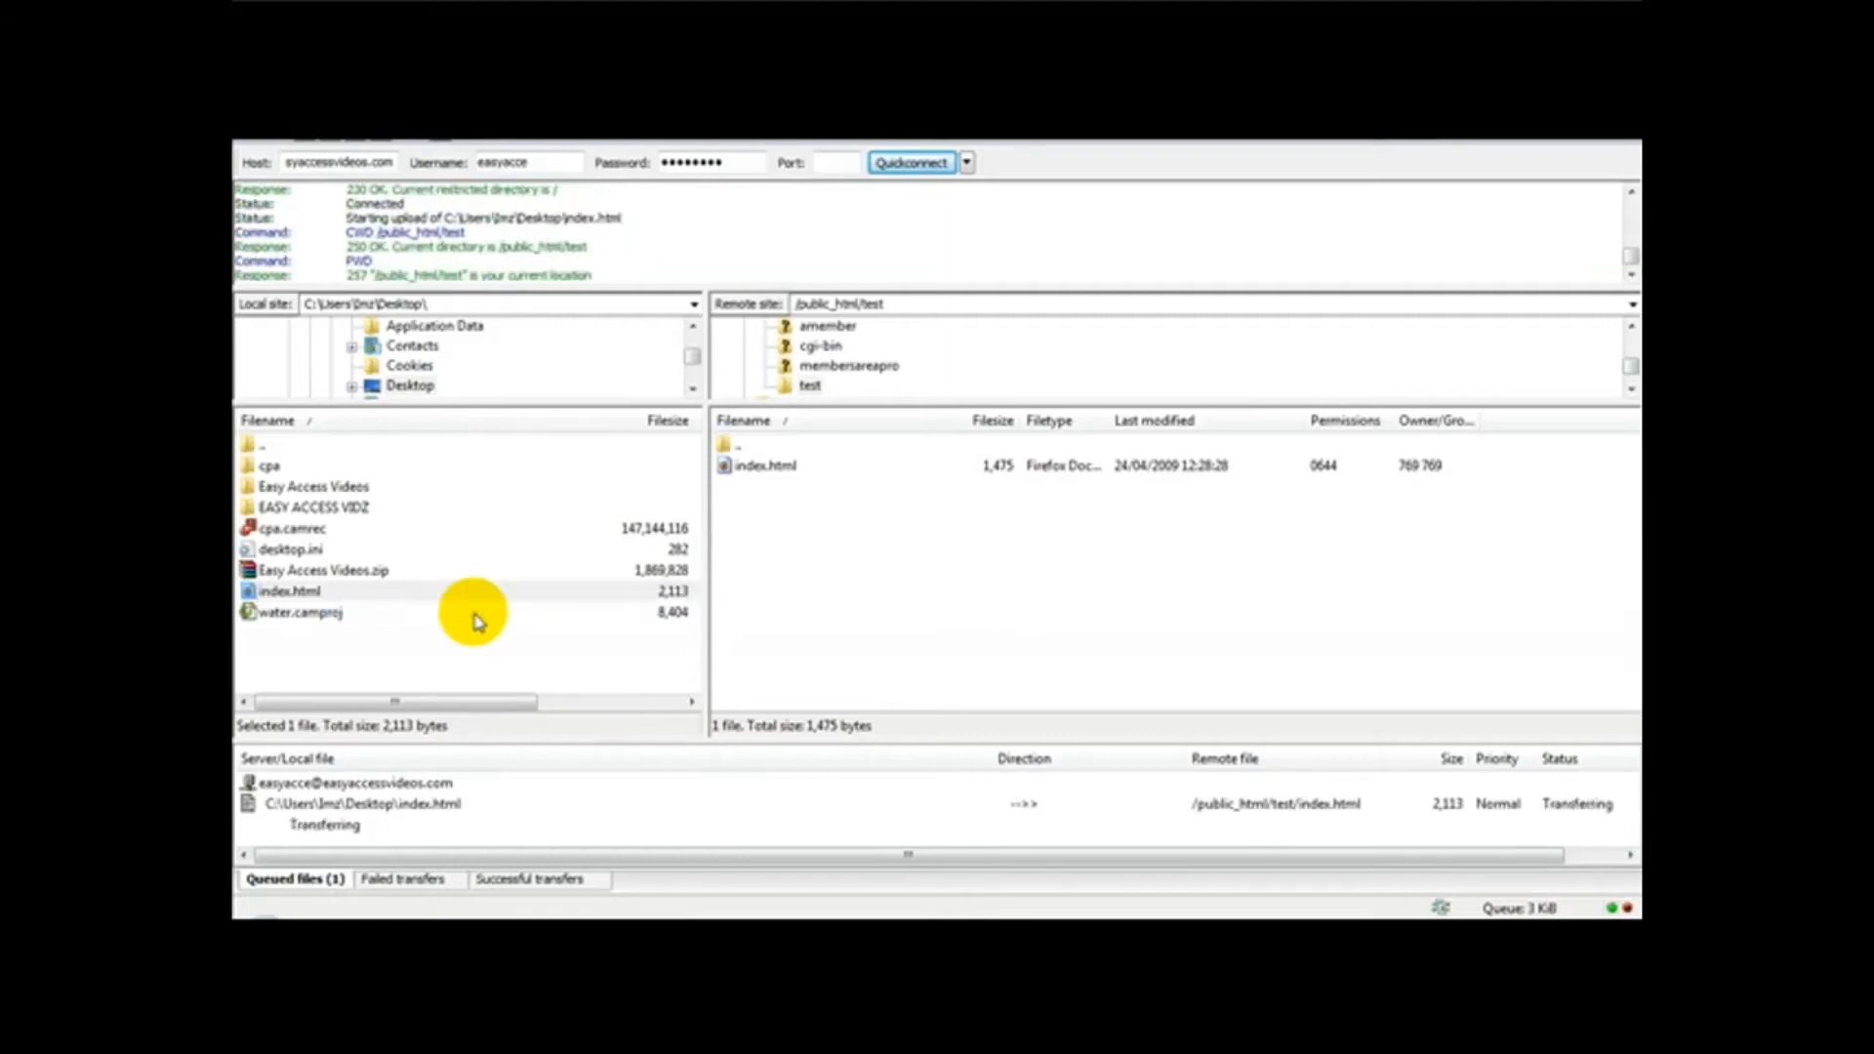
pyautogui.click(289, 591)
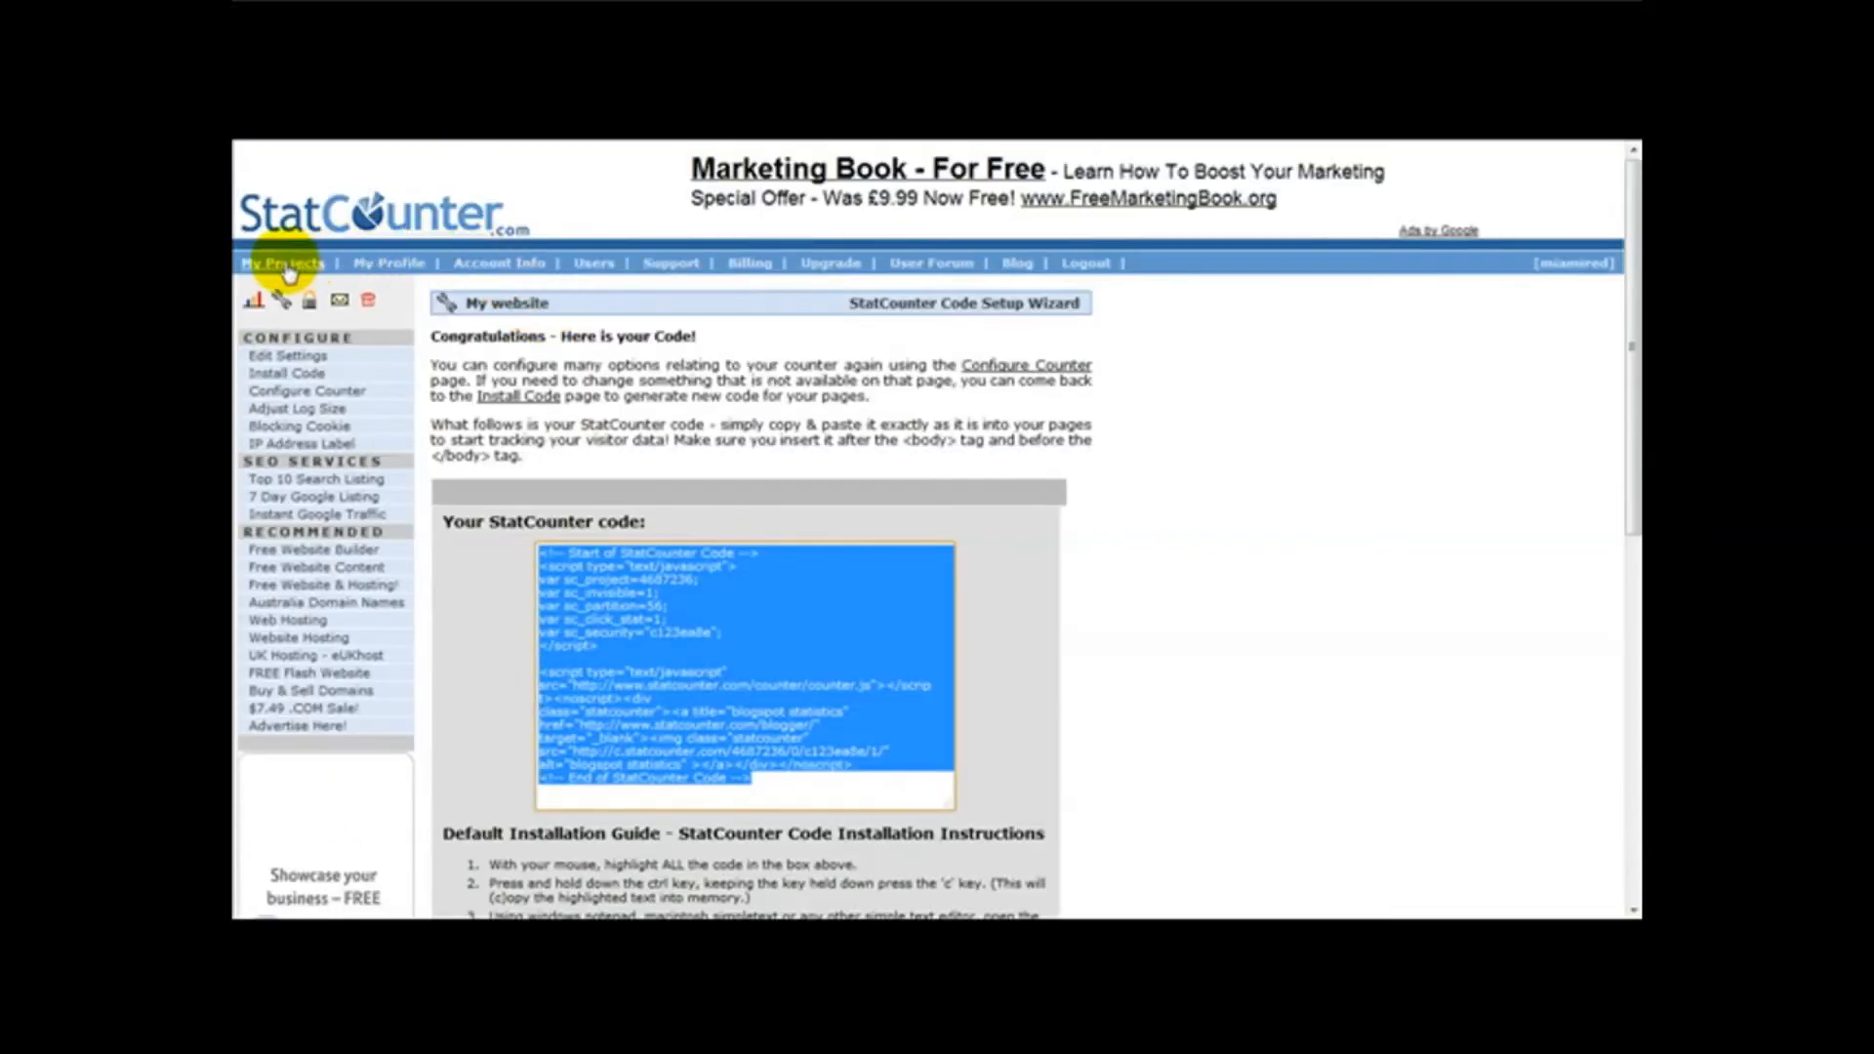
# Open My website's Summary from My Projects, showing 4 page loads and 1 unique visitor.
pyautogui.click(282, 262)
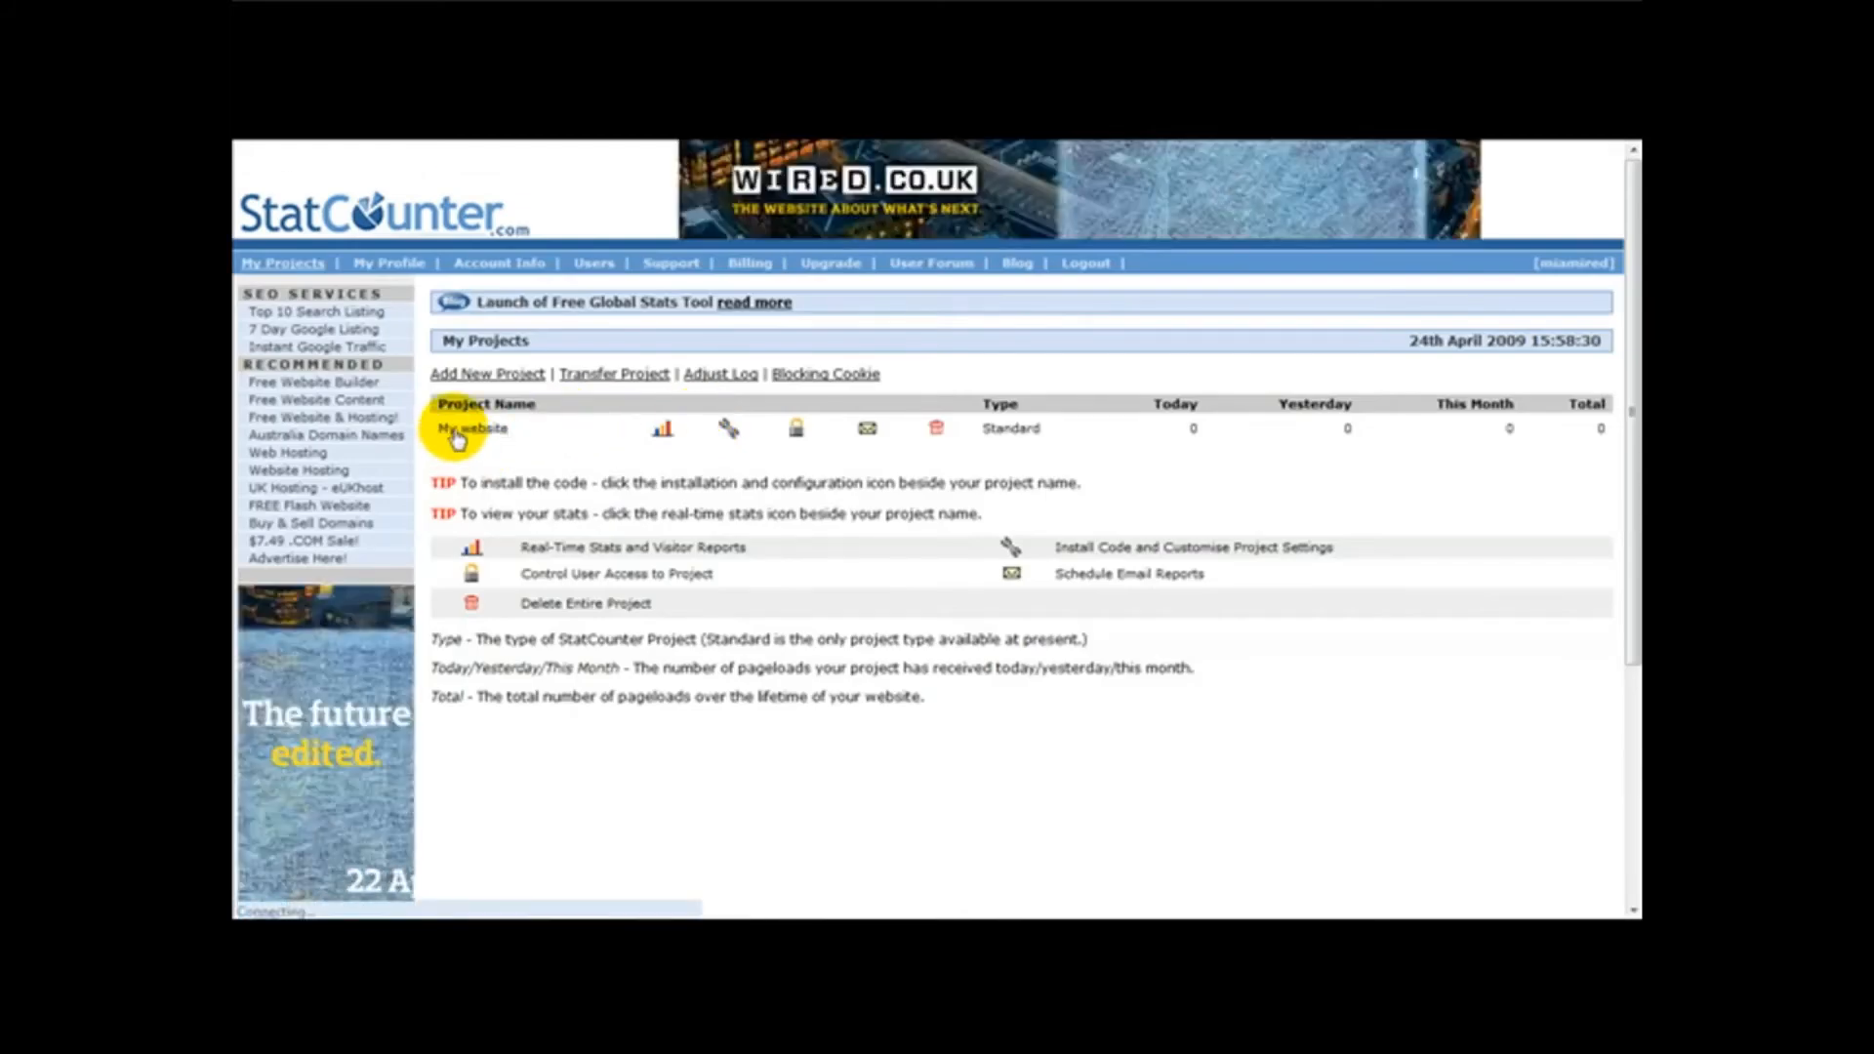
pyautogui.click(469, 427)
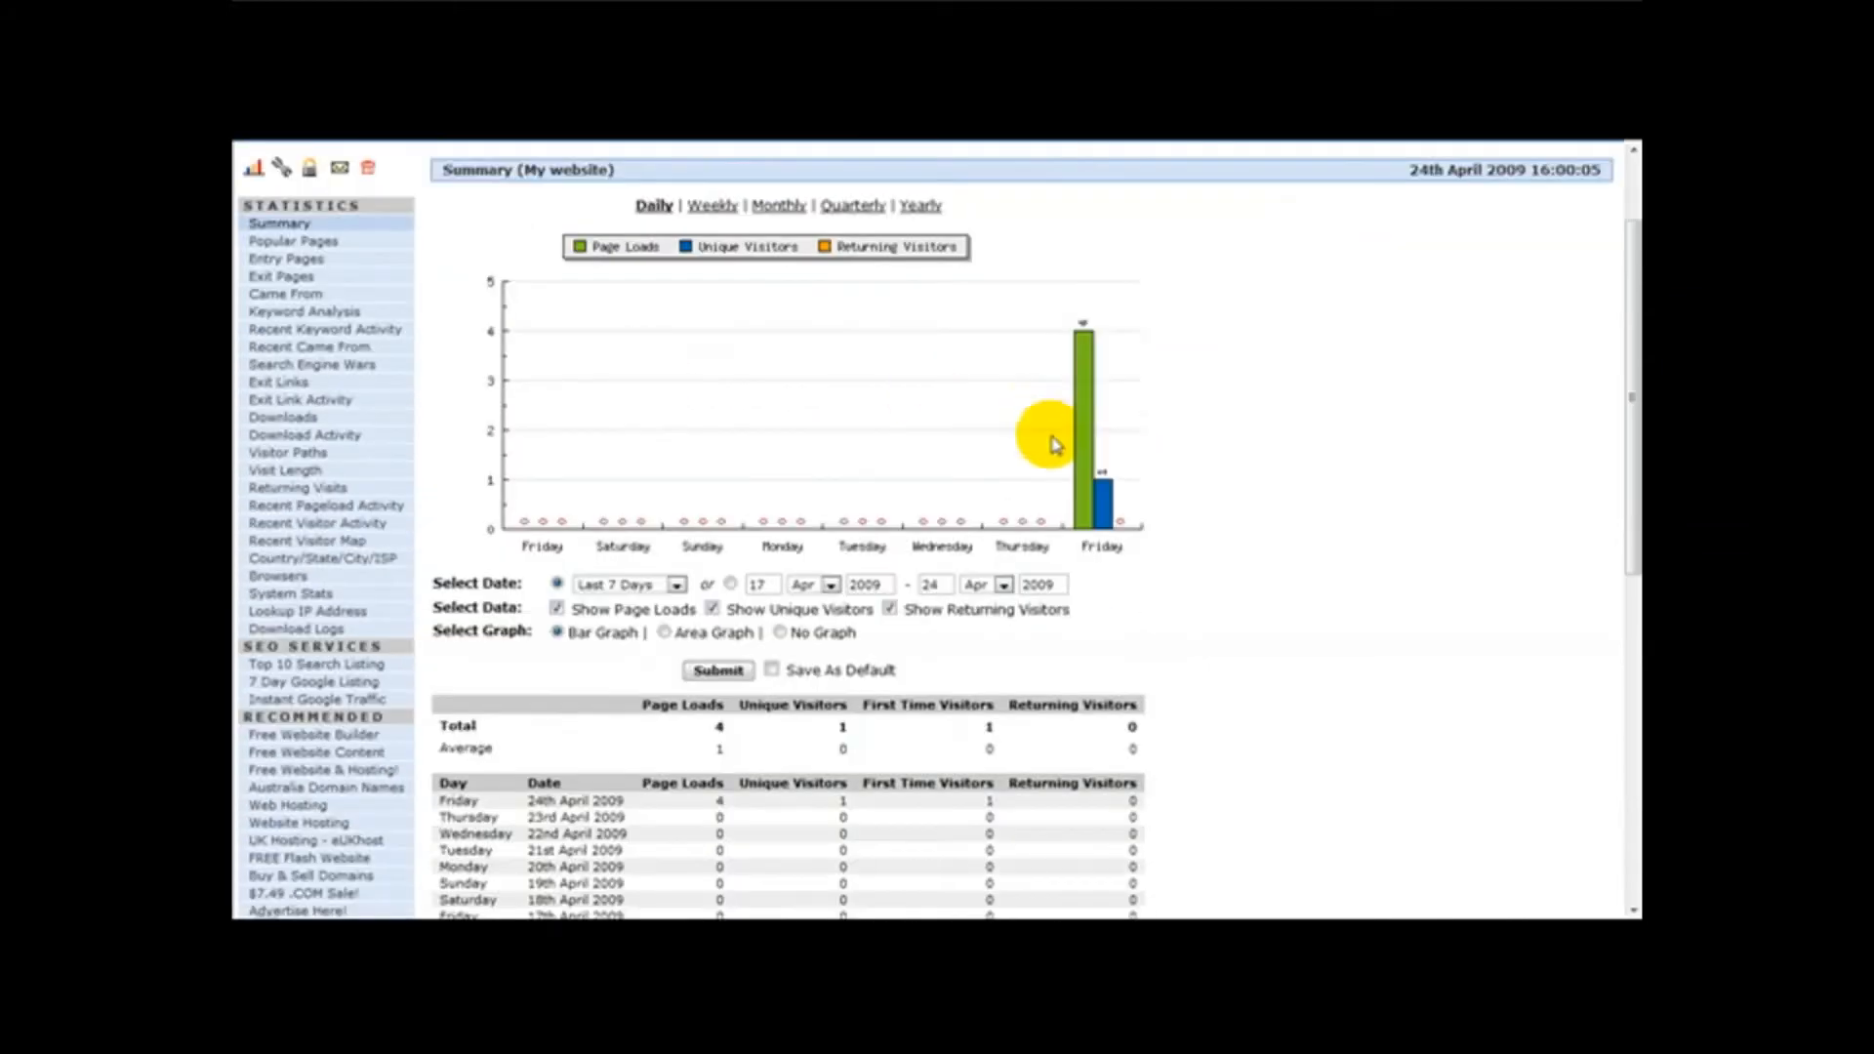
pyautogui.moveTo(1085, 345)
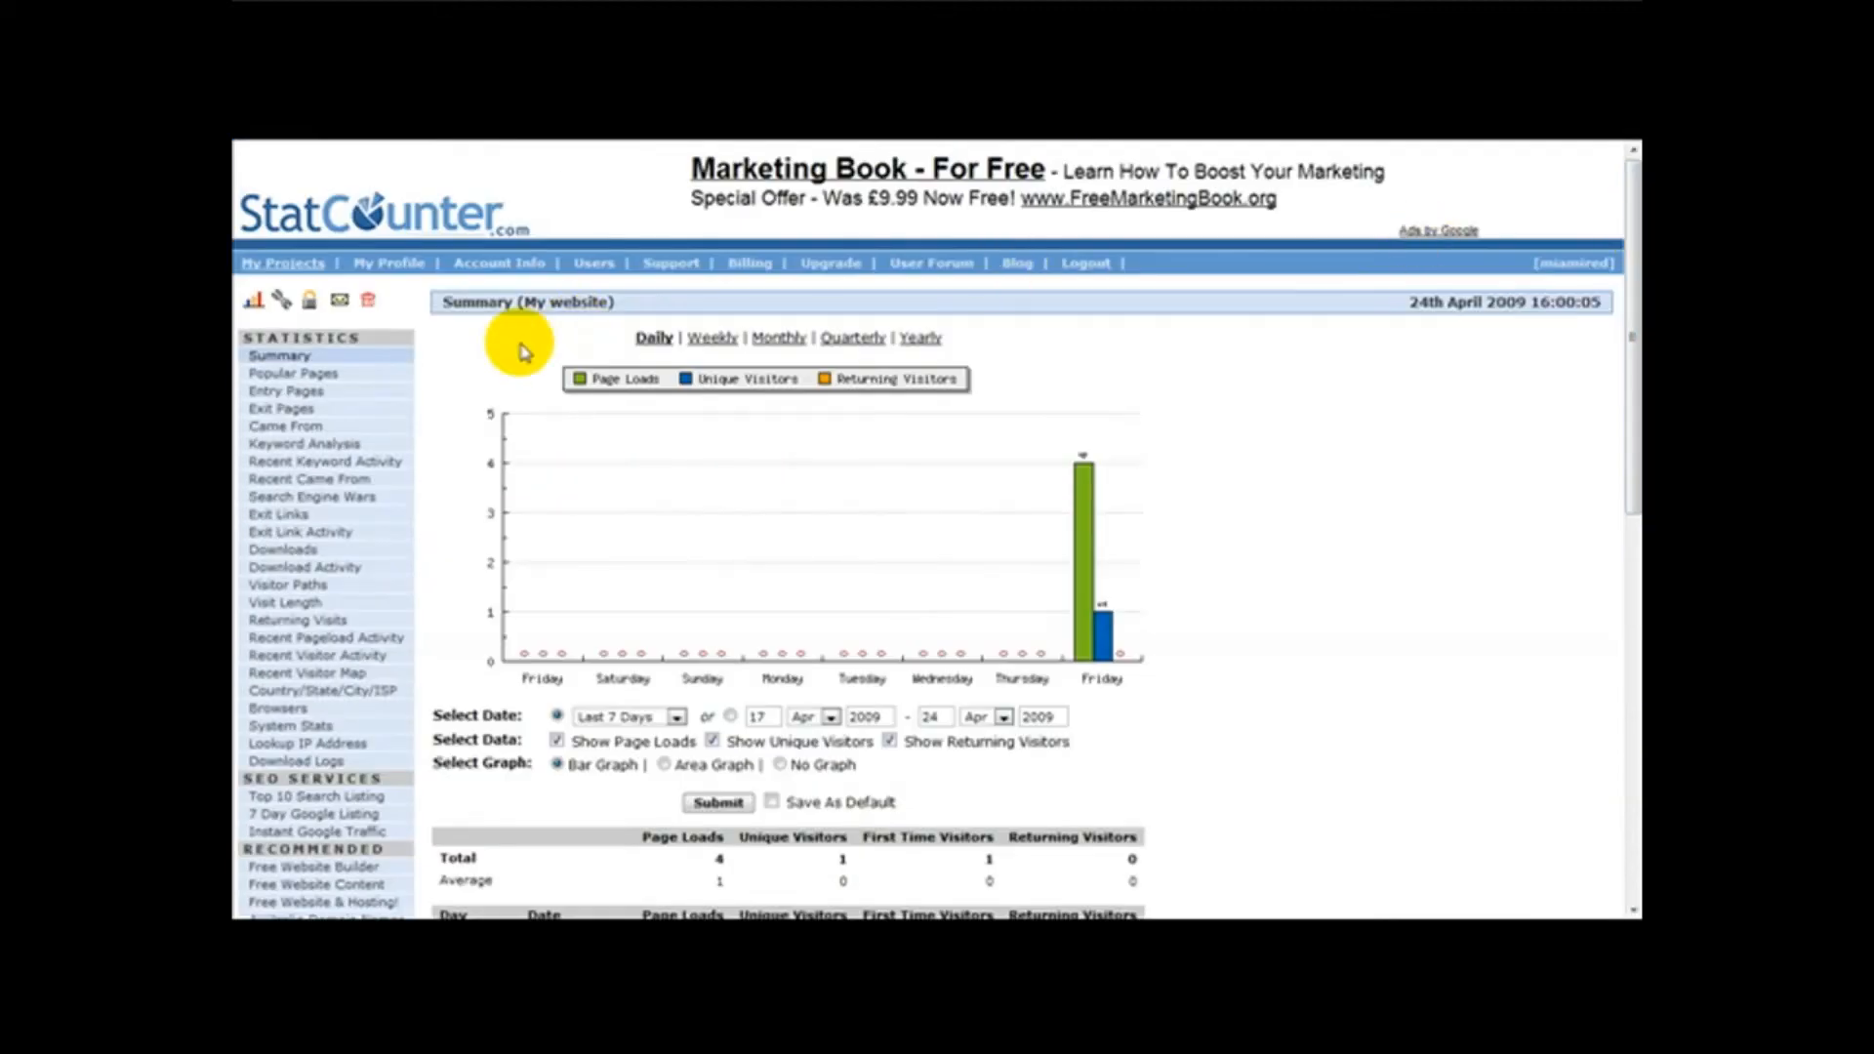
pyautogui.moveTo(650, 560)
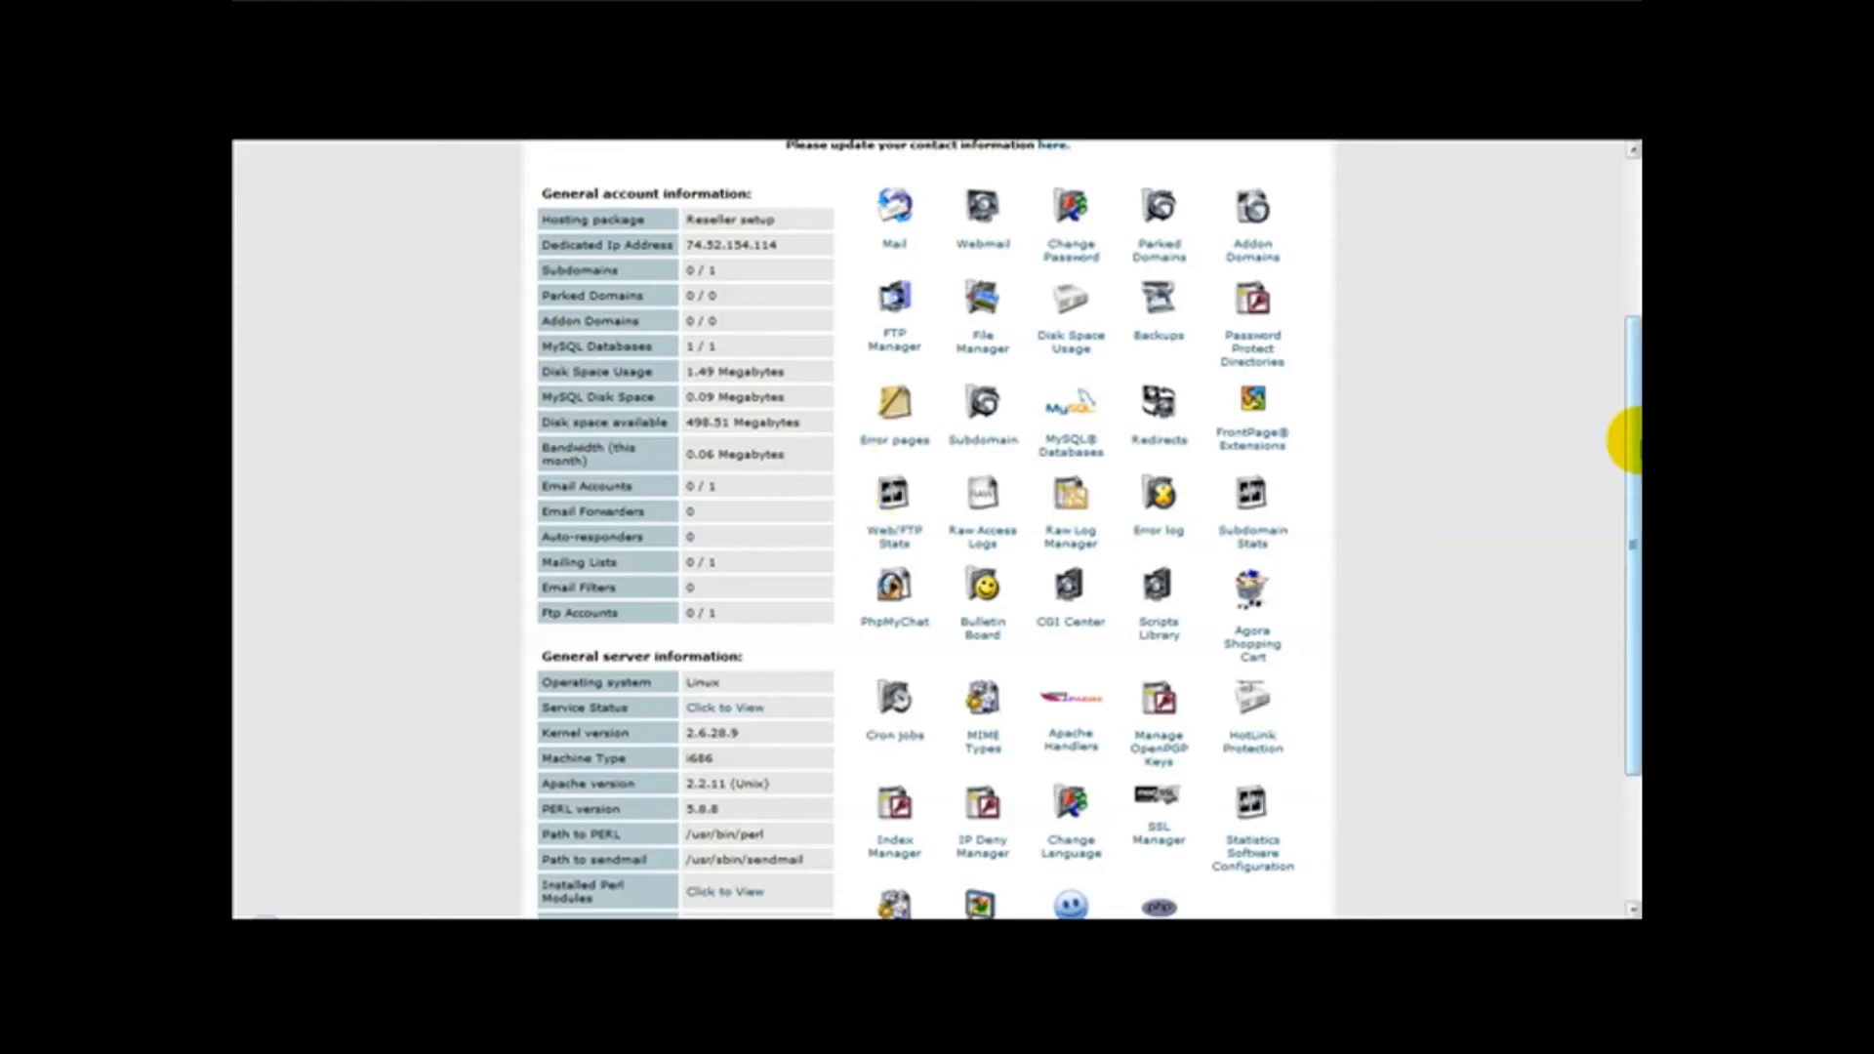
# Open cPanel's Web / FTP Statistics page listing Awstats, Webalizer, Latest Visitors and Bandwidth.
pyautogui.scroll(-3)
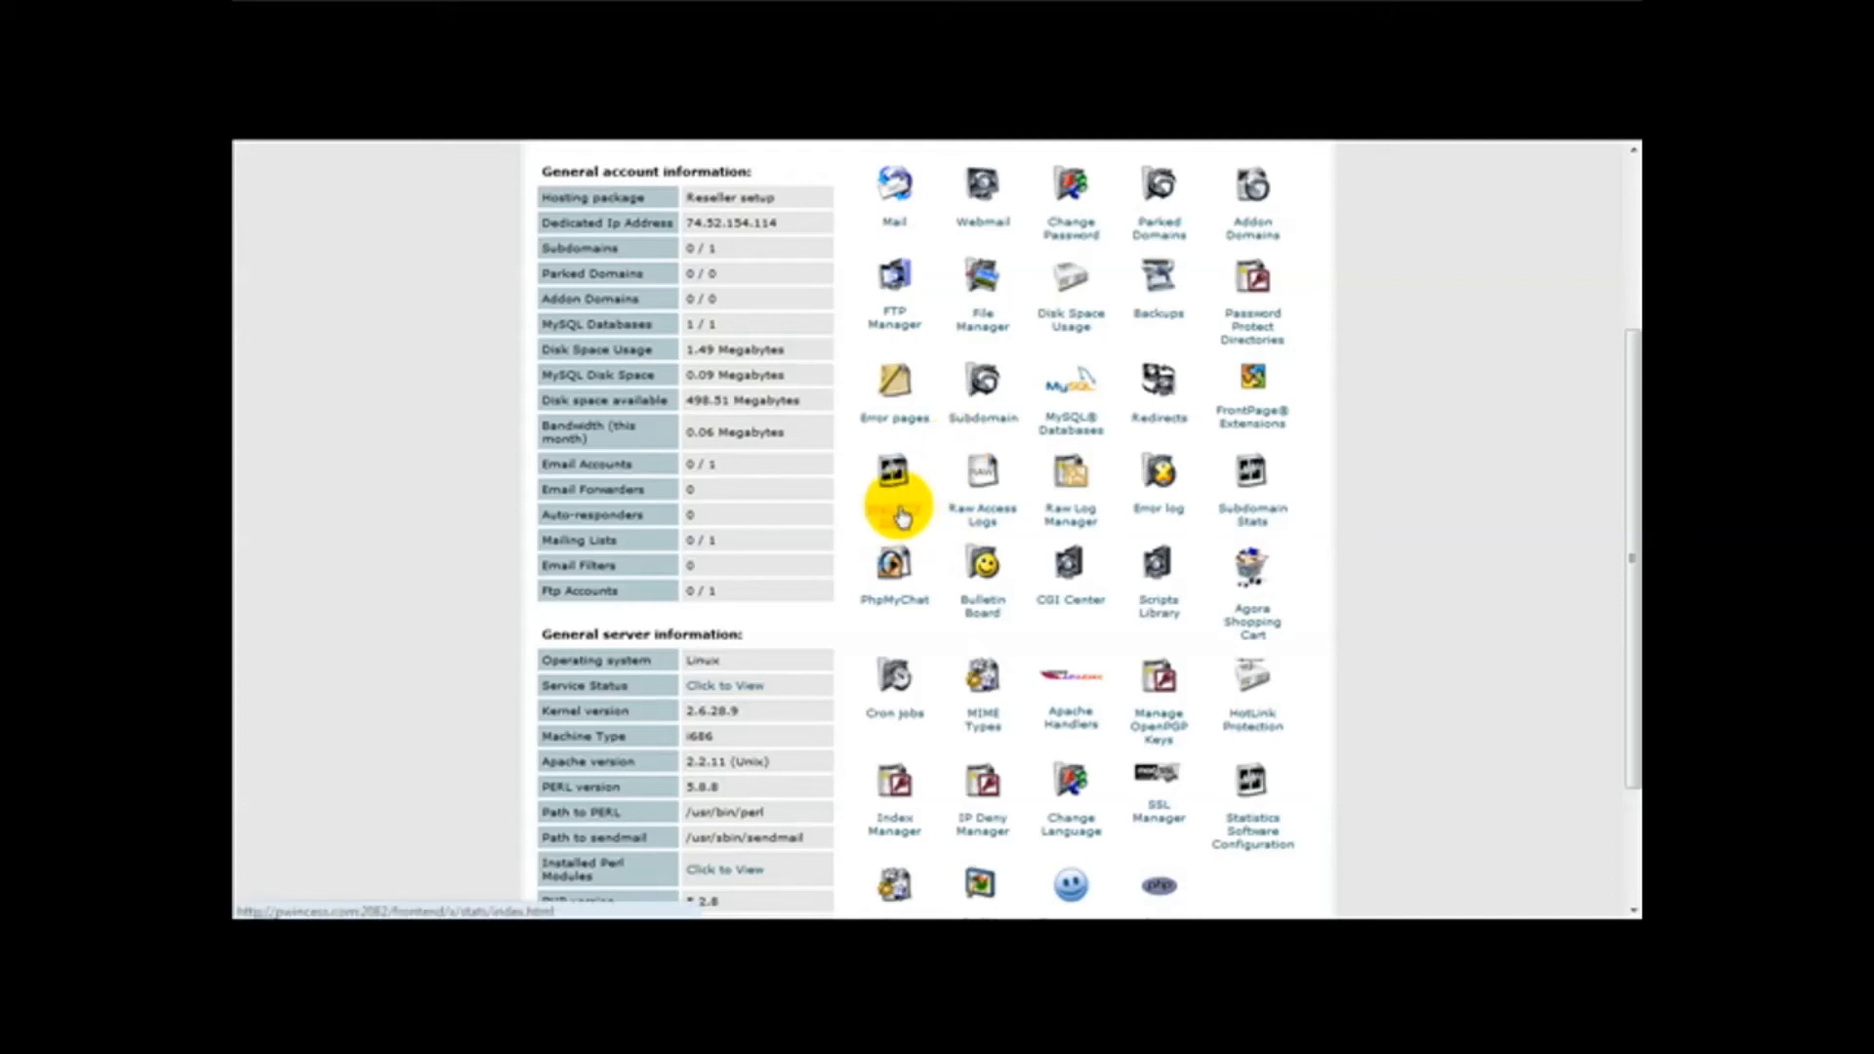
pyautogui.click(894, 484)
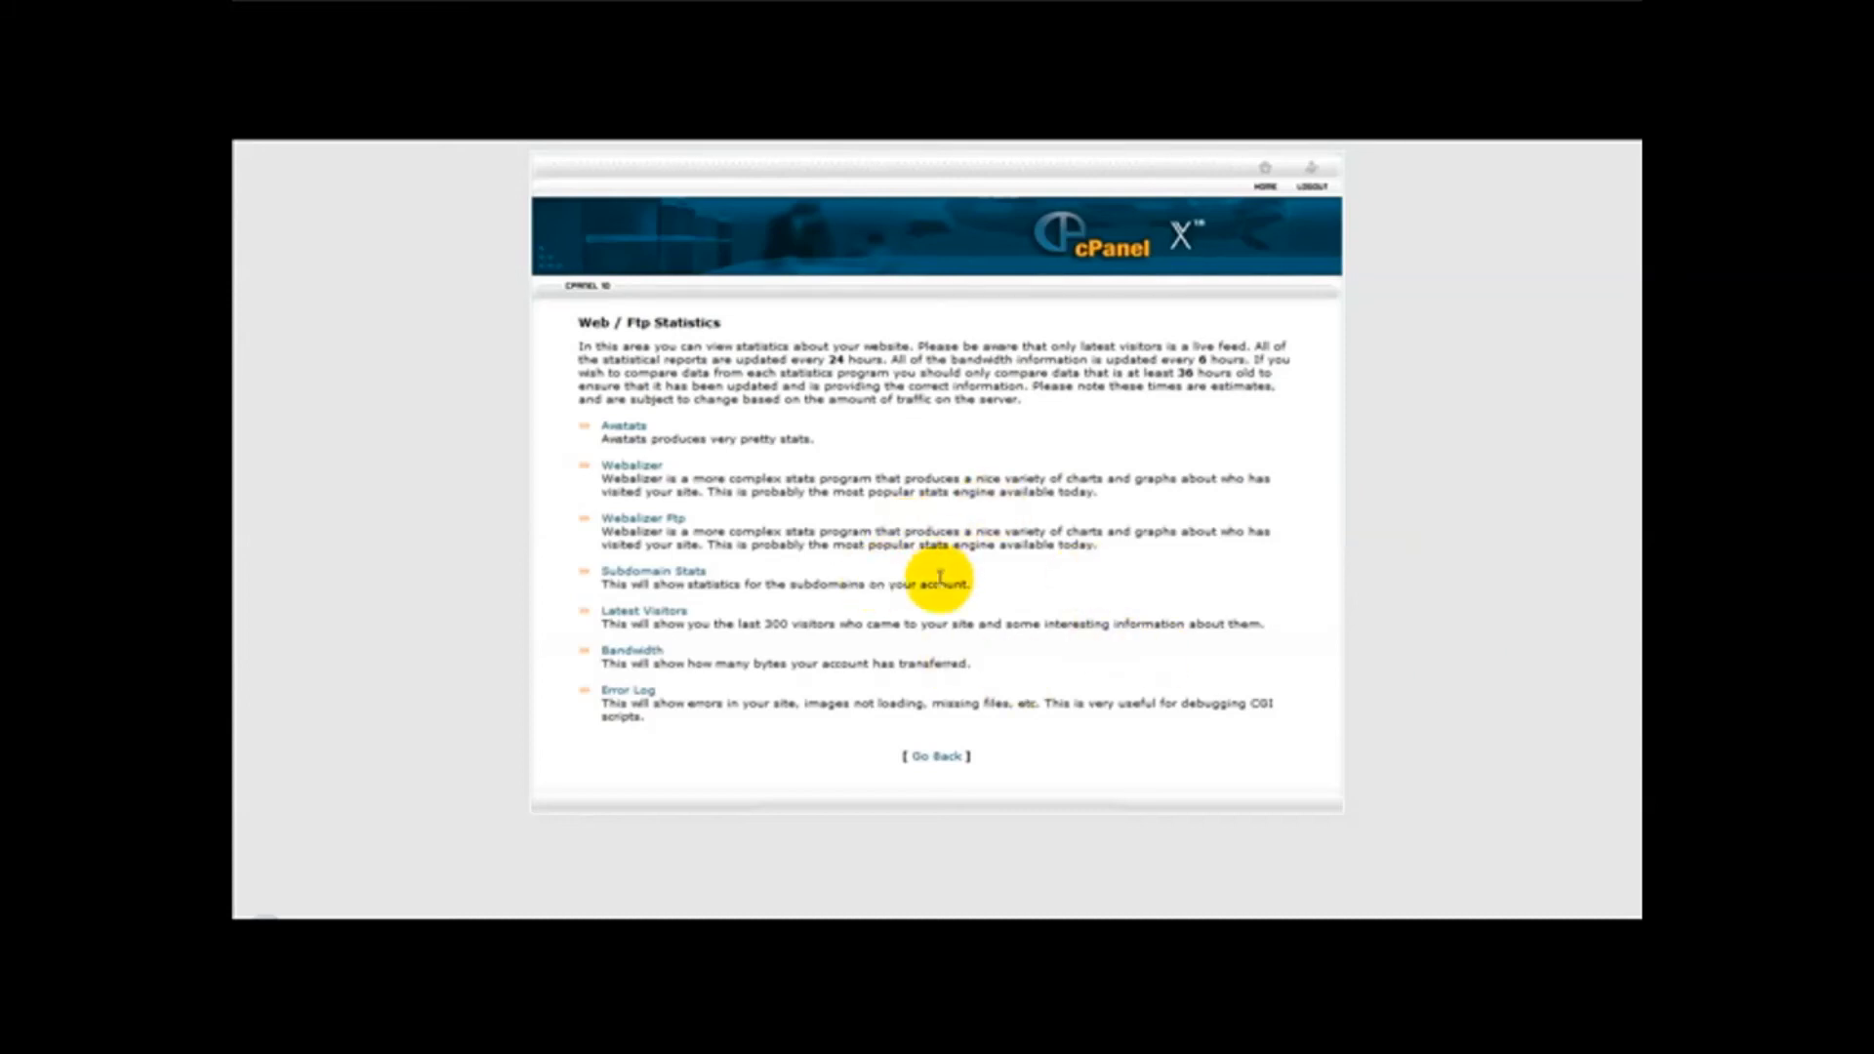
pyautogui.moveTo(756, 703)
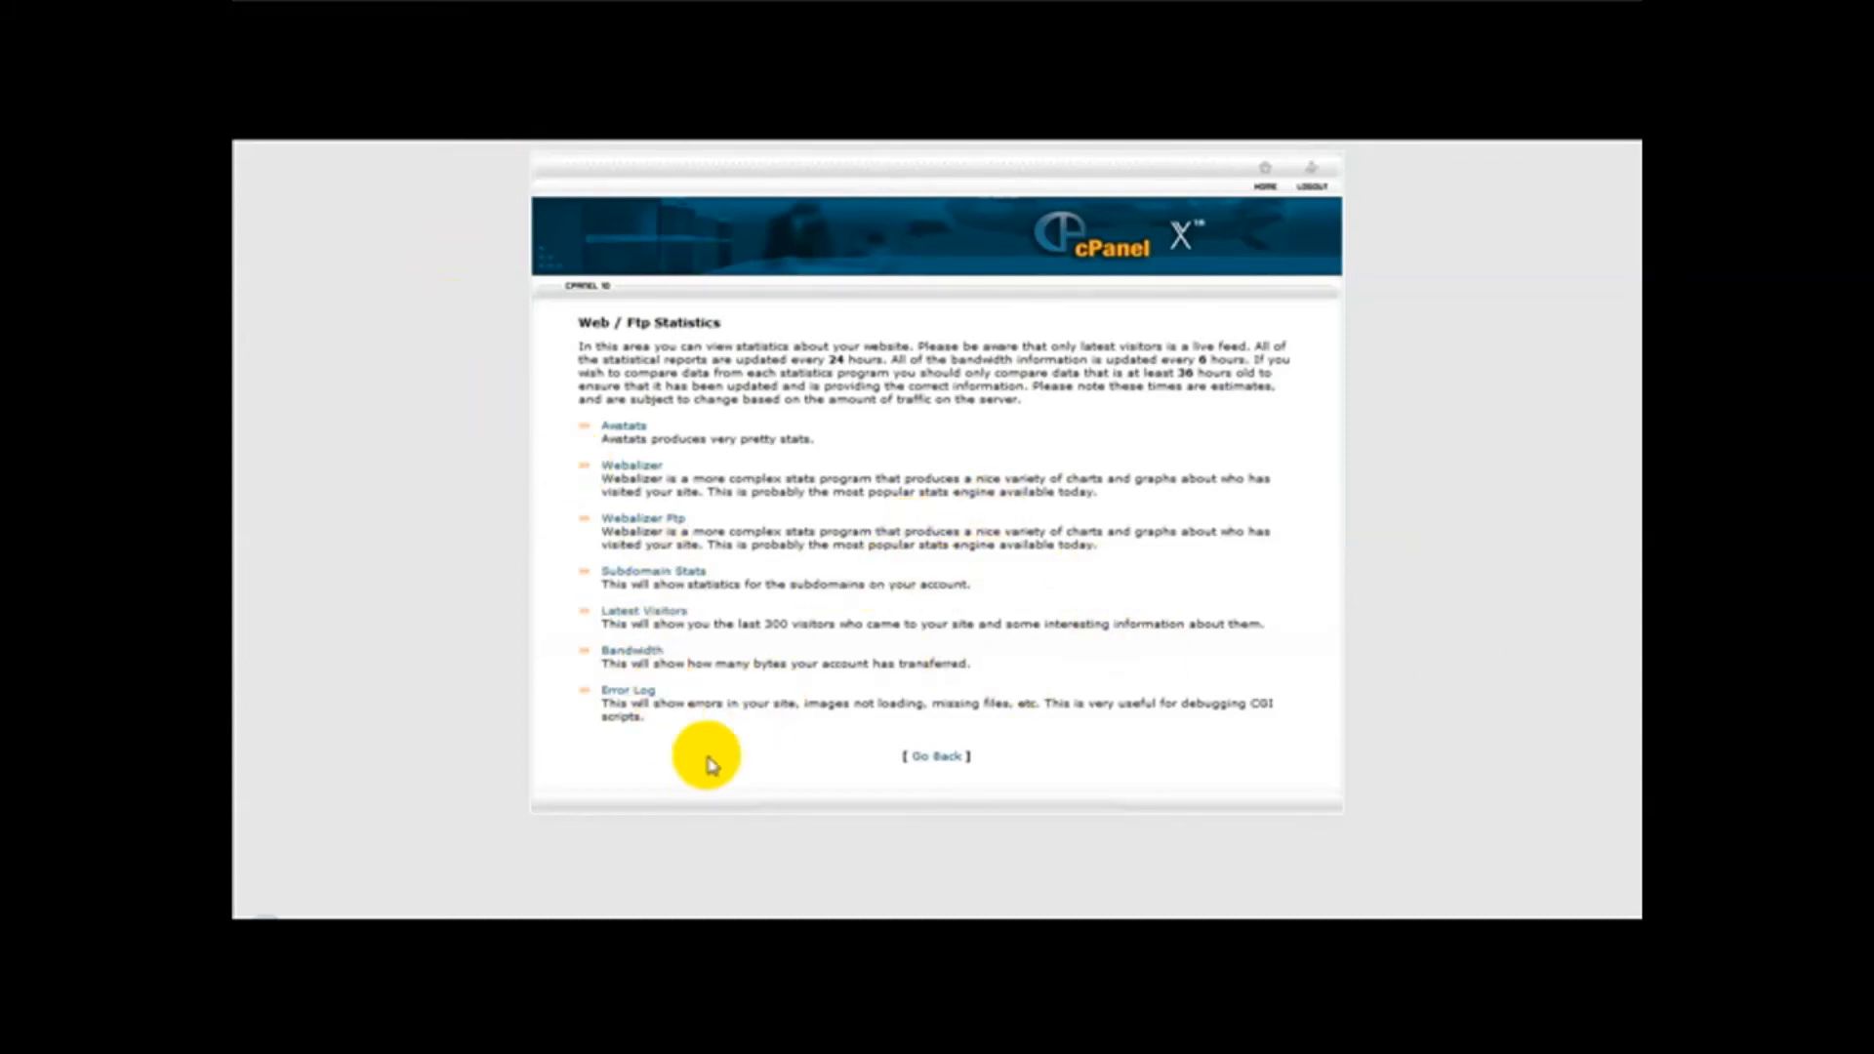
pyautogui.moveTo(643, 472)
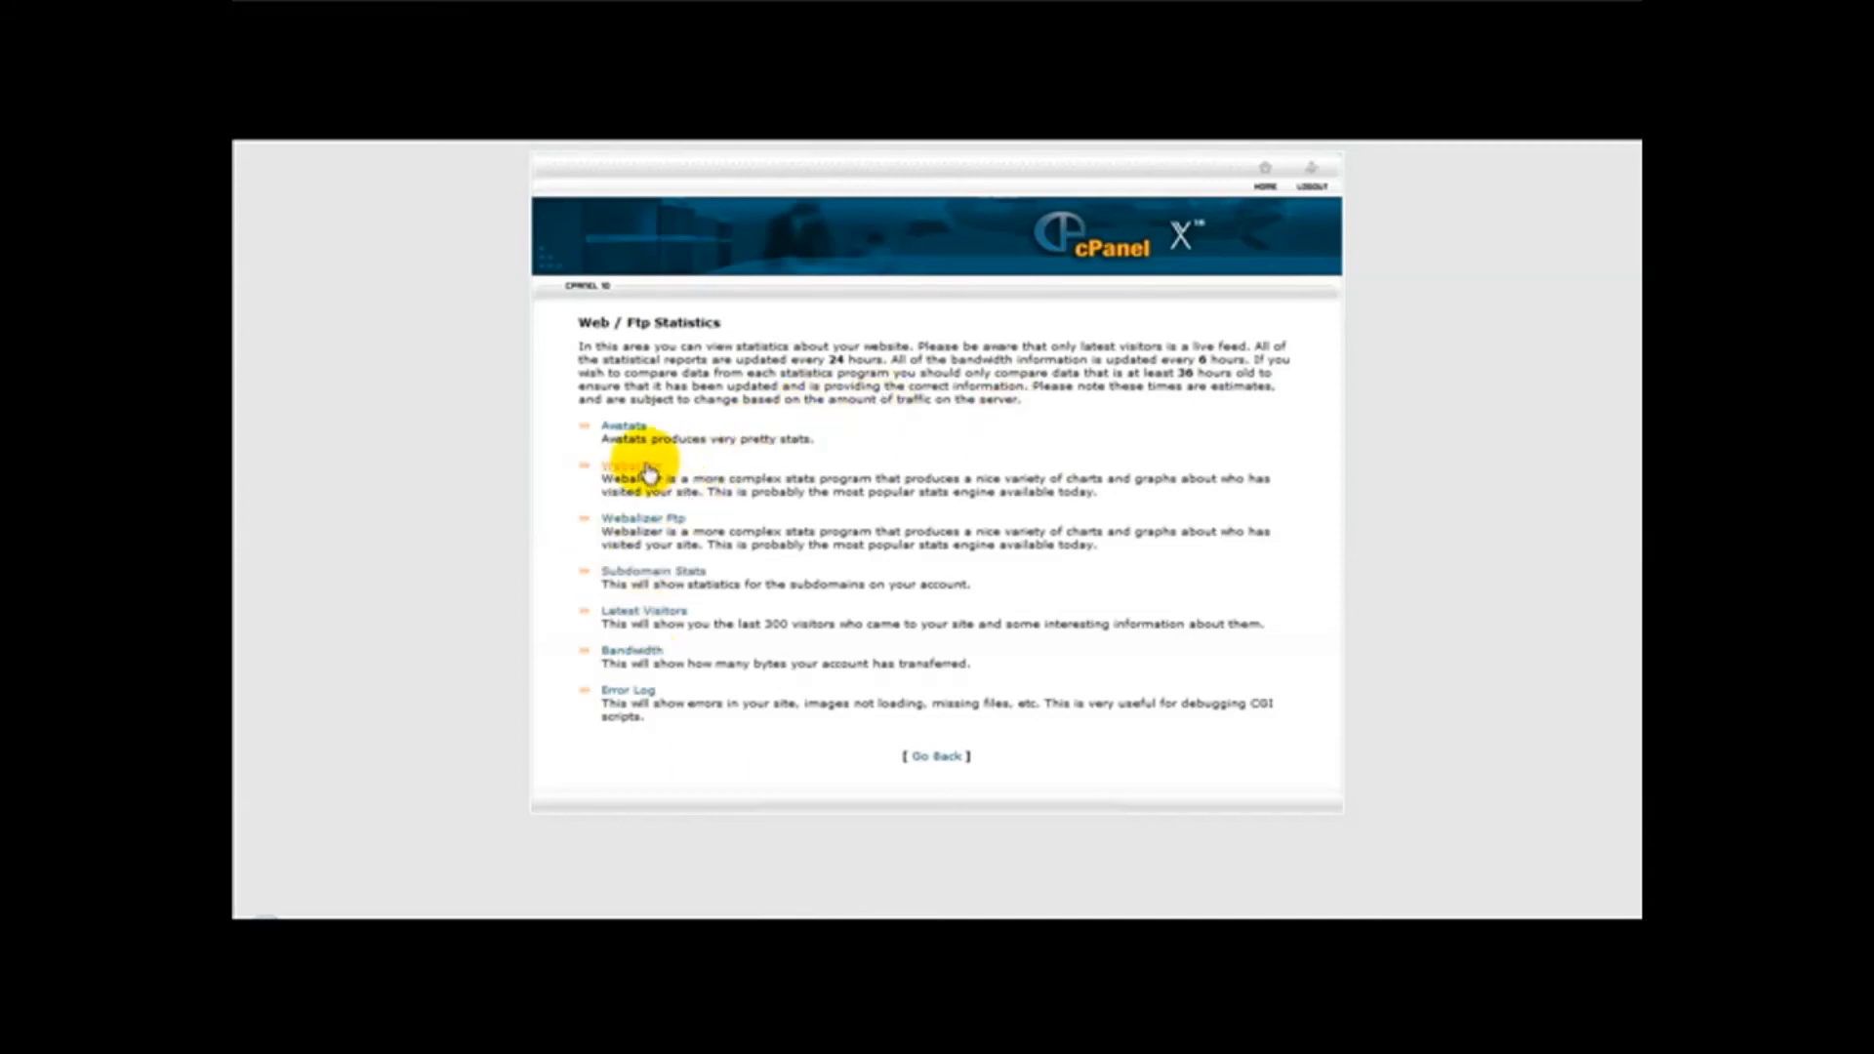
# Open the pwincess.com AWStats report and review the April 2009 summary, monthly history and days of month.
pyautogui.click(622, 463)
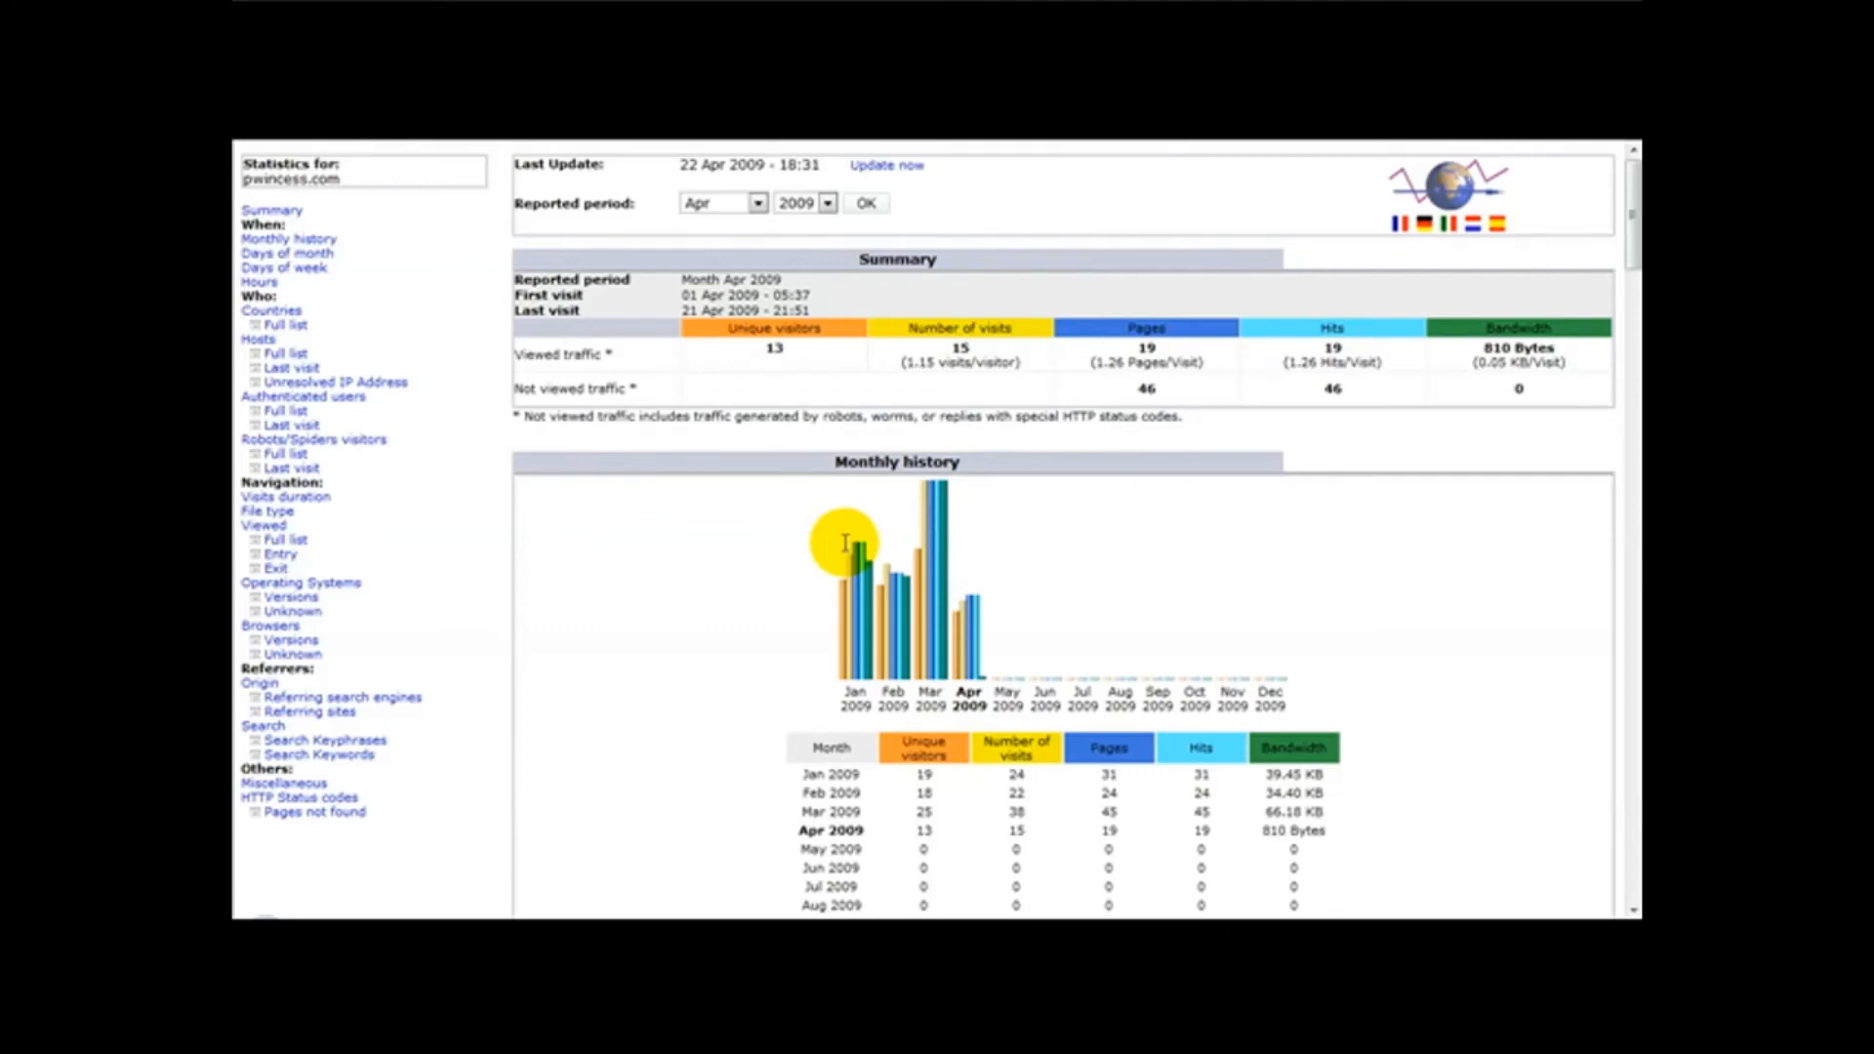
pyautogui.scroll(-3)
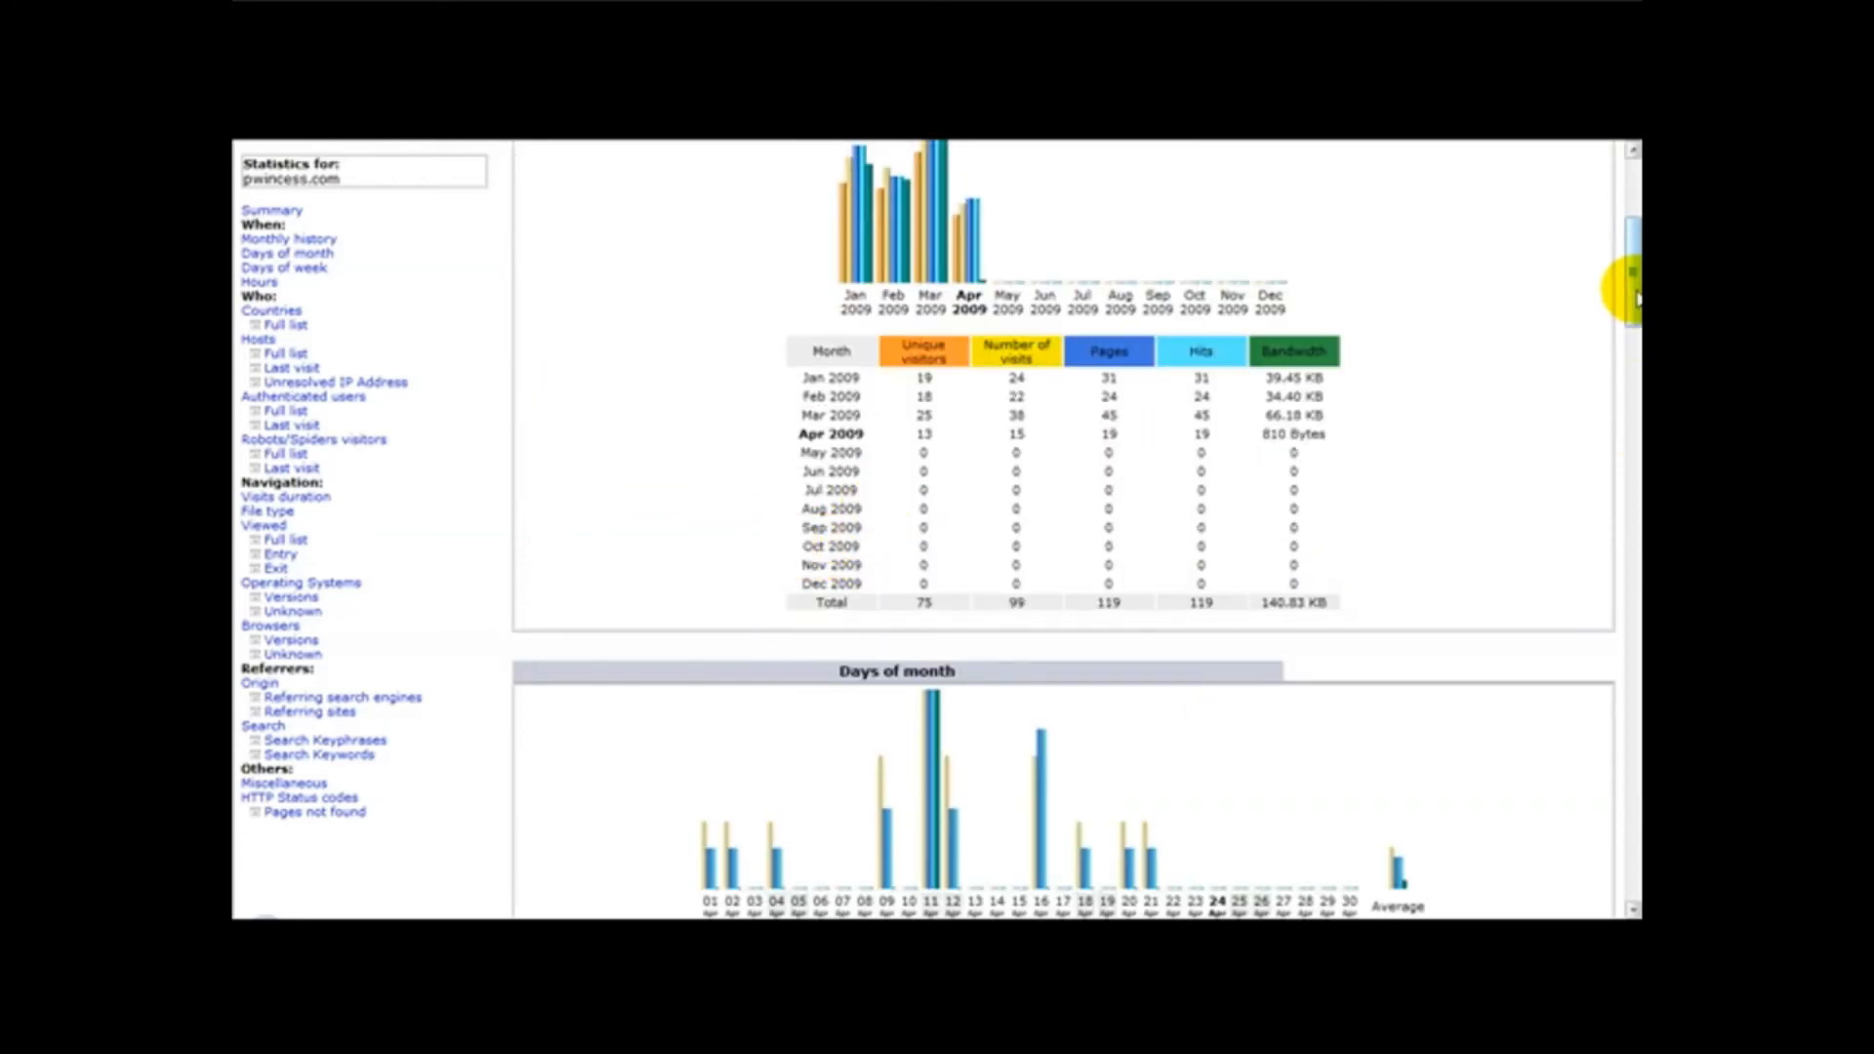
pyautogui.scroll(-3)
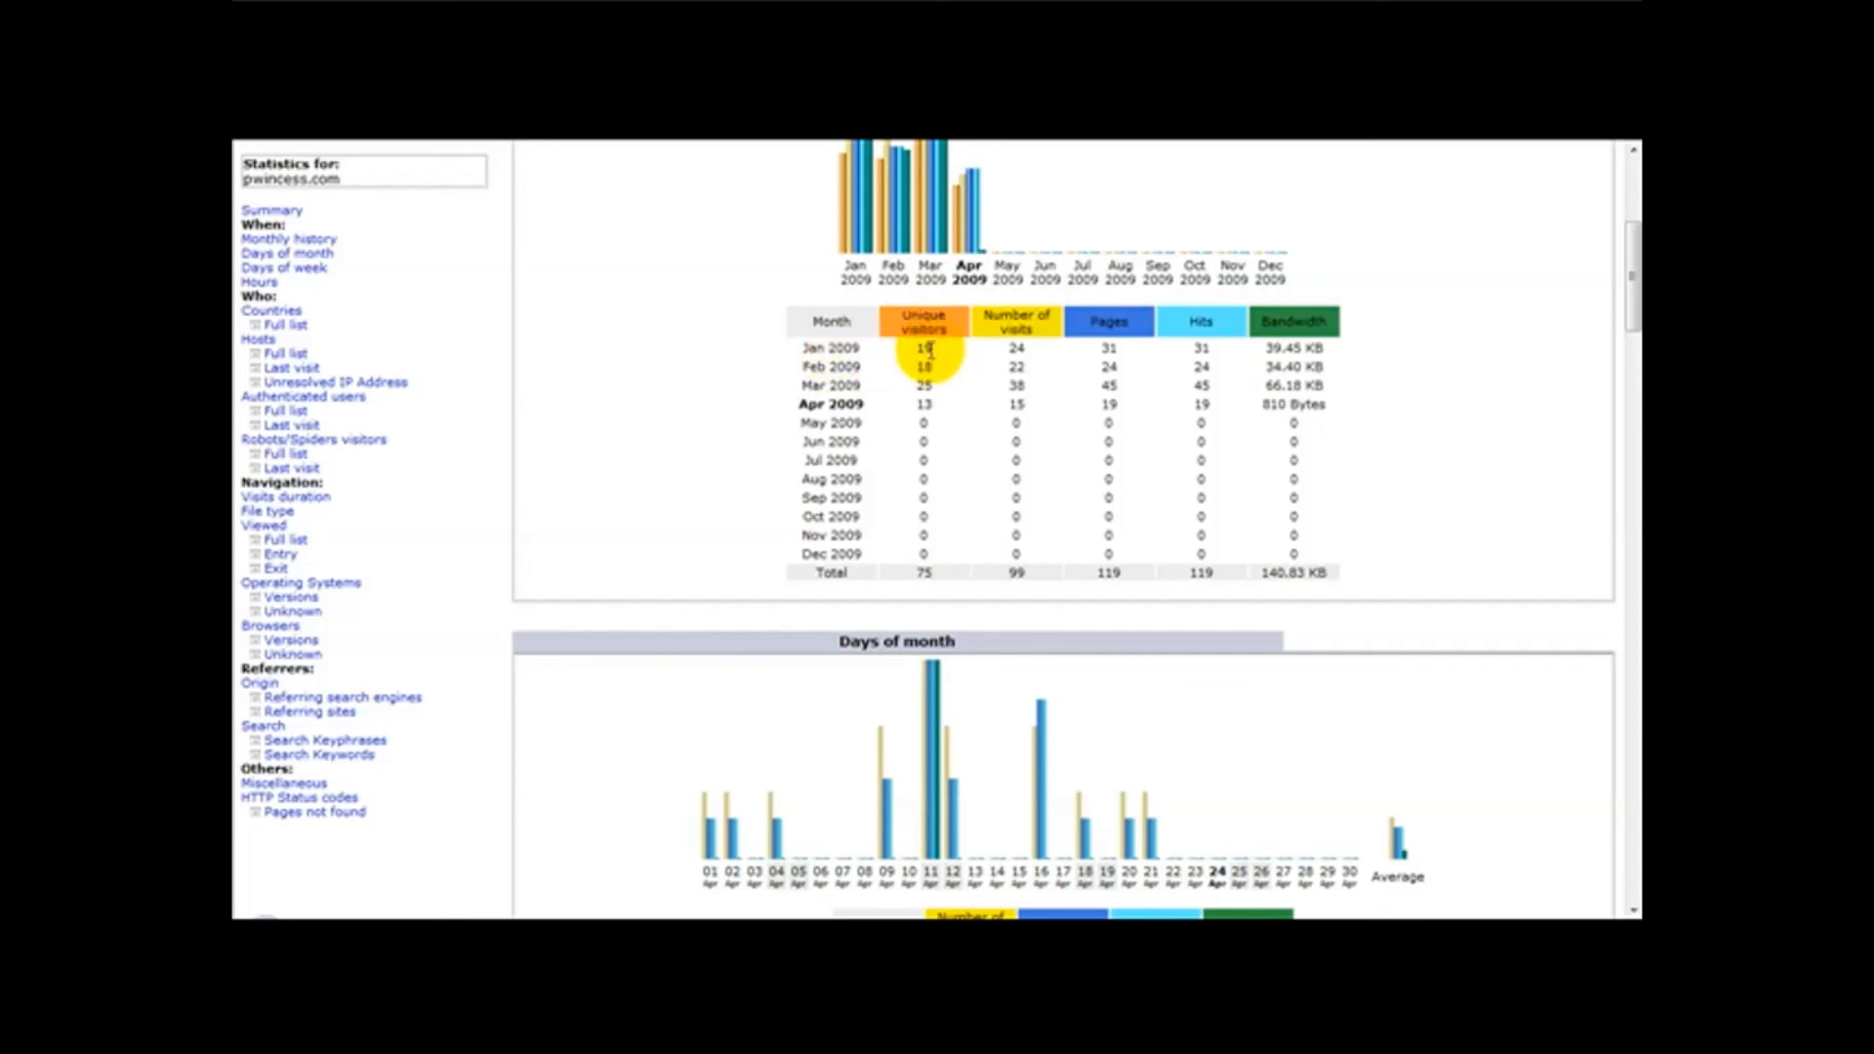
pyautogui.scroll(-3)
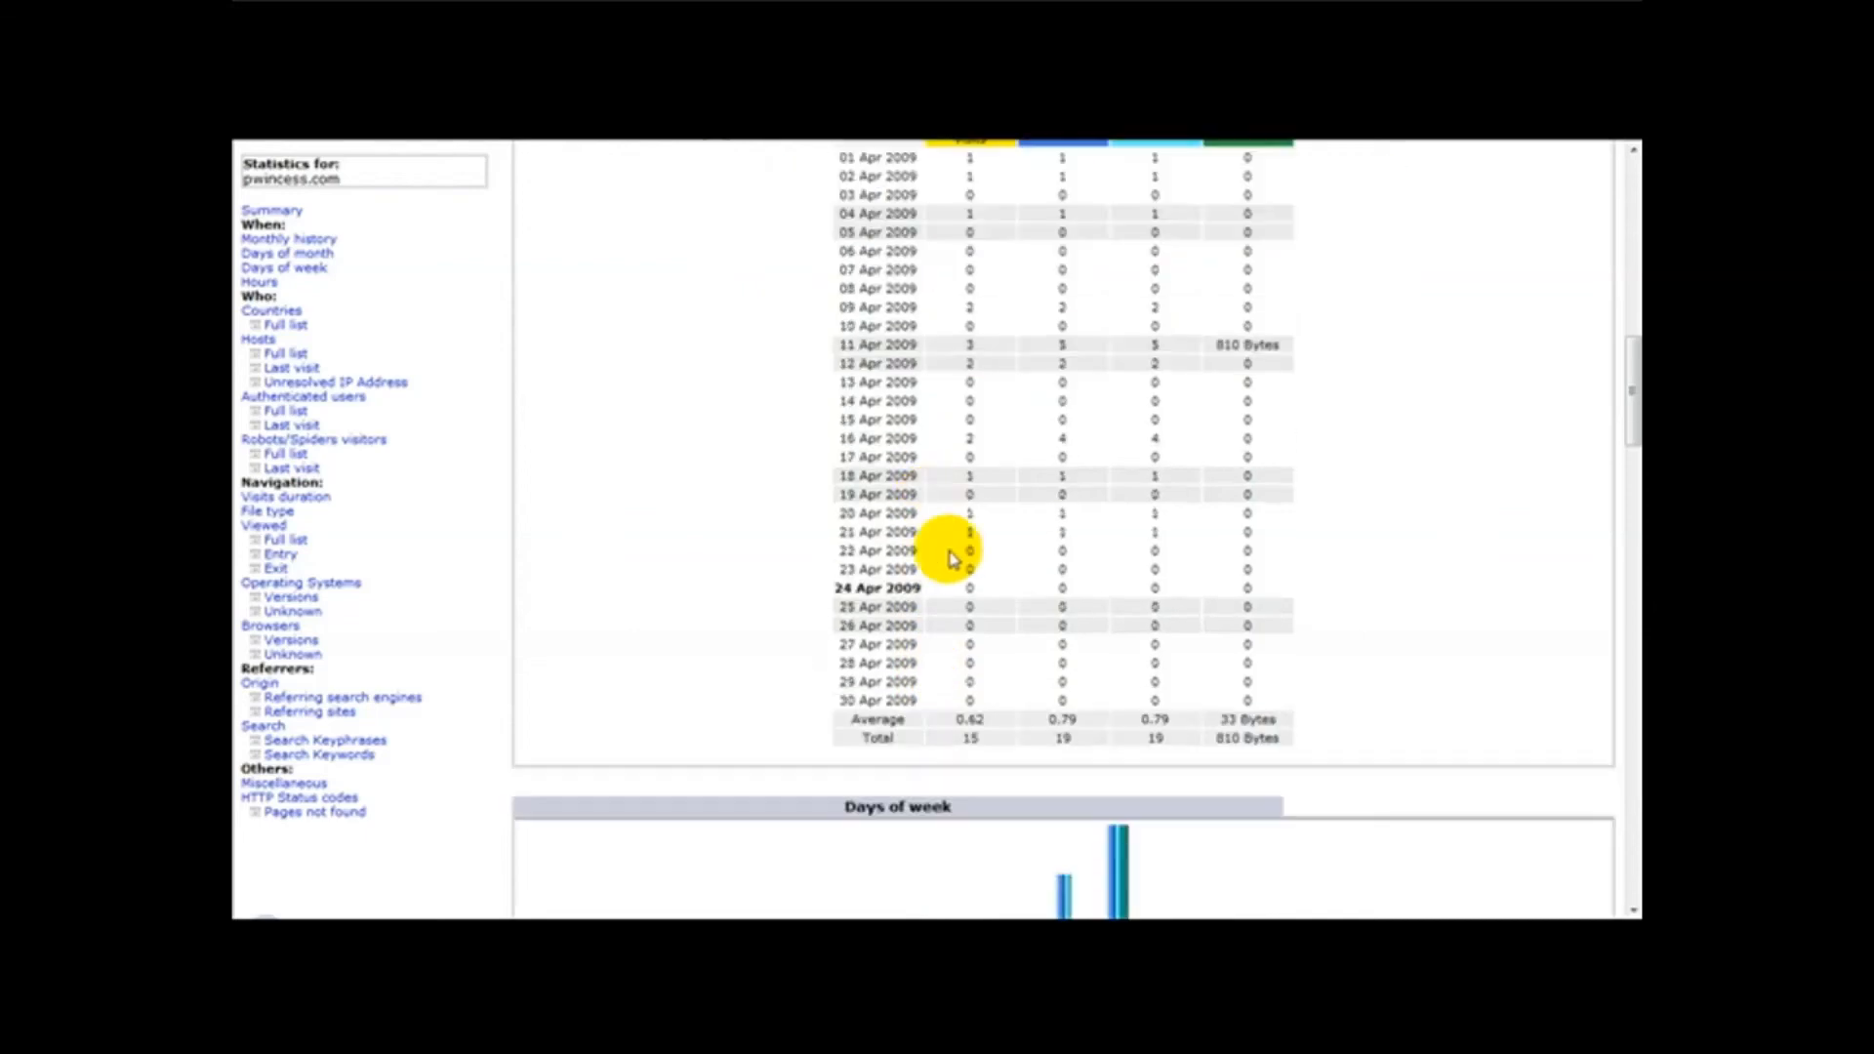
pyautogui.scroll(-3)
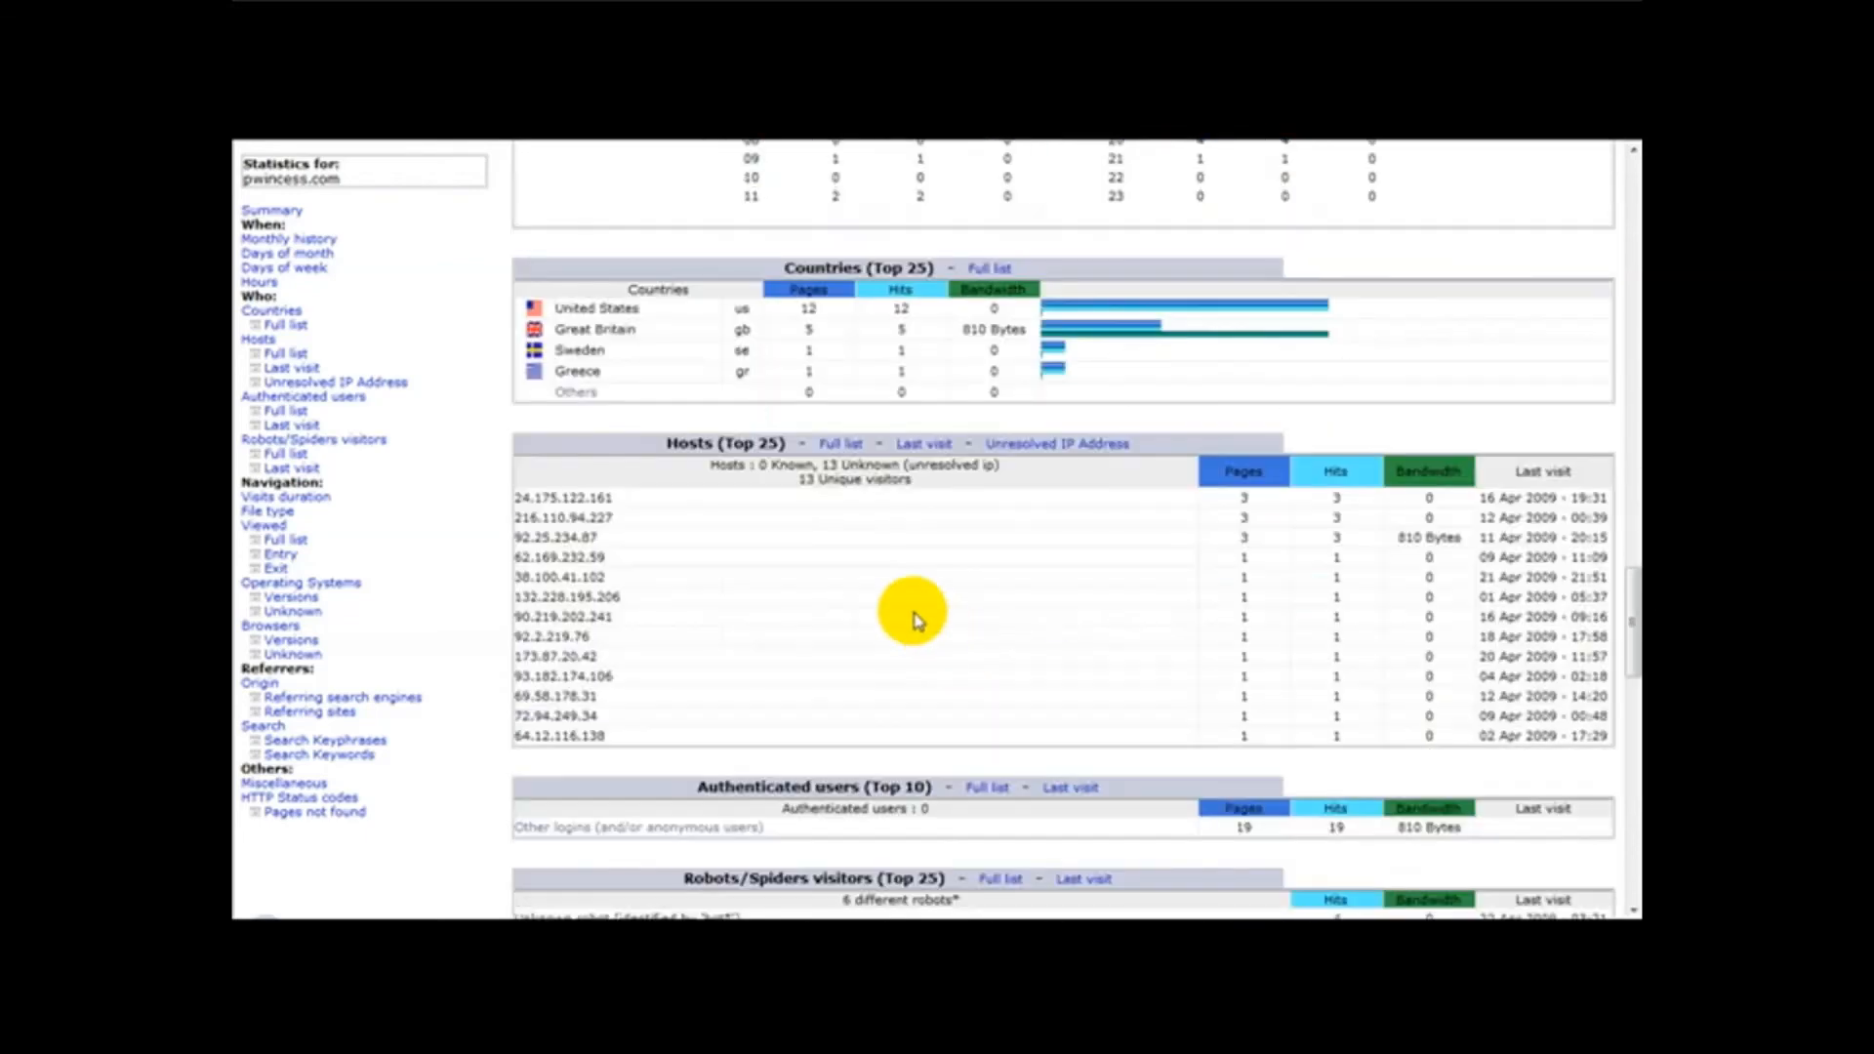
pyautogui.scroll(-3)
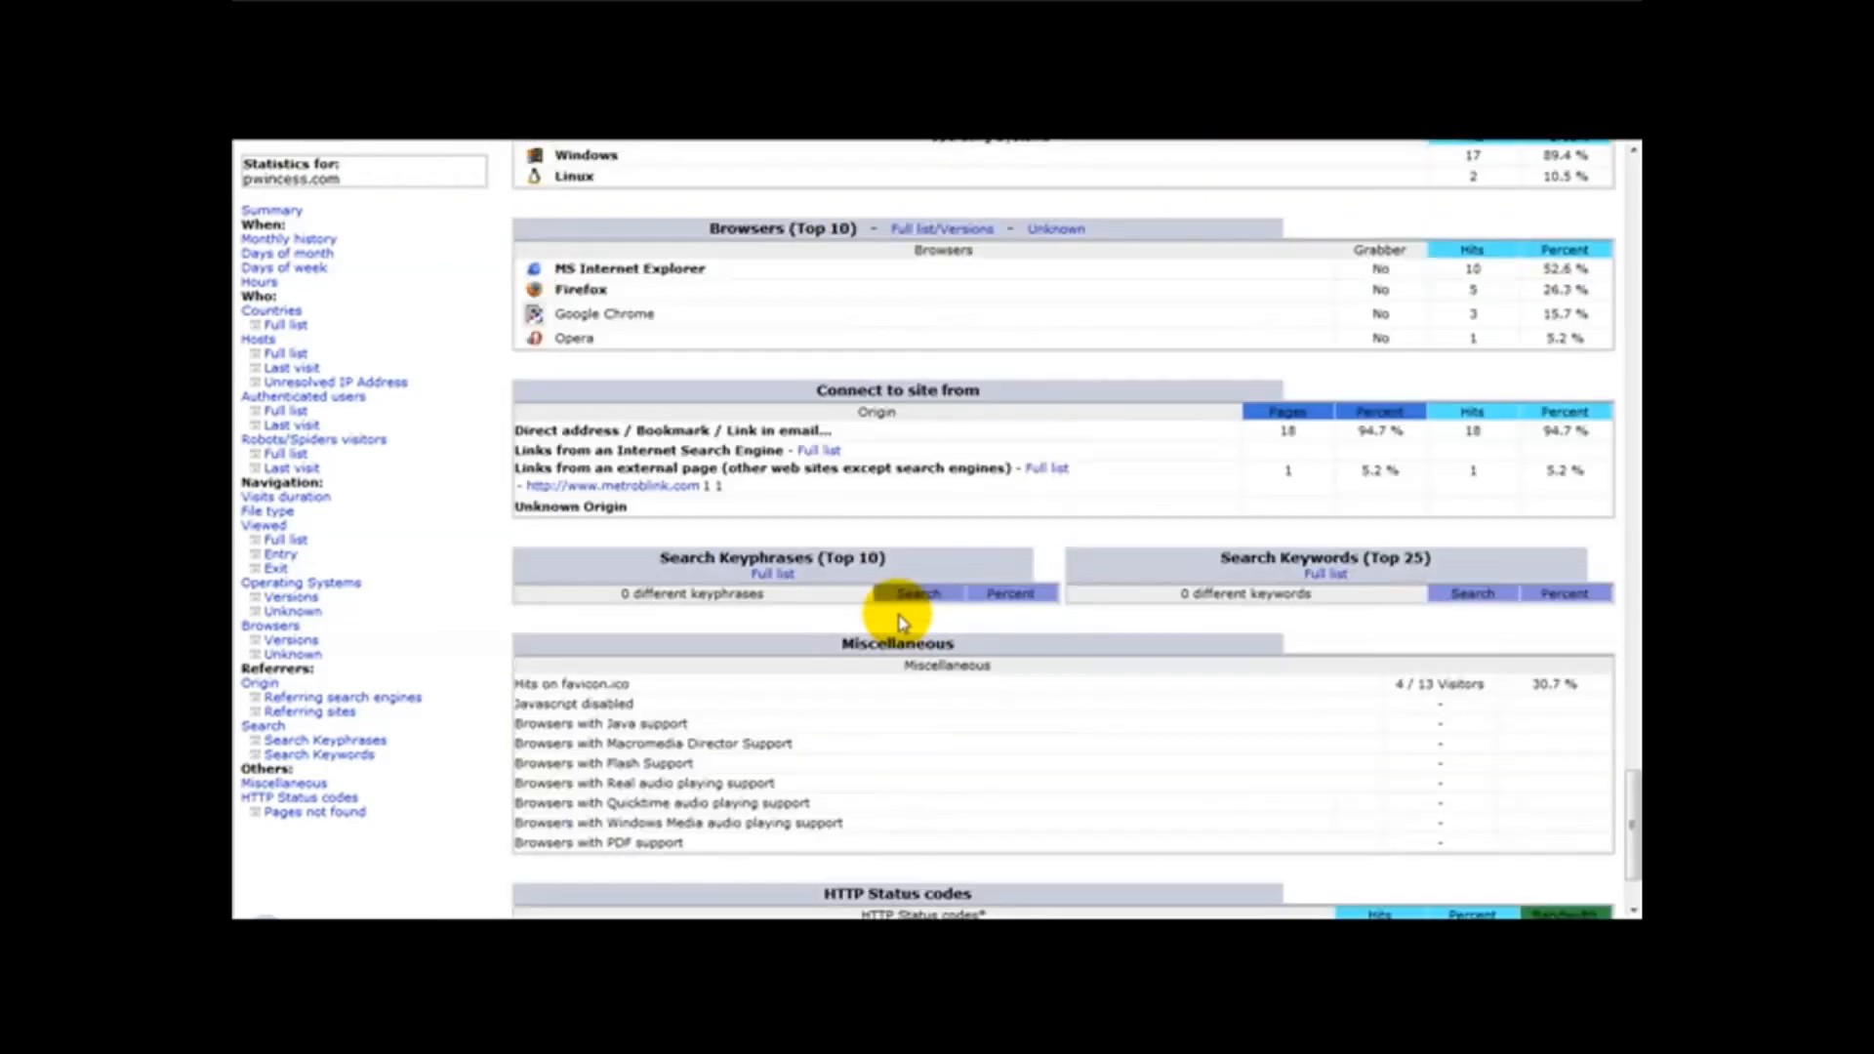
pyautogui.scroll(3)
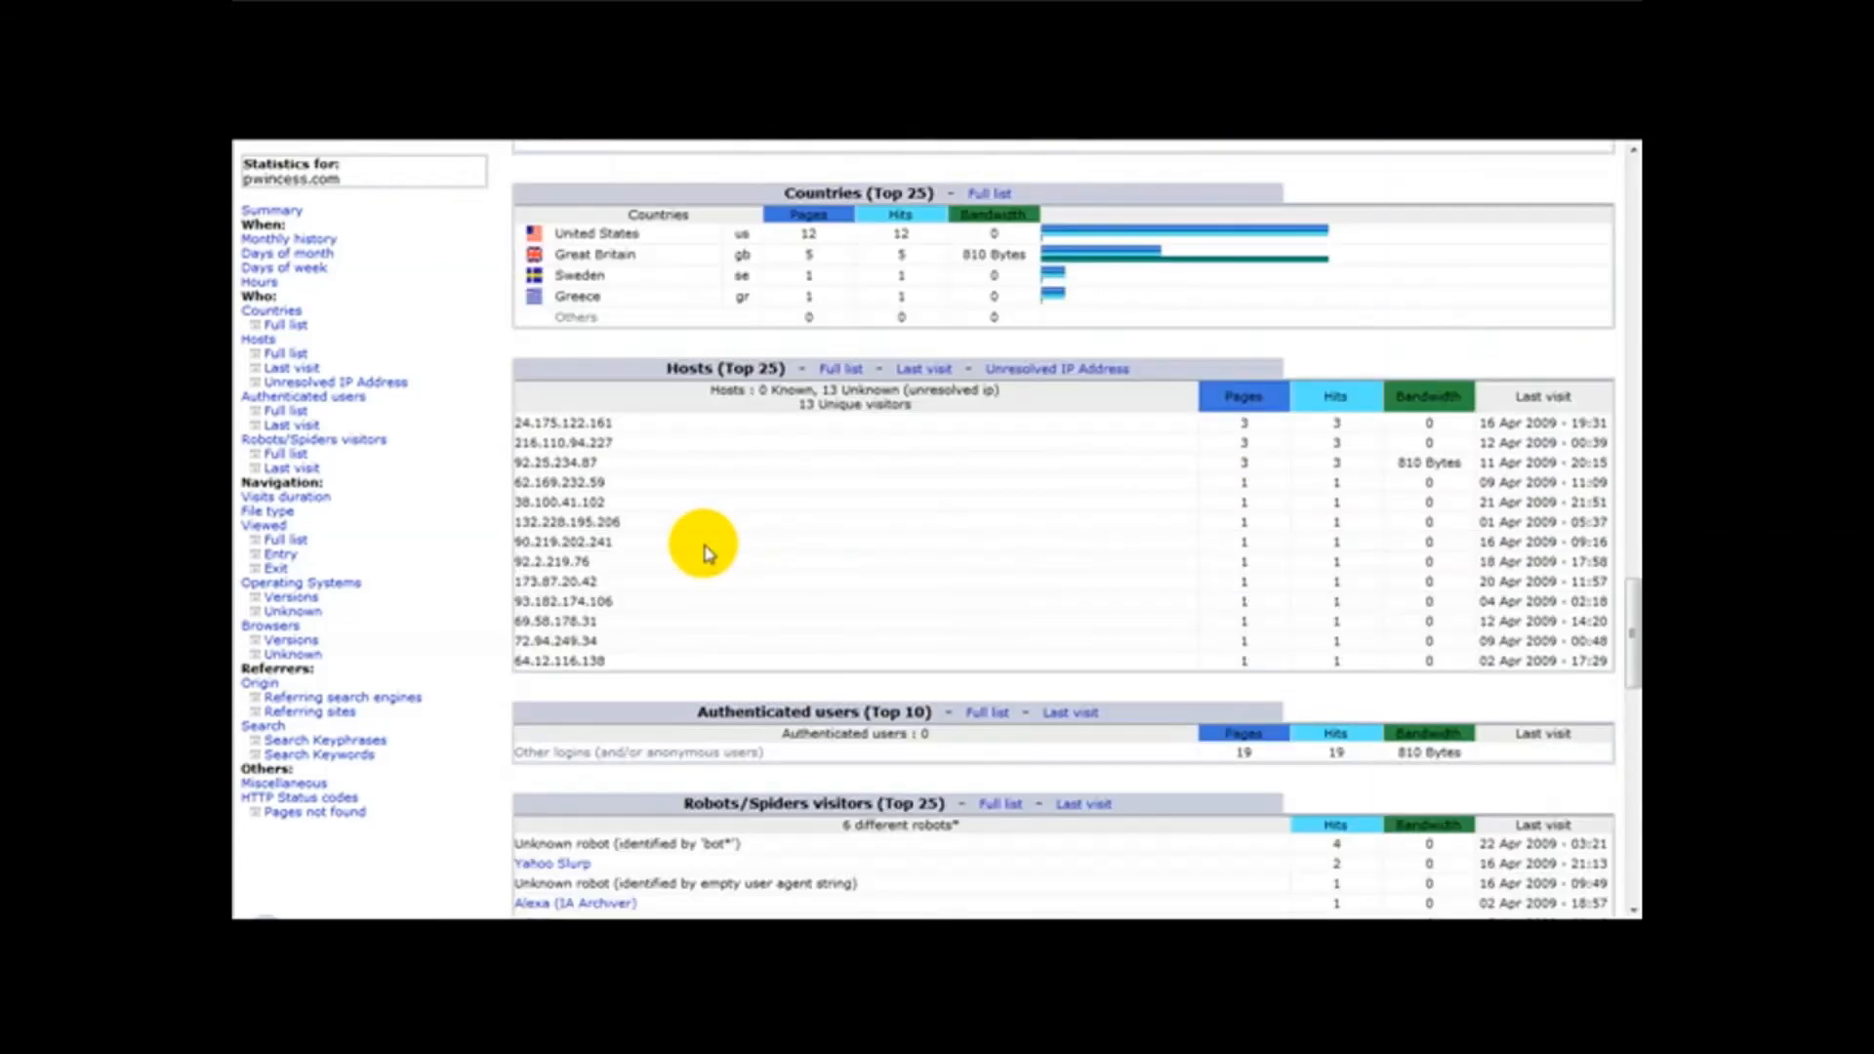
pyautogui.scroll(-3)
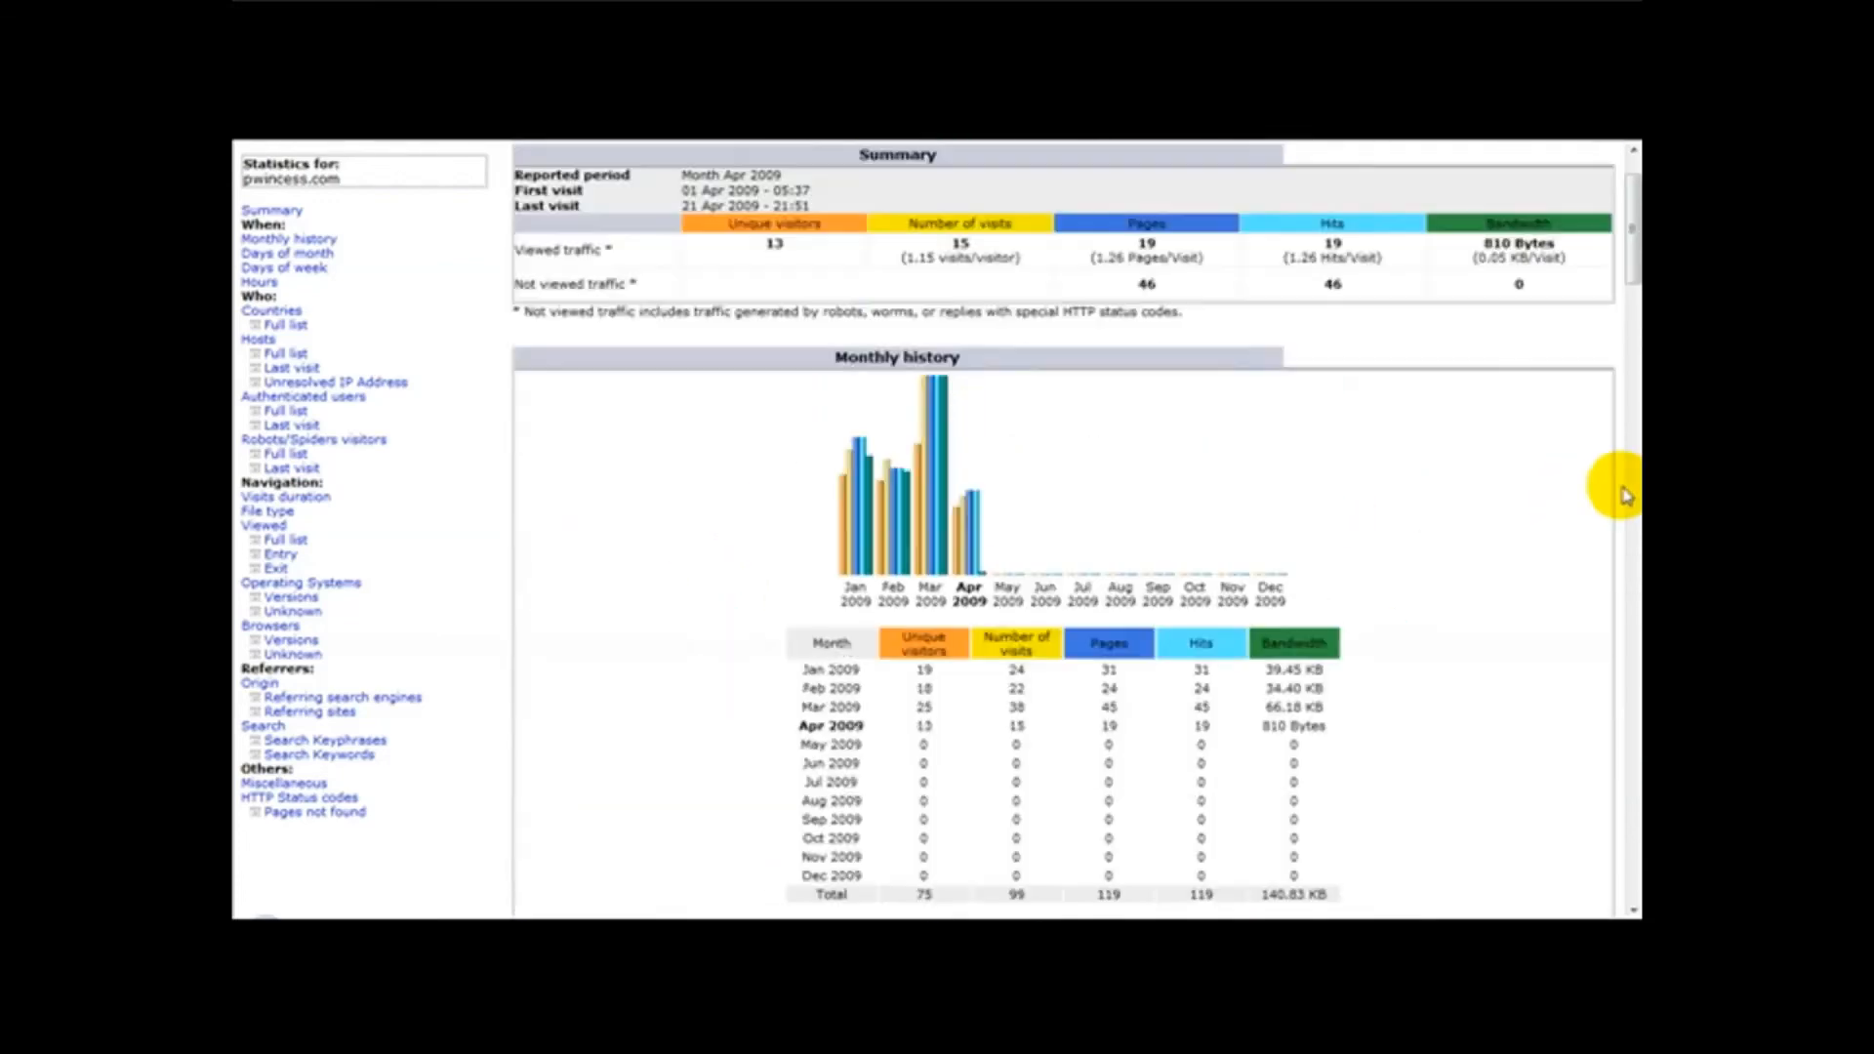
pyautogui.scroll(-3)
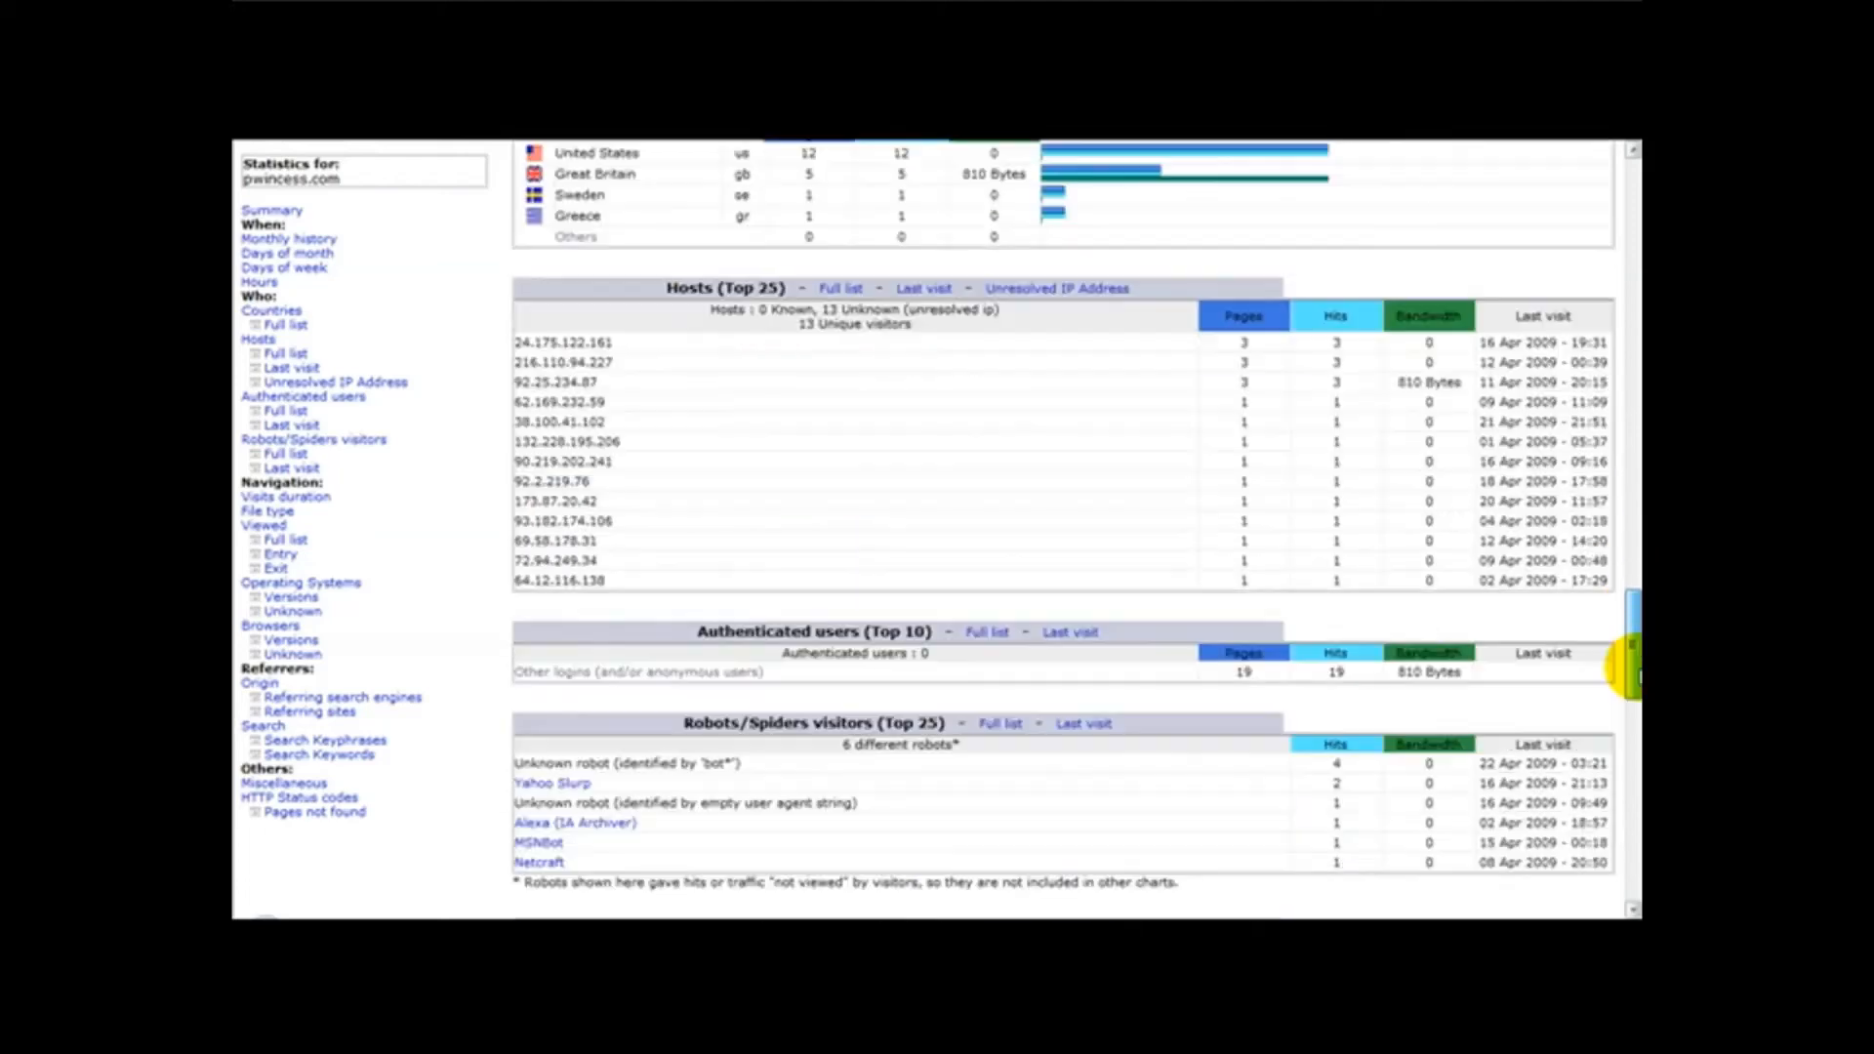
# Jump to another AWStats report section and review its host and browser statistics.
pyautogui.click(271, 210)
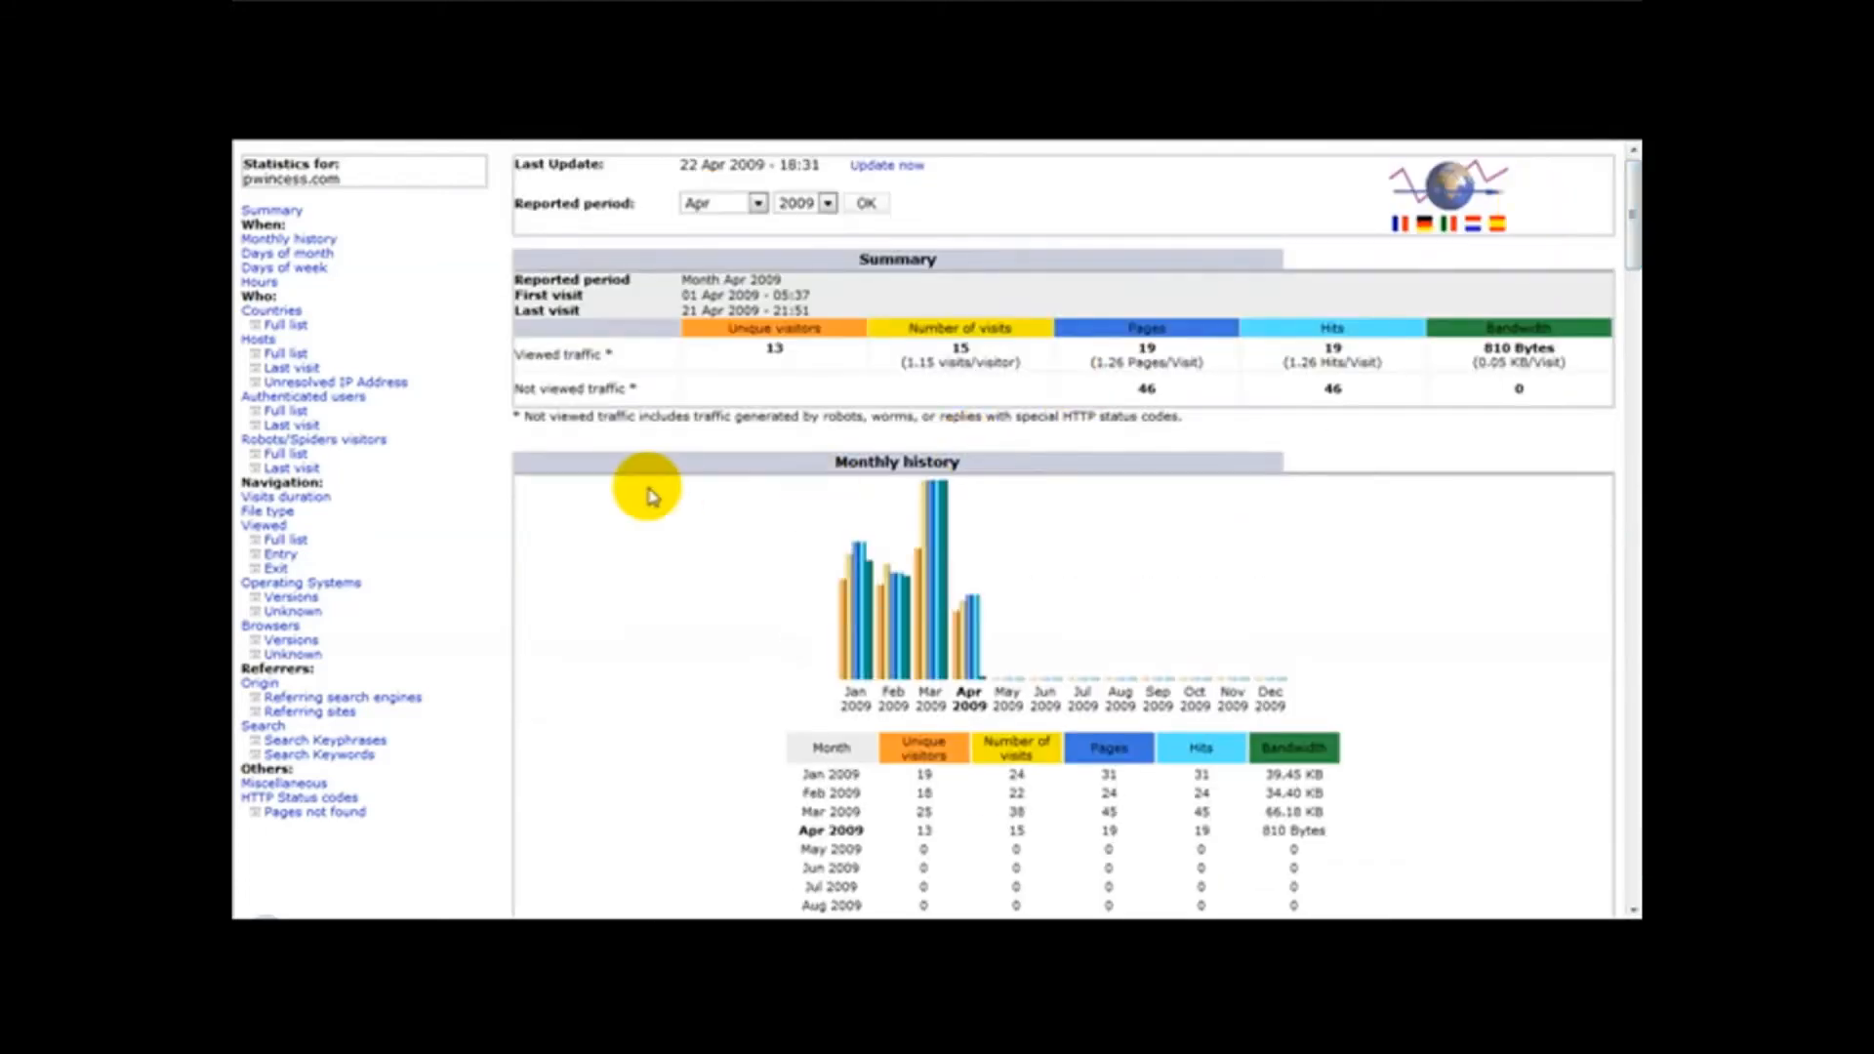
pyautogui.moveTo(1634, 247)
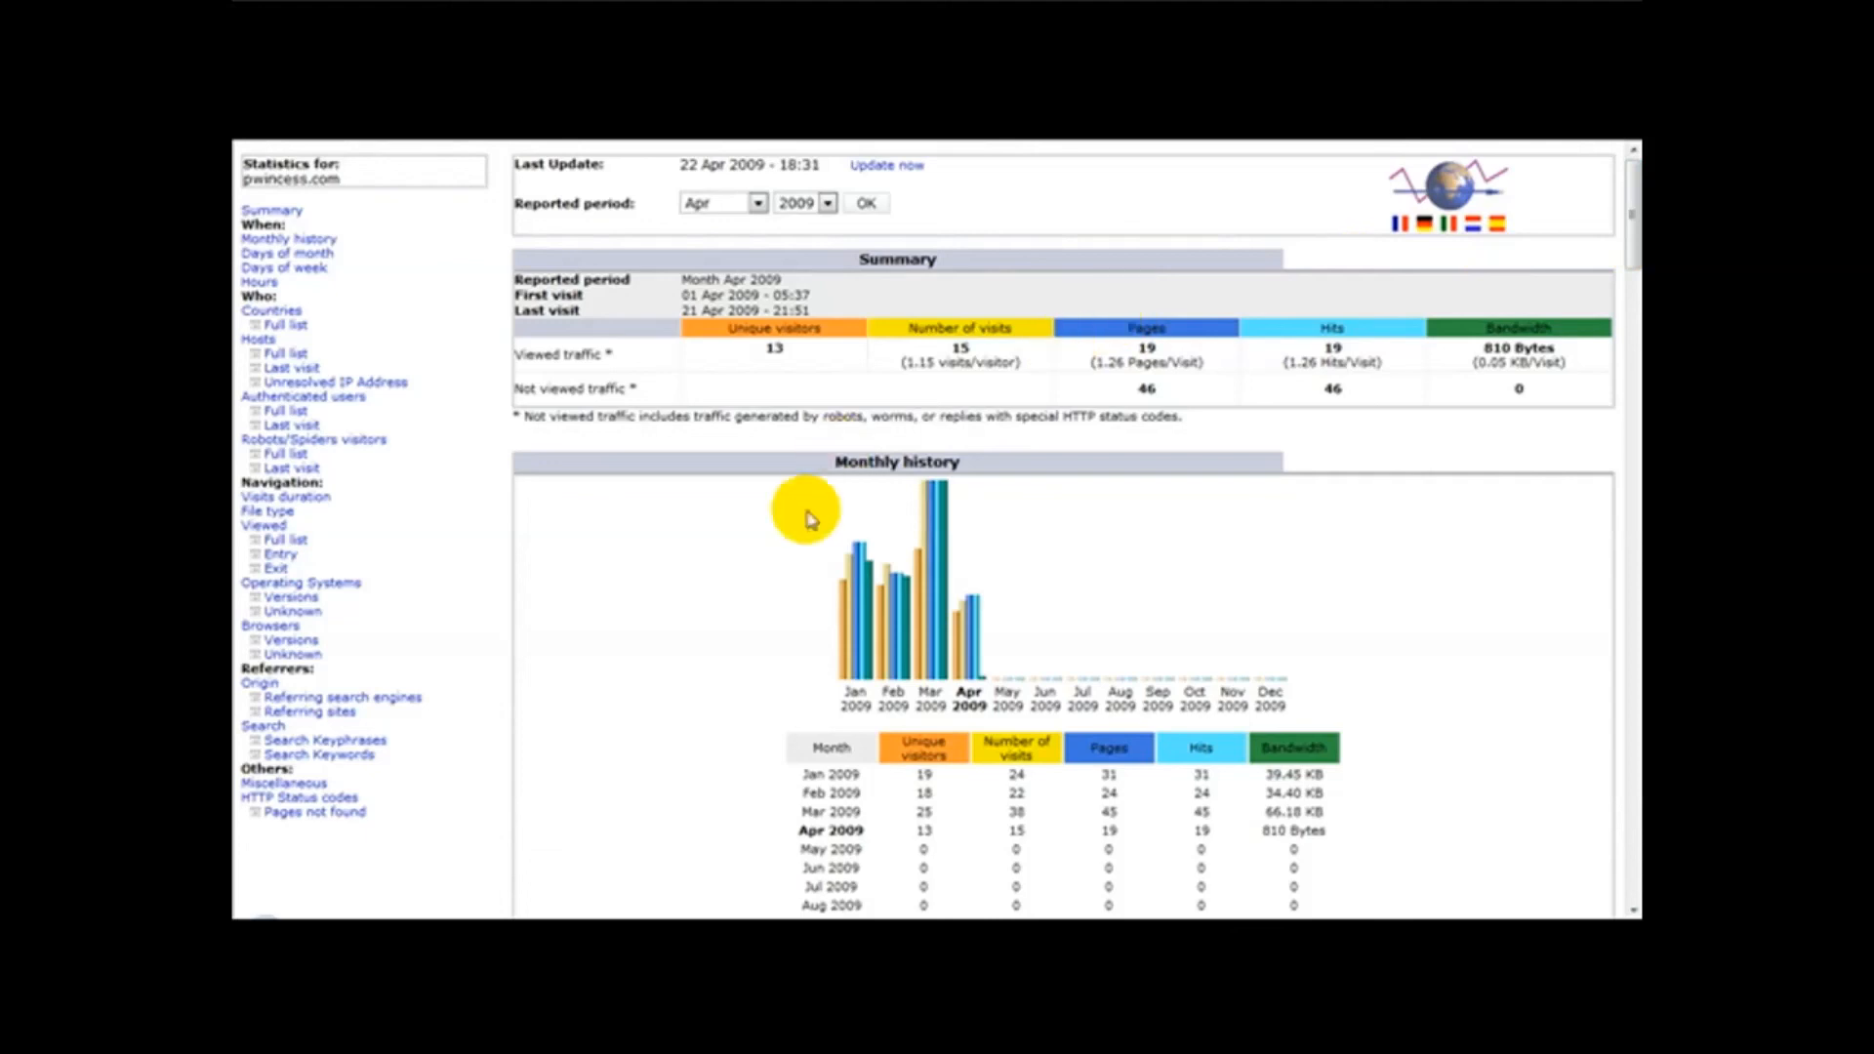
pyautogui.moveTo(810, 729)
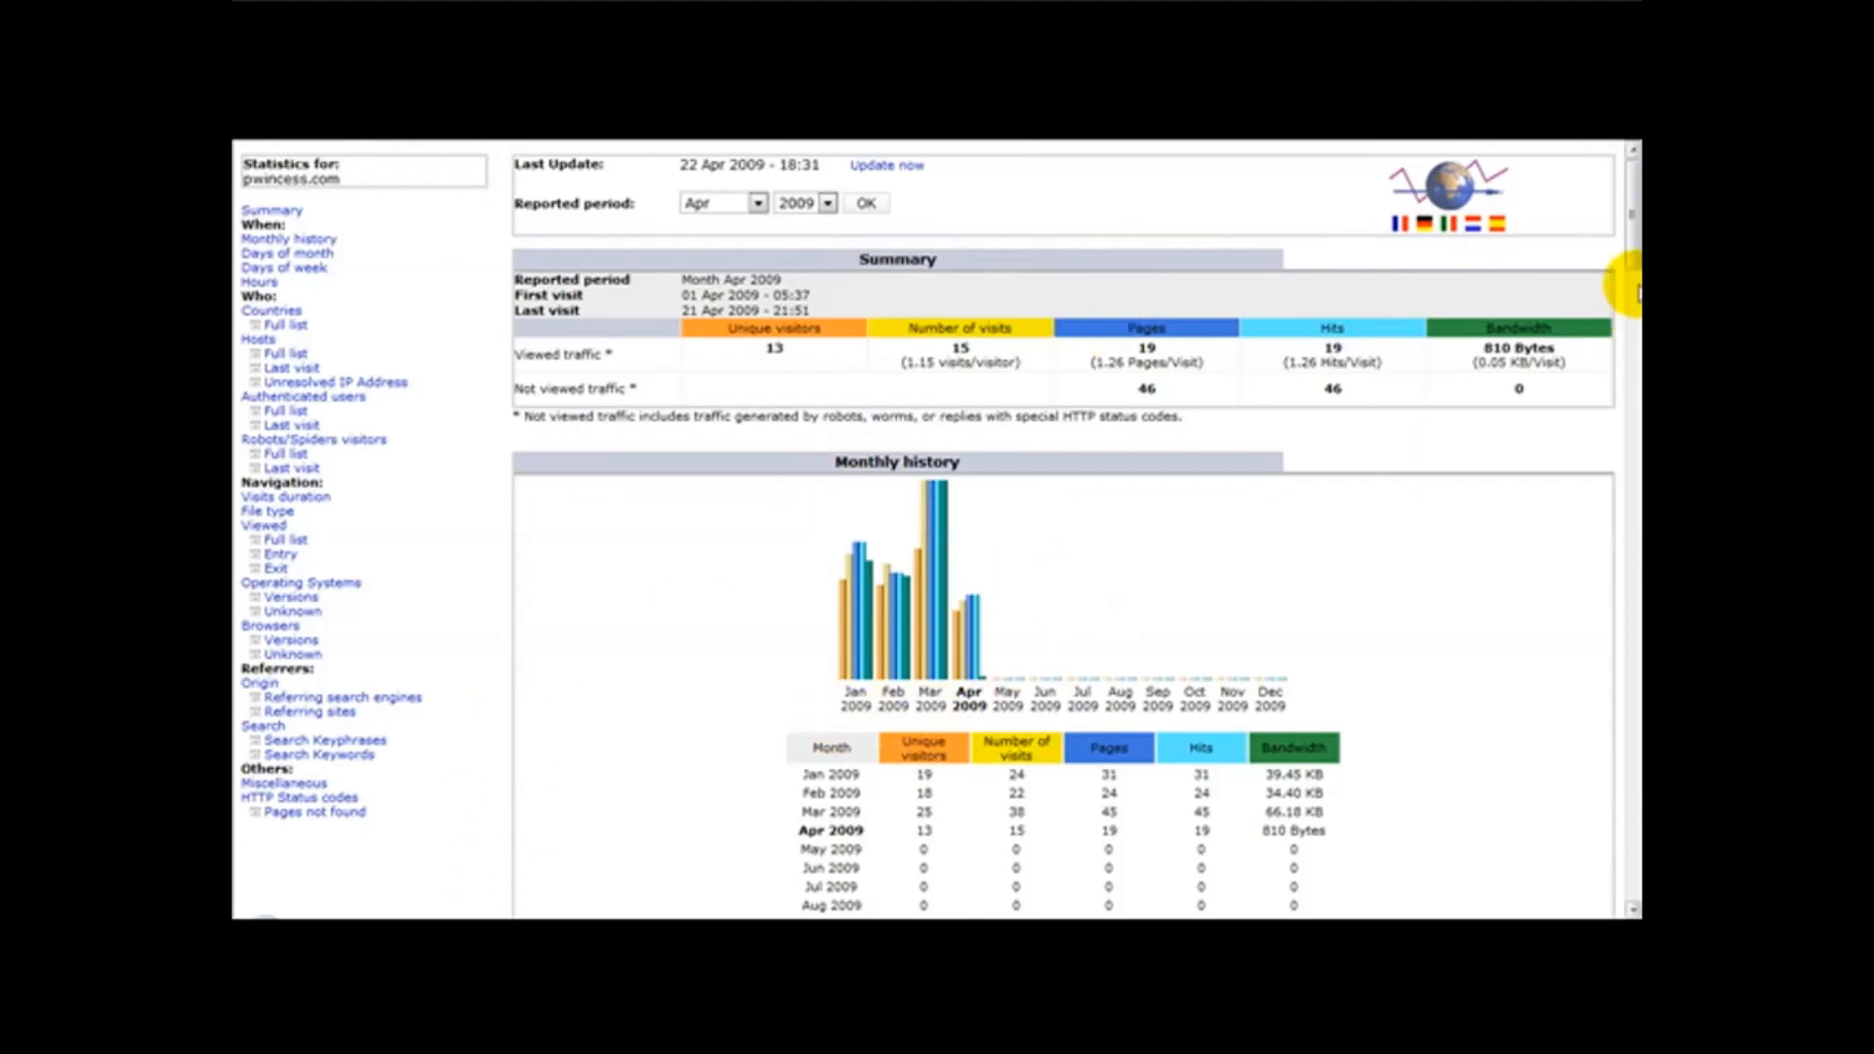
pyautogui.scroll(-3)
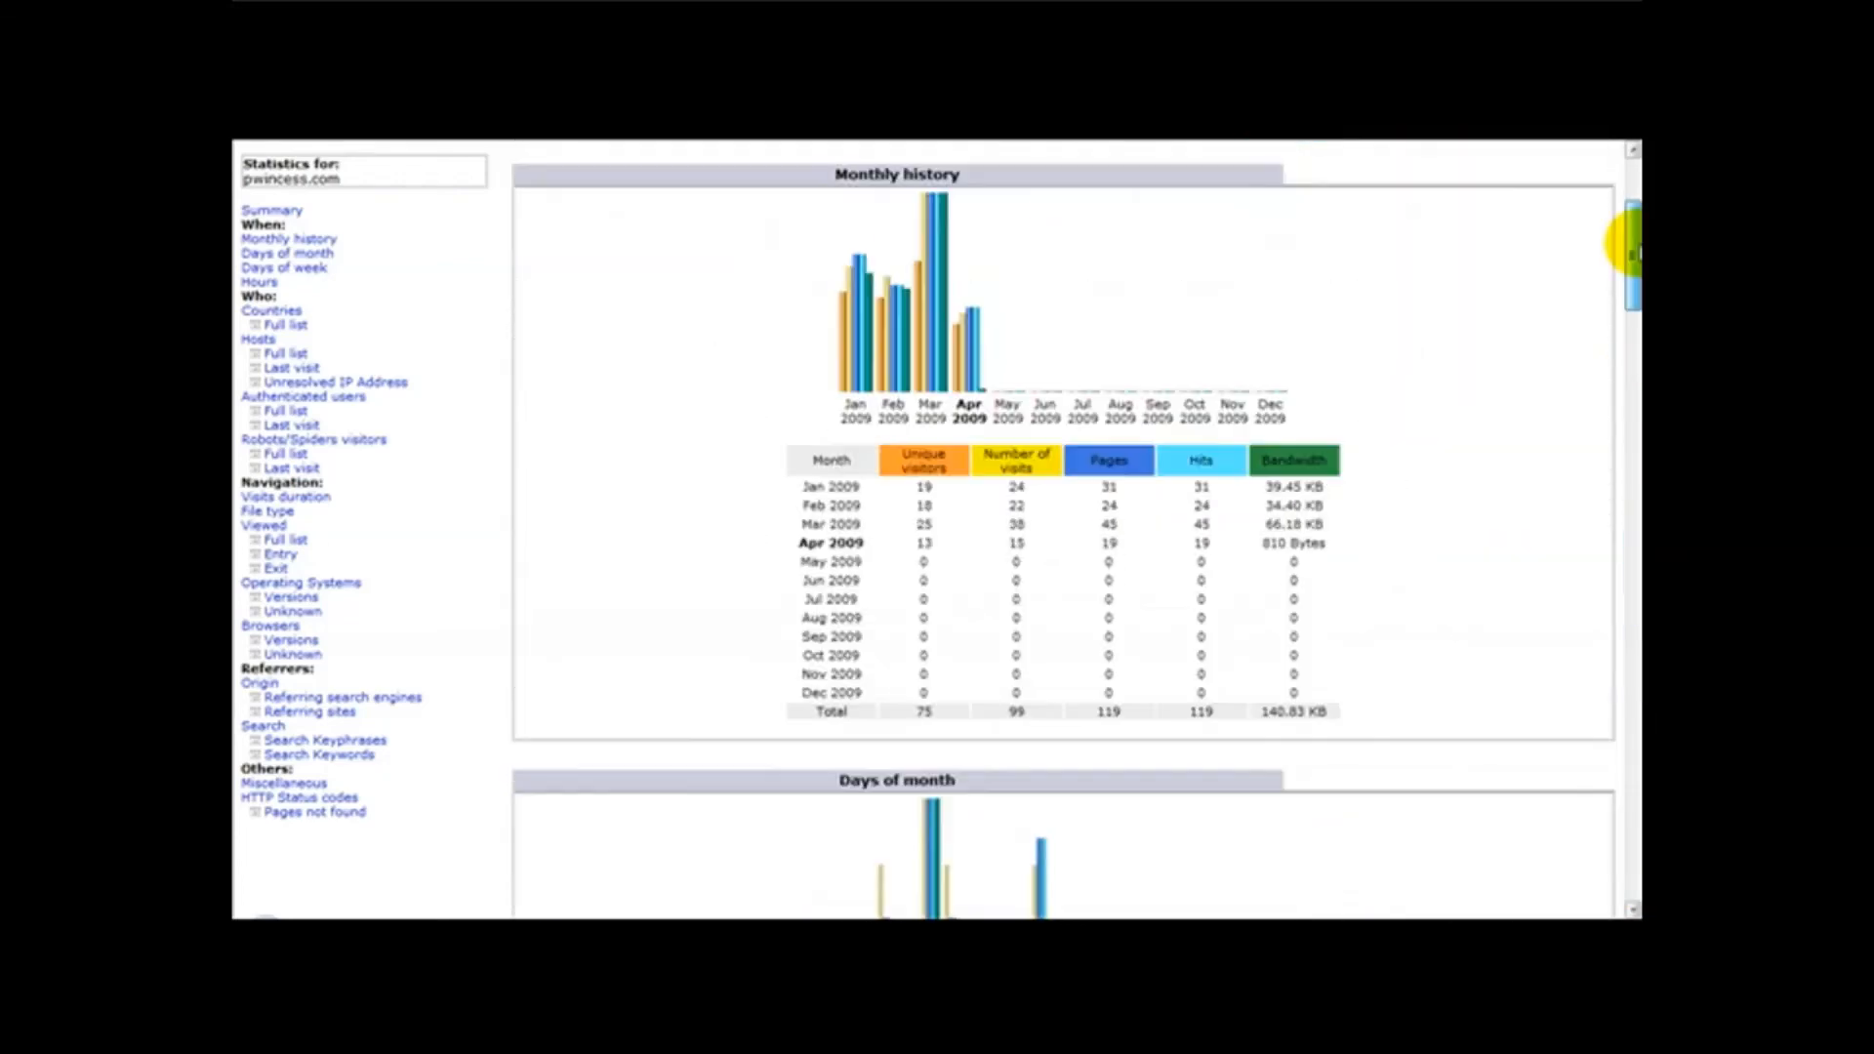
pyautogui.scroll(-3)
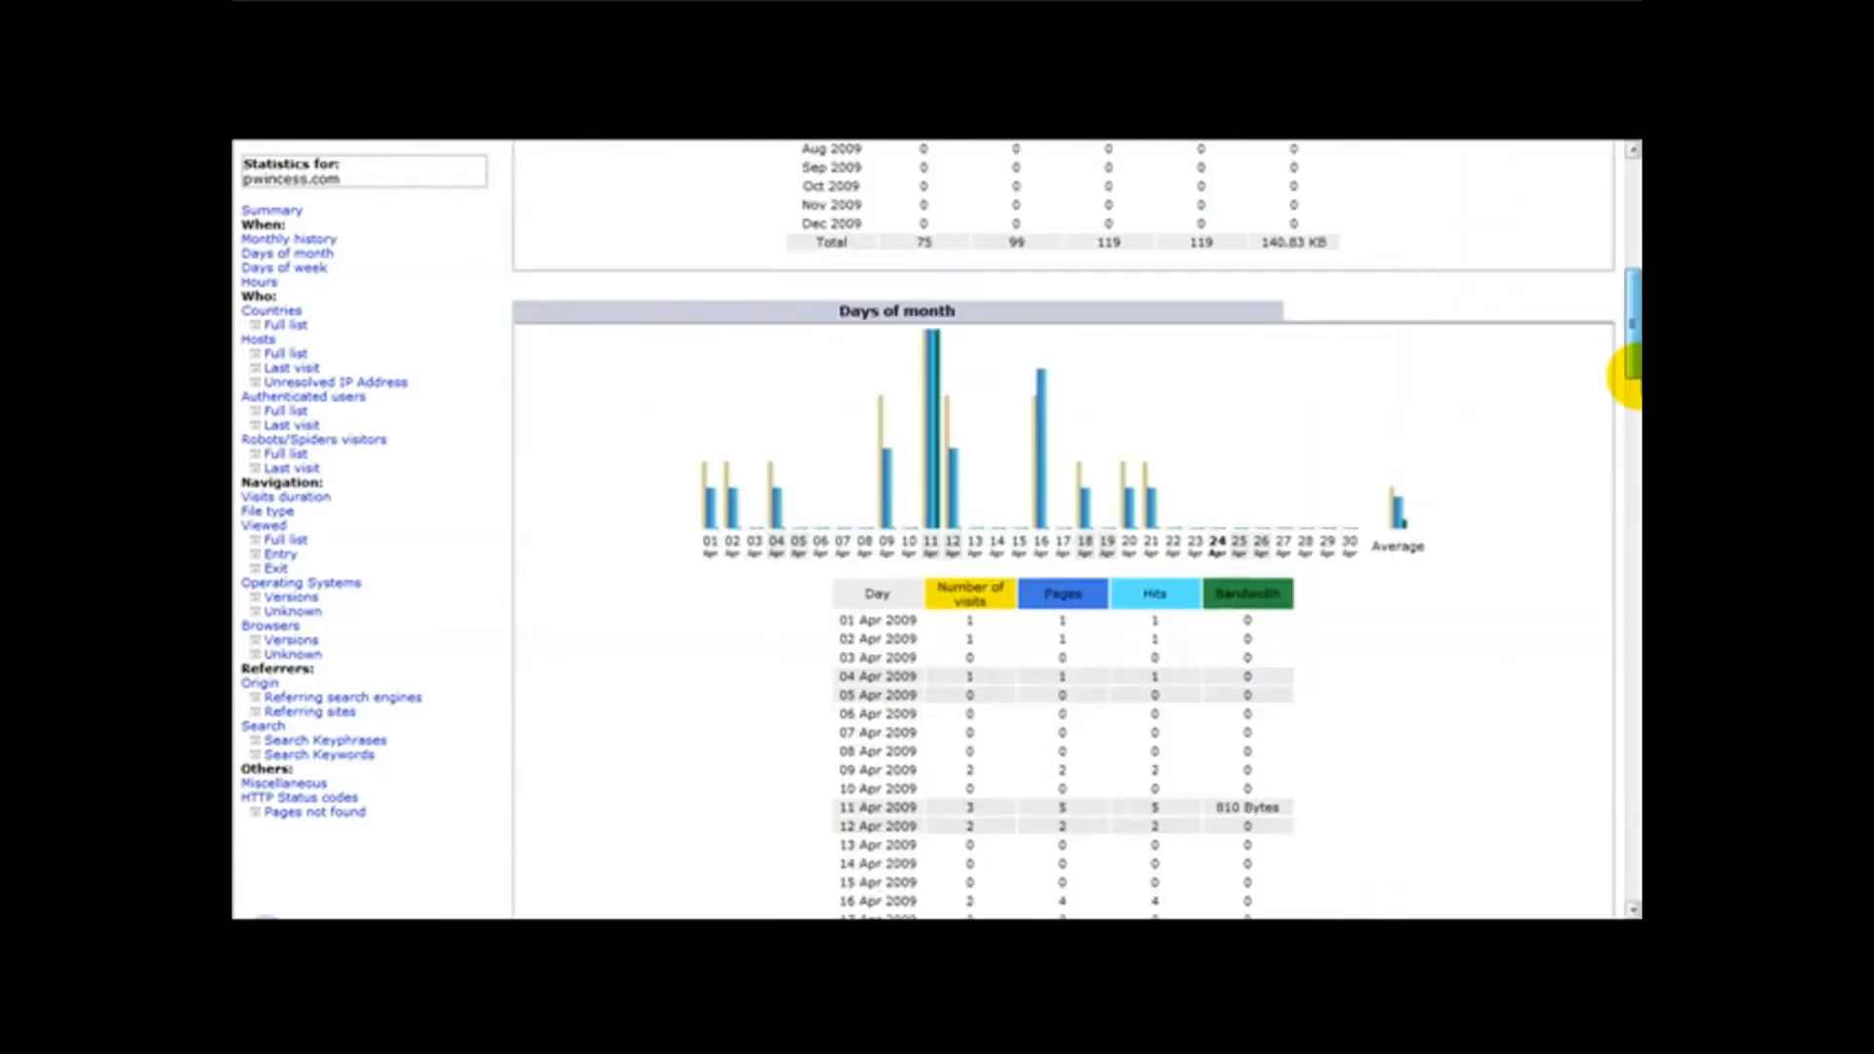